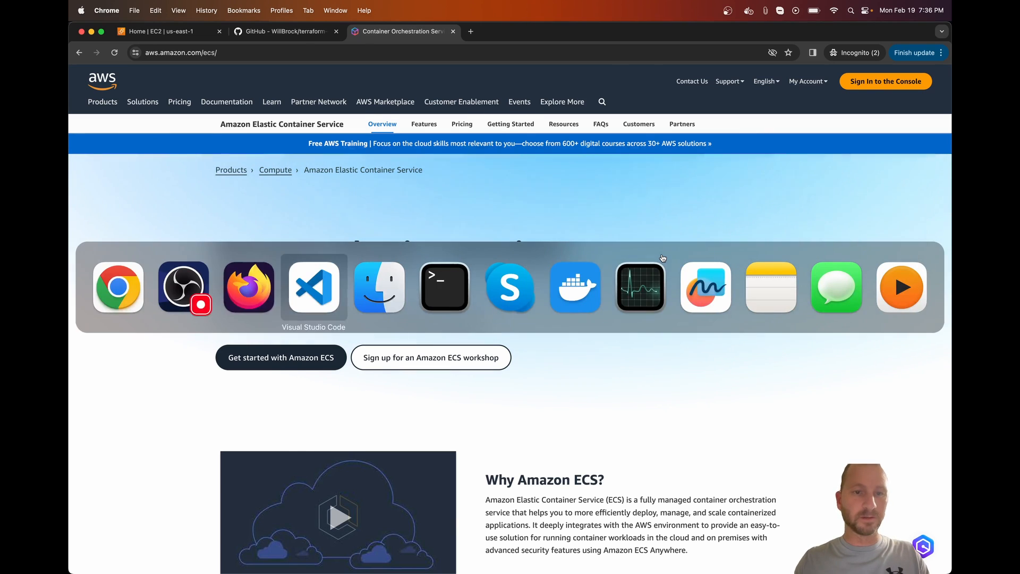
# Switch to Visual Studio Code with the tf-ecs project's dev.tfvars file showing.
pyautogui.click(313, 287)
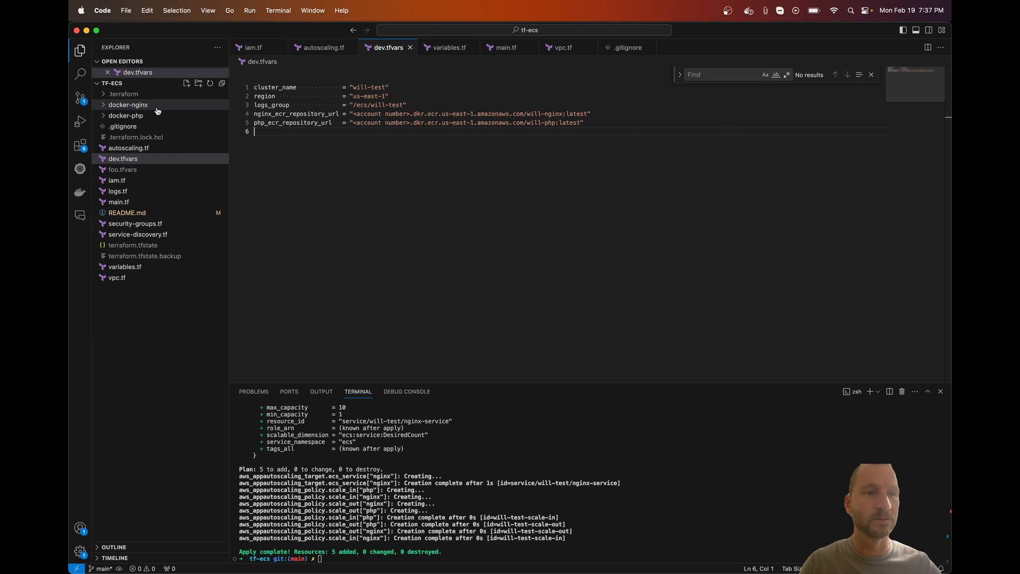
pyautogui.moveTo(128, 106)
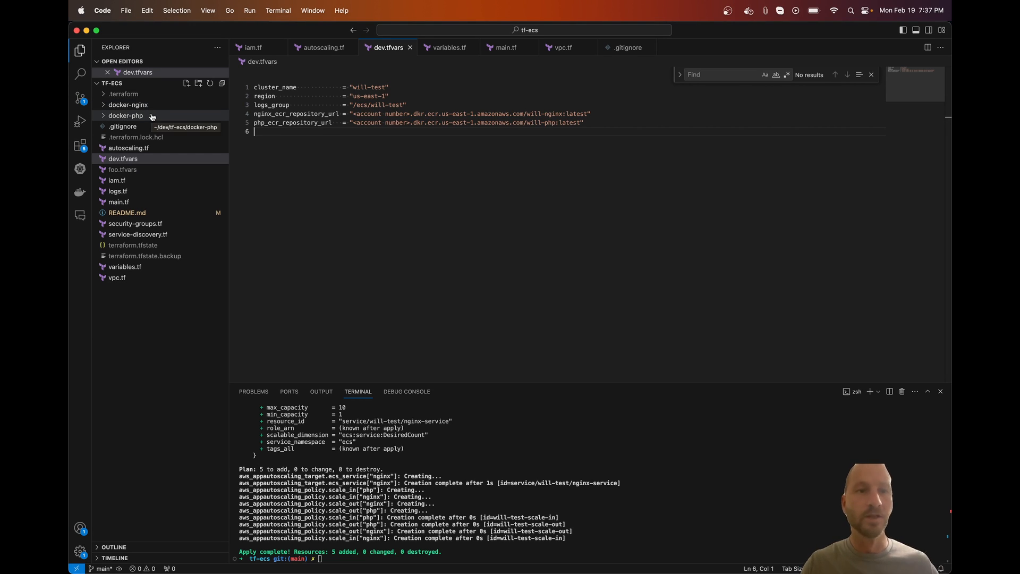
# Review the docker-nginx Dockerfile, then the PHP index.php and select all its contents.
pyautogui.click(129, 105)
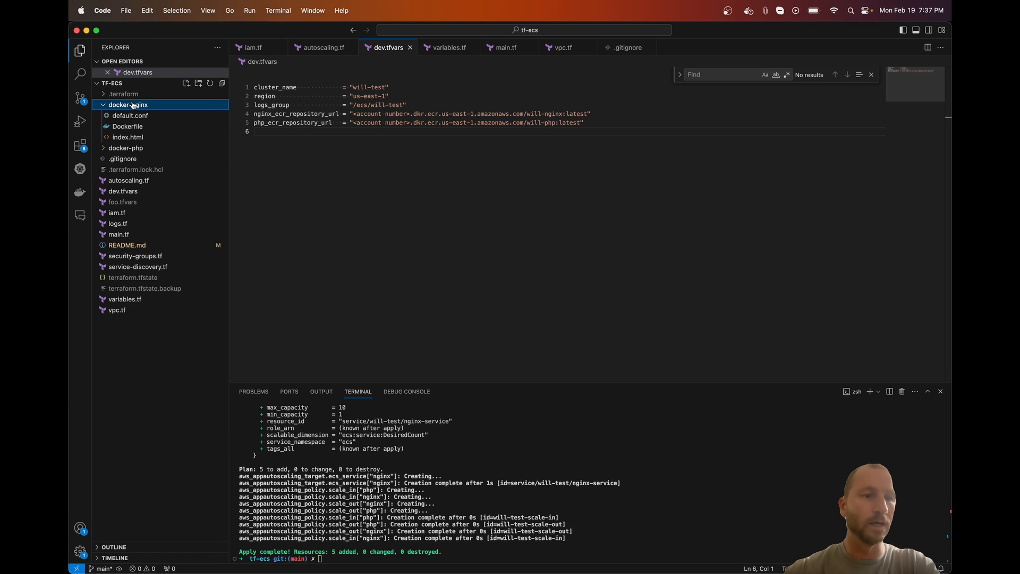
pyautogui.click(127, 125)
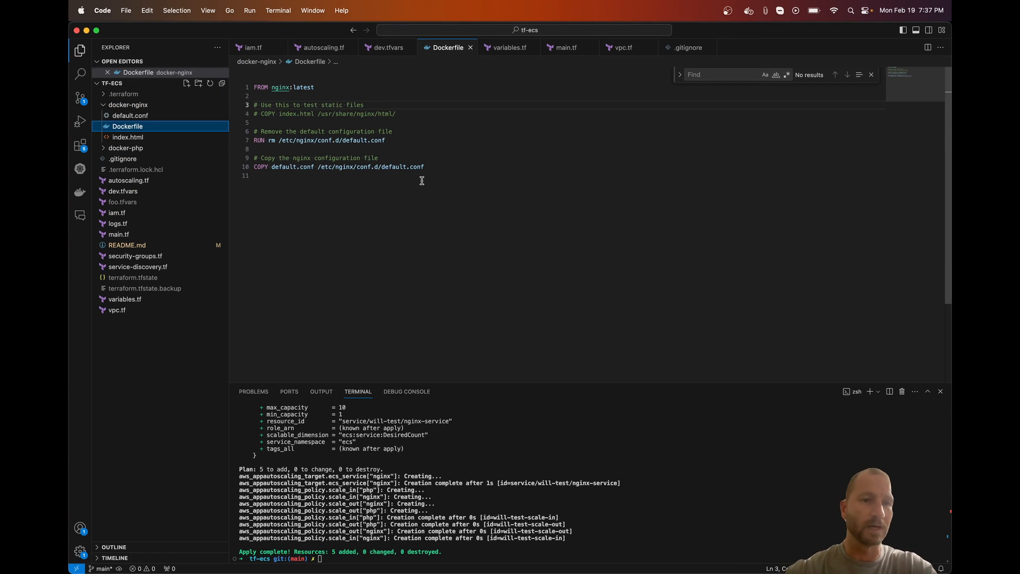
pyautogui.doubleClick(410, 167)
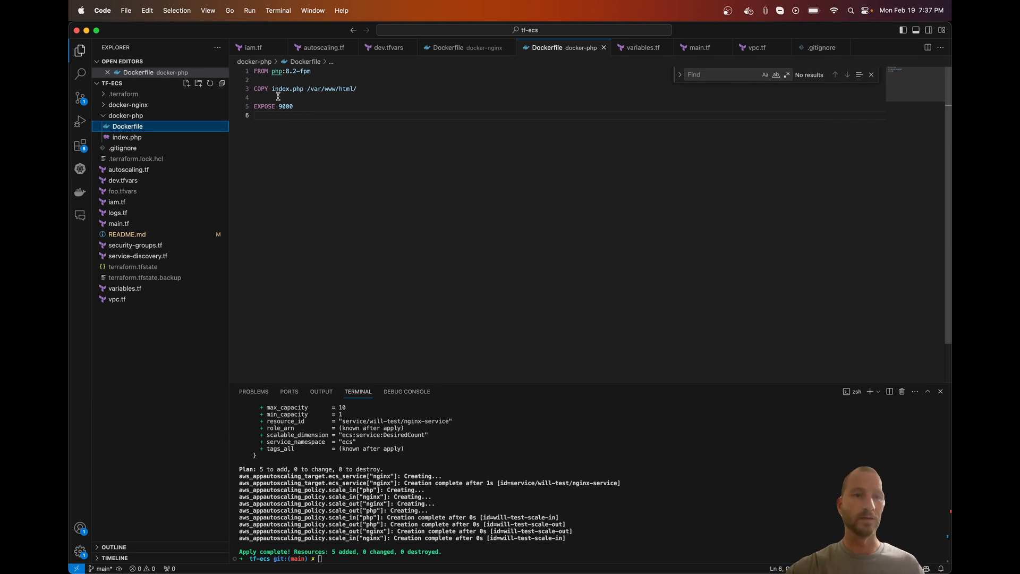
pyautogui.click(127, 137)
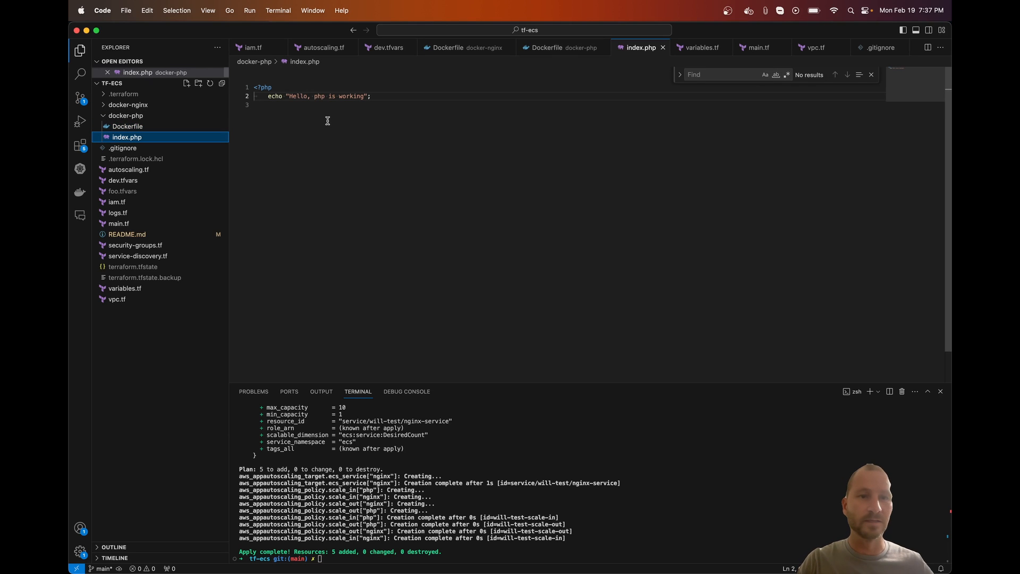
pyautogui.press('cmd+a')
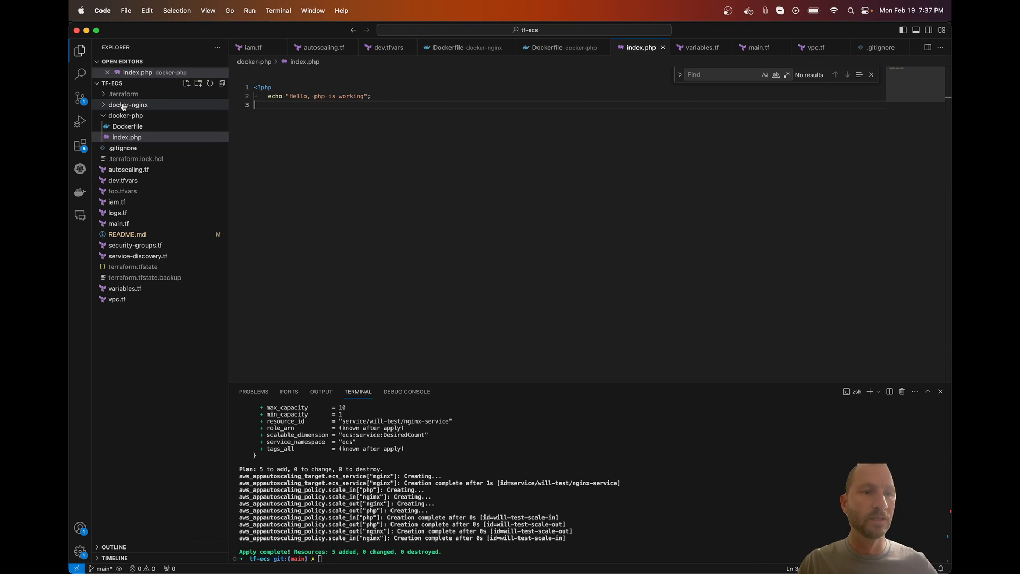
pyautogui.moveTo(128, 105)
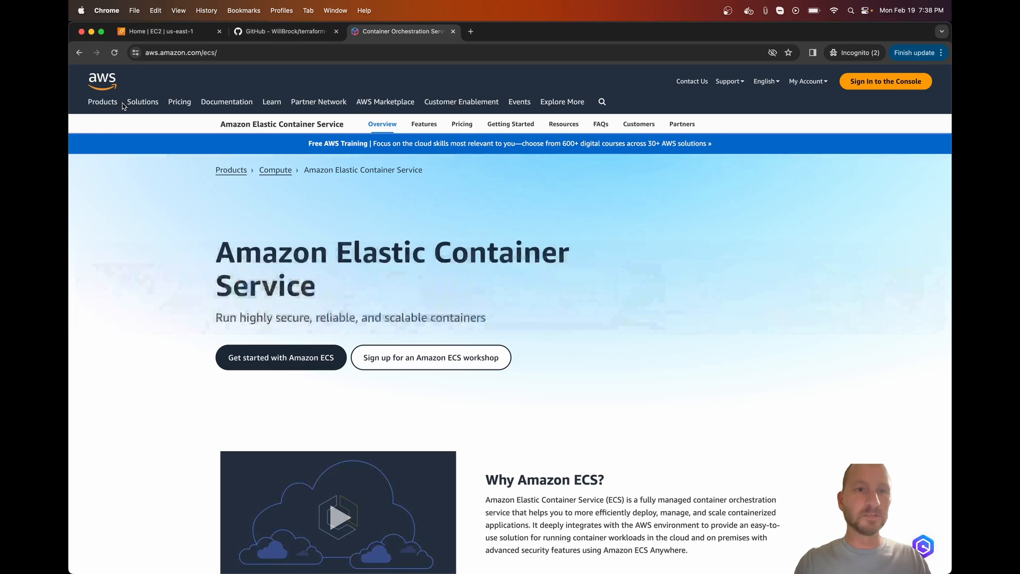
# From the EC2 page, search 'ecr' to reach the Elastic Container Registry private repositories.
pyautogui.click(166, 31)
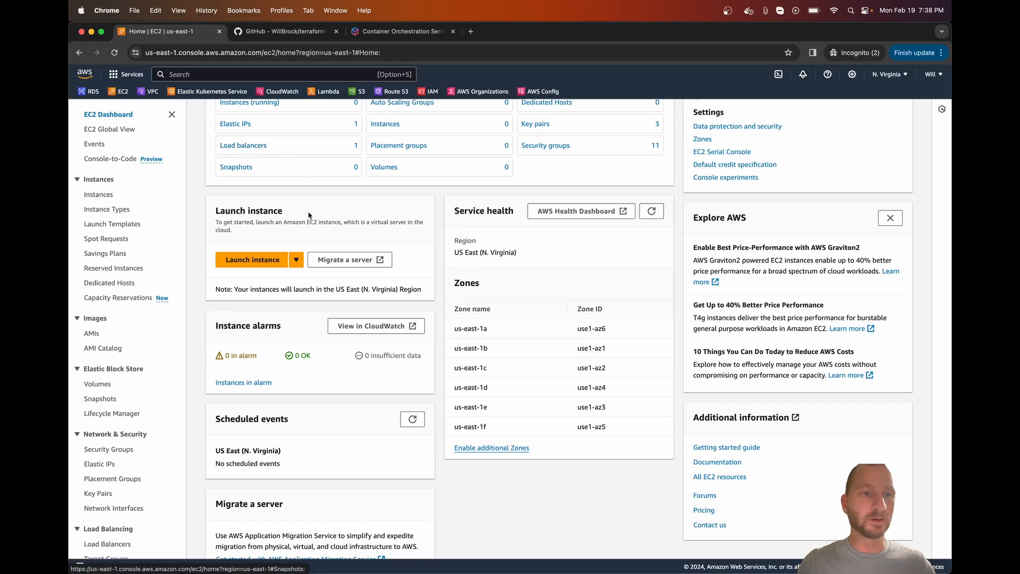
pyautogui.write('e')
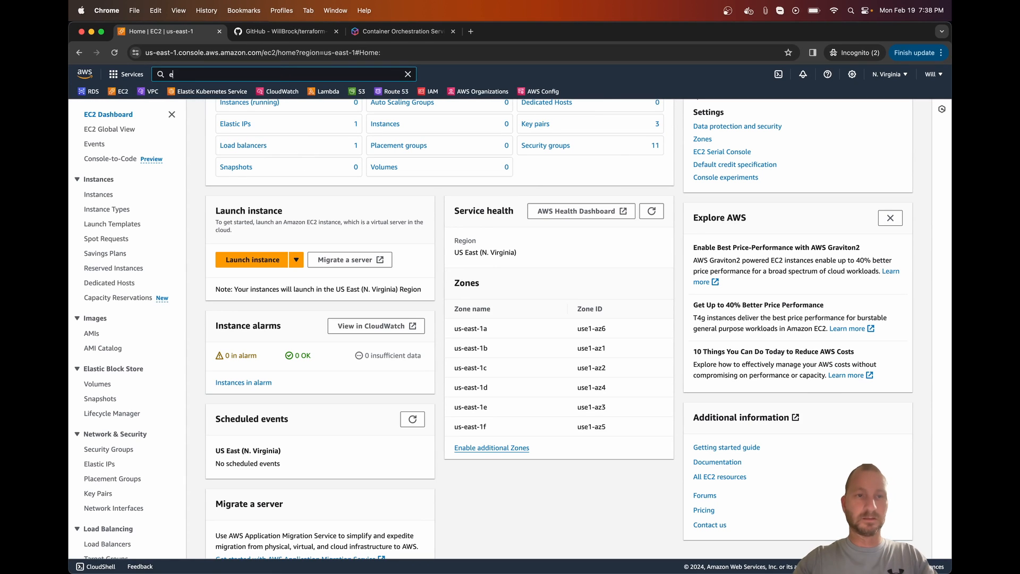
pyautogui.write('cr')
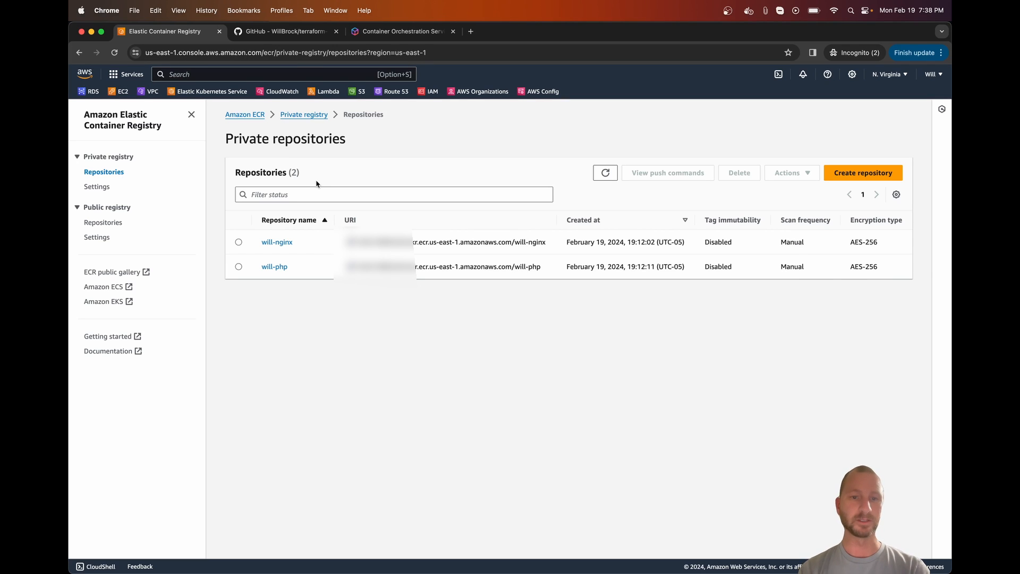
pyautogui.moveTo(860, 196)
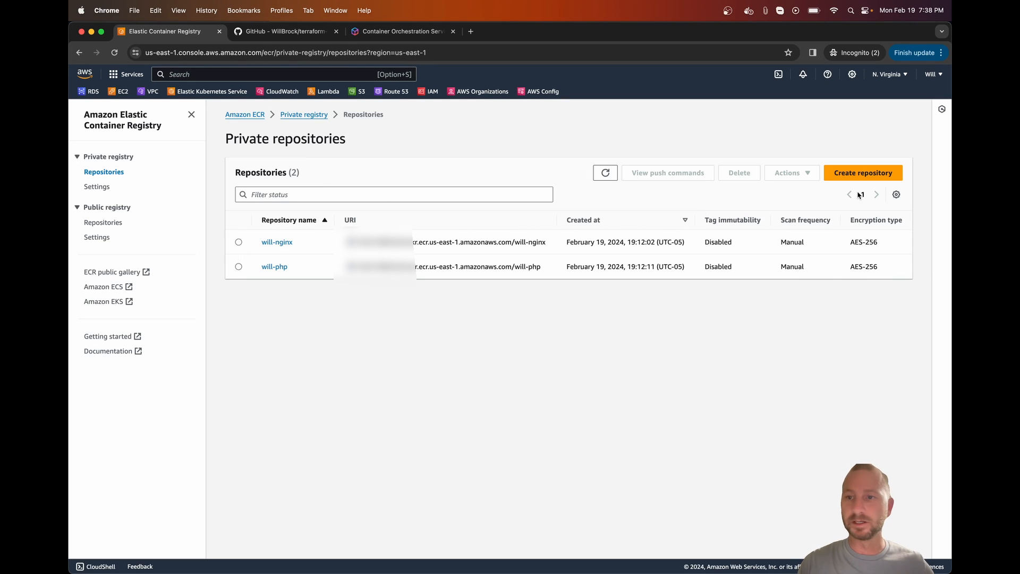
# Fill in a new private repository named will-nginx and look over the form without creating it.
pyautogui.click(862, 172)
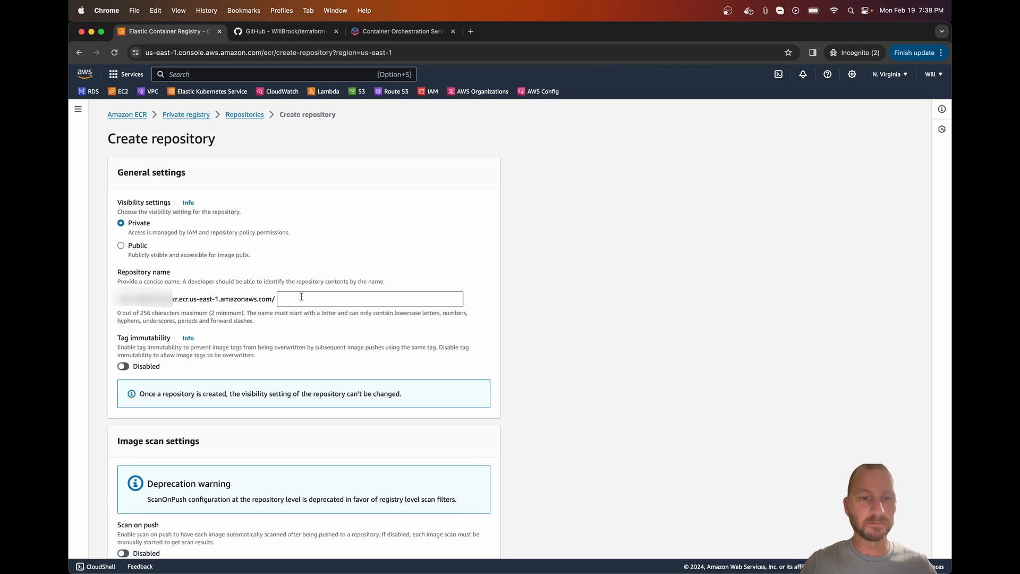
pyautogui.write('will-')
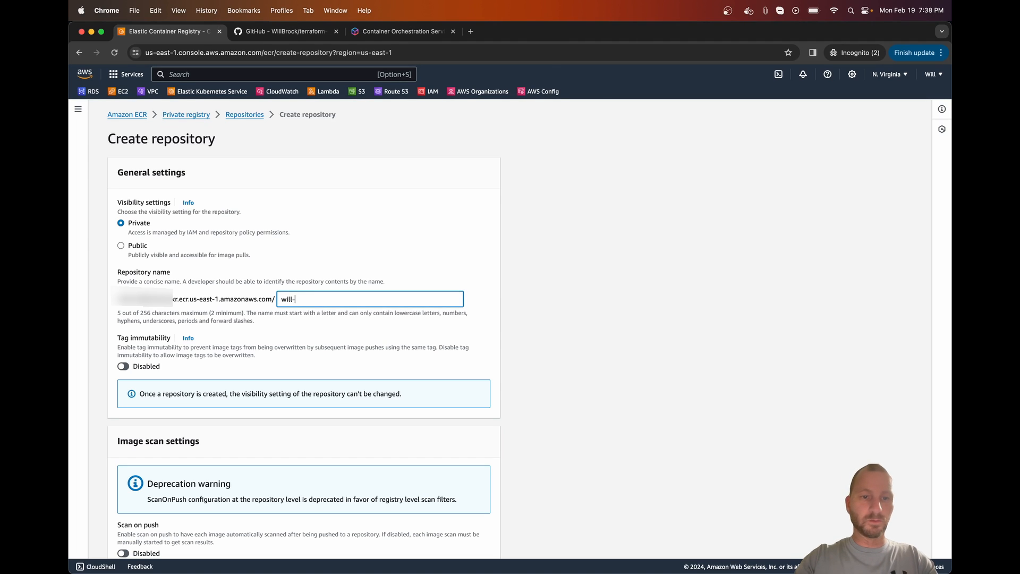
pyautogui.write('nginx')
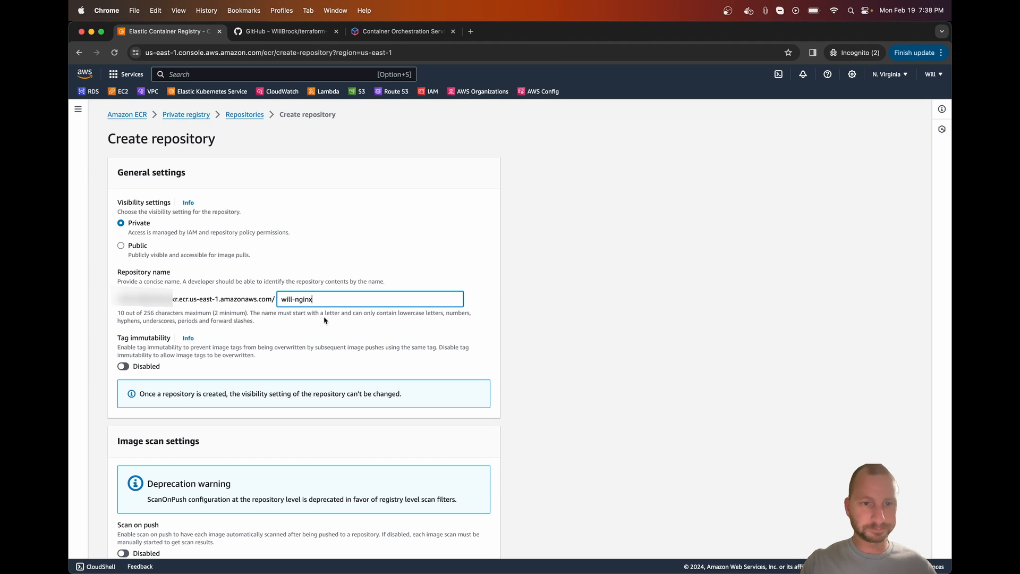
pyautogui.scroll(-3)
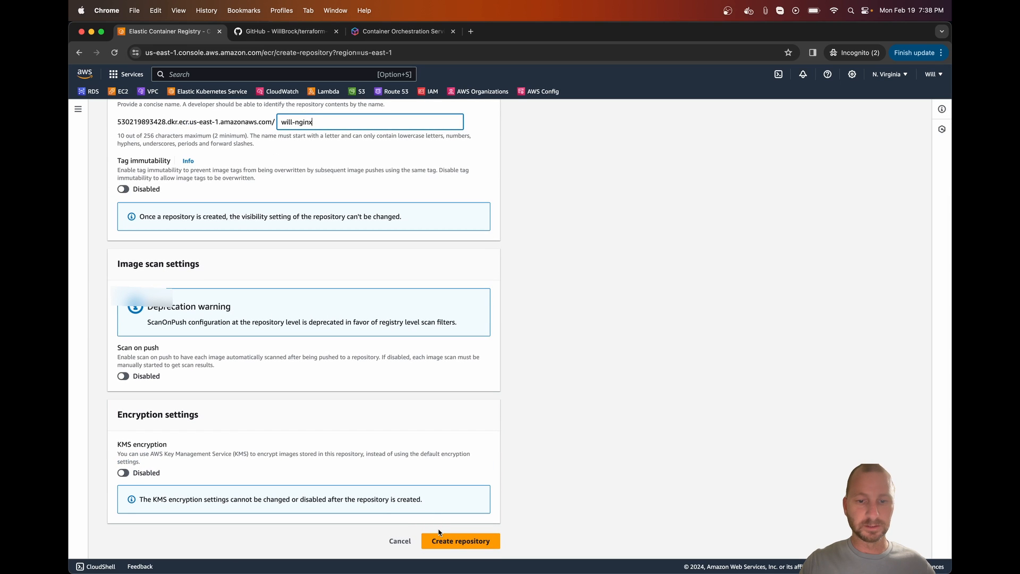
pyautogui.scroll(3)
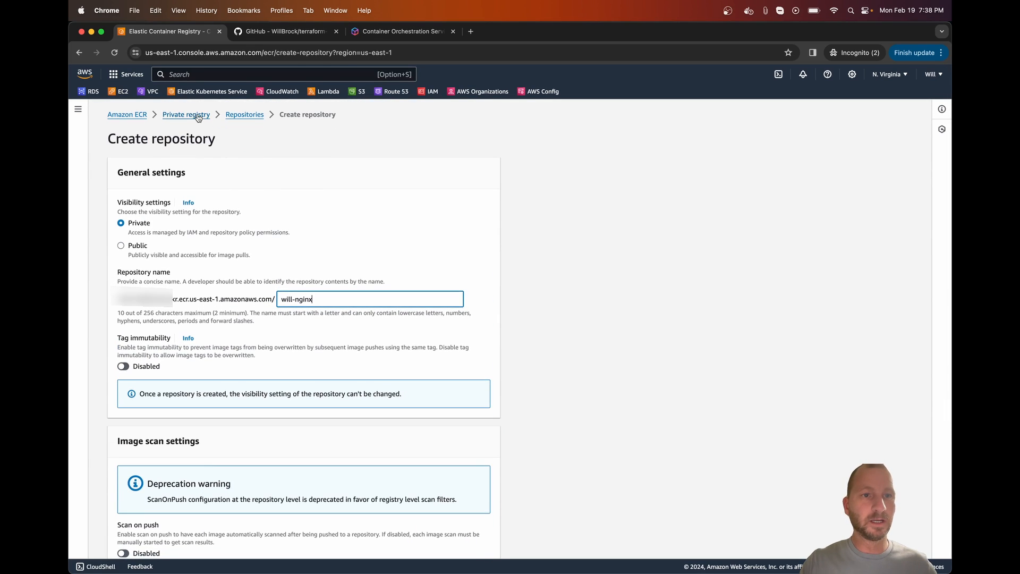
# Leave the form for the private registry overview and return to the code editor.
pyautogui.click(186, 113)
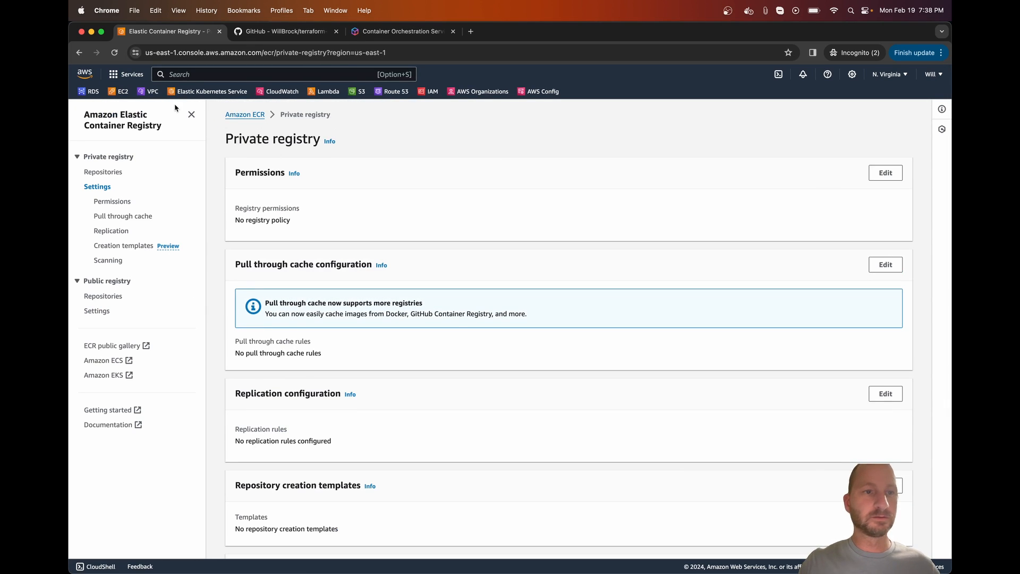
pyautogui.click(103, 172)
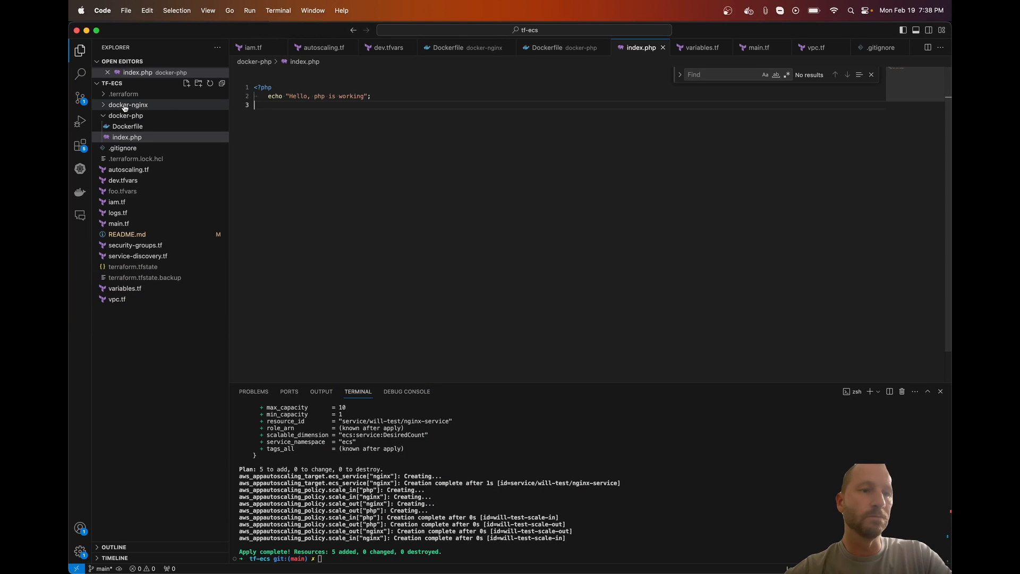
# Show README.md as a rendered Markdown preview with the build and Docker push instructions.
pyautogui.click(128, 105)
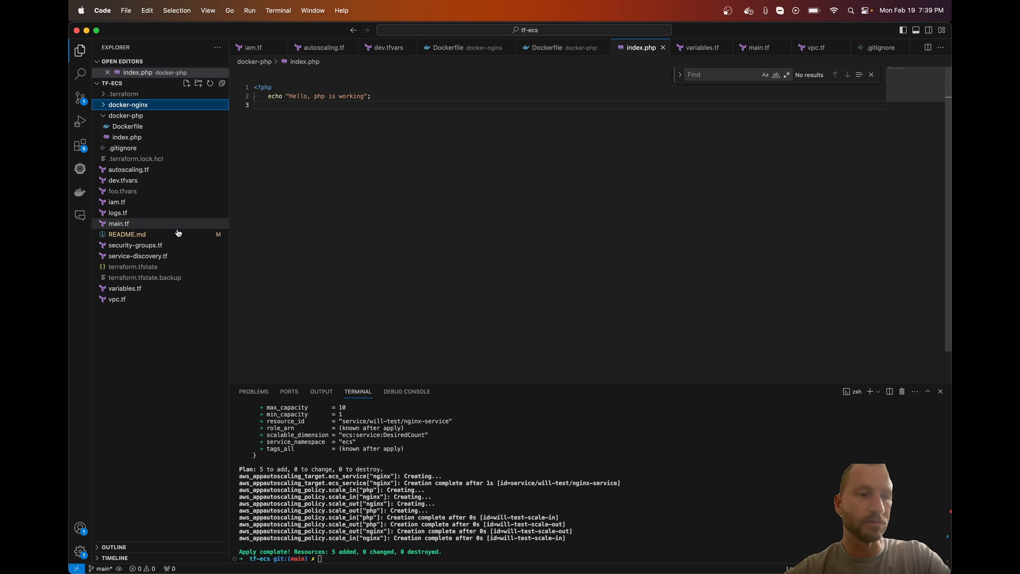
pyautogui.click(126, 234)
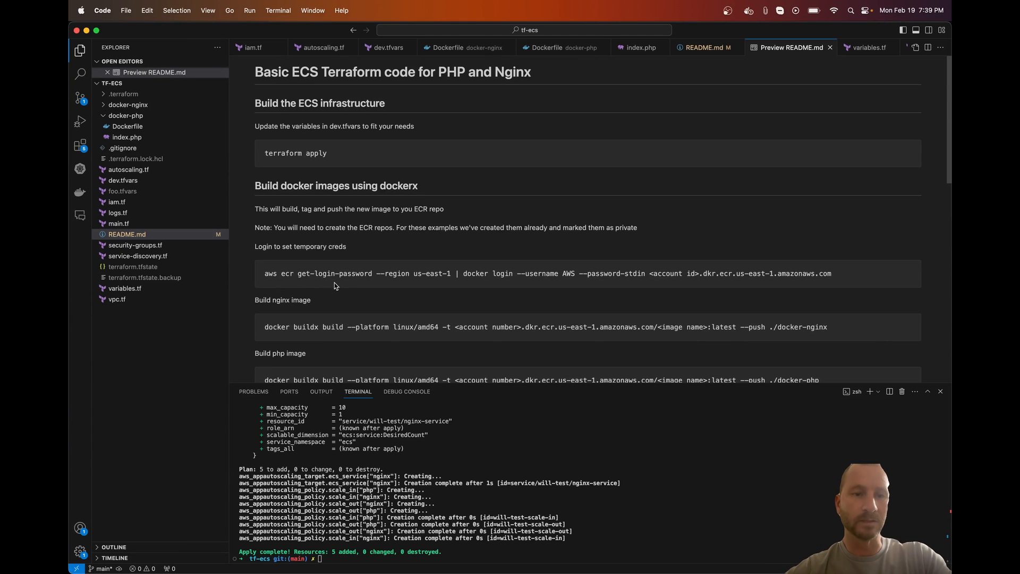
pyautogui.scroll(-3)
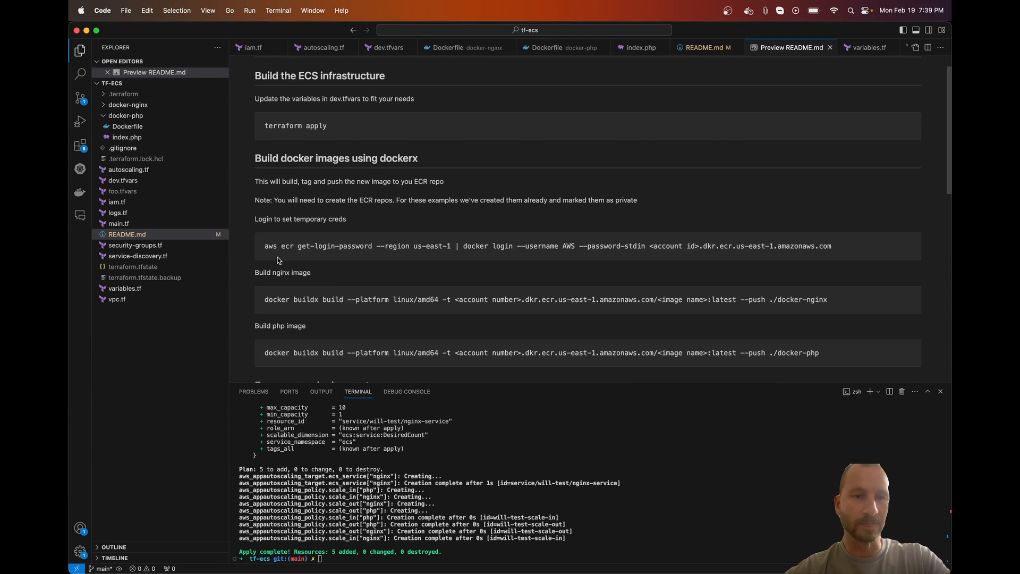
pyautogui.moveTo(538, 236)
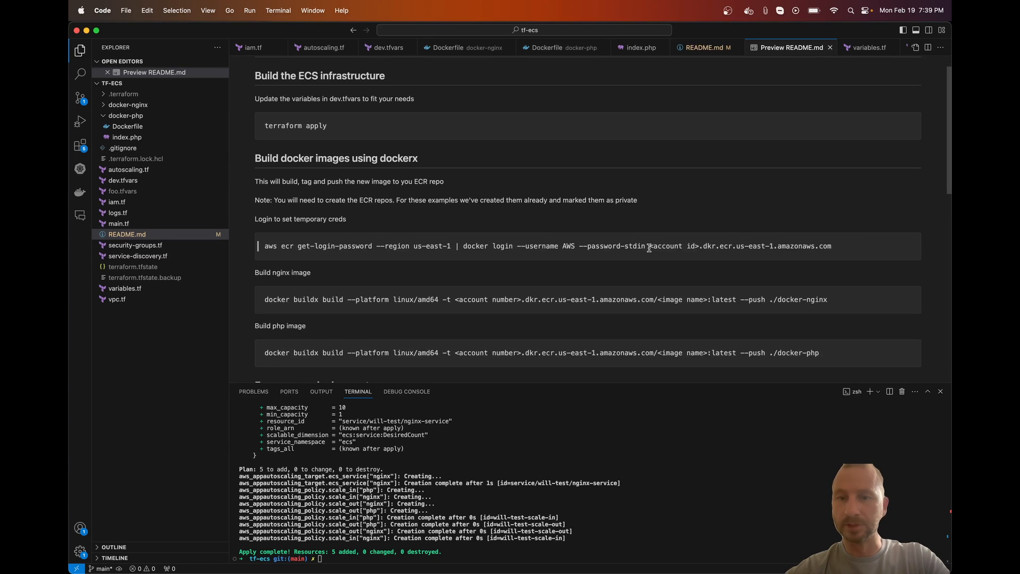
pyautogui.doubleClick(667, 246)
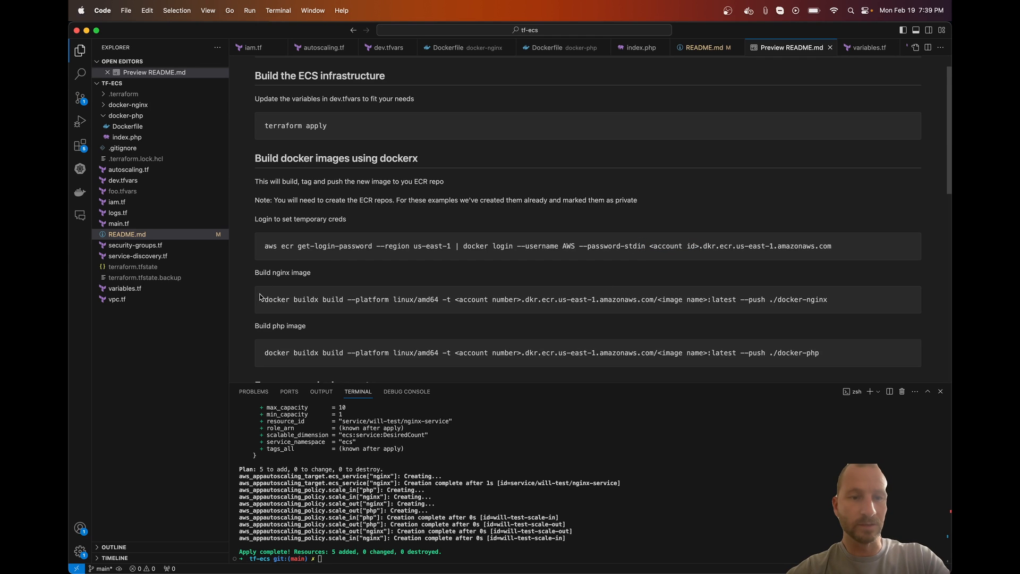
pyautogui.moveTo(421, 310)
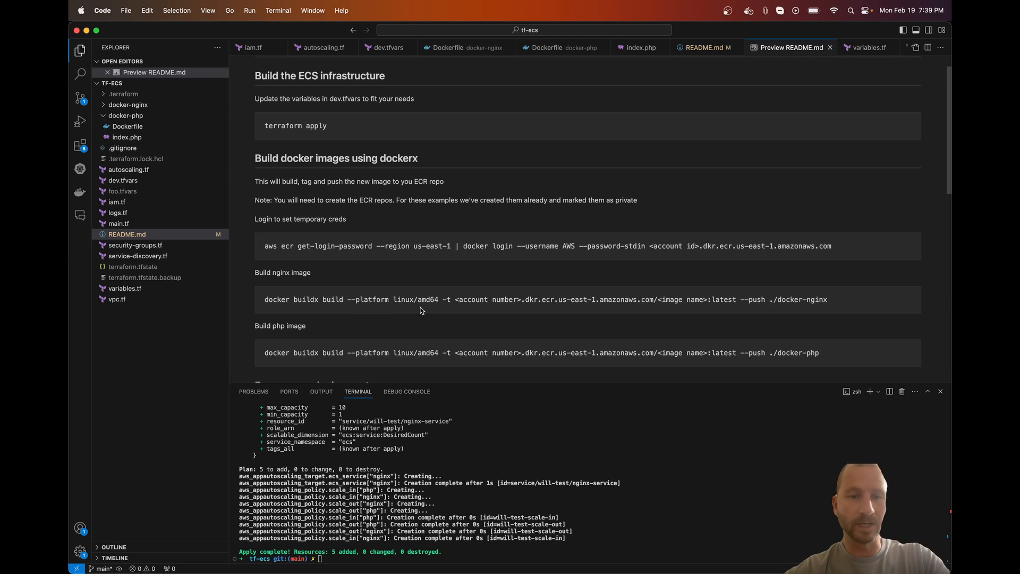
pyautogui.moveTo(312, 311)
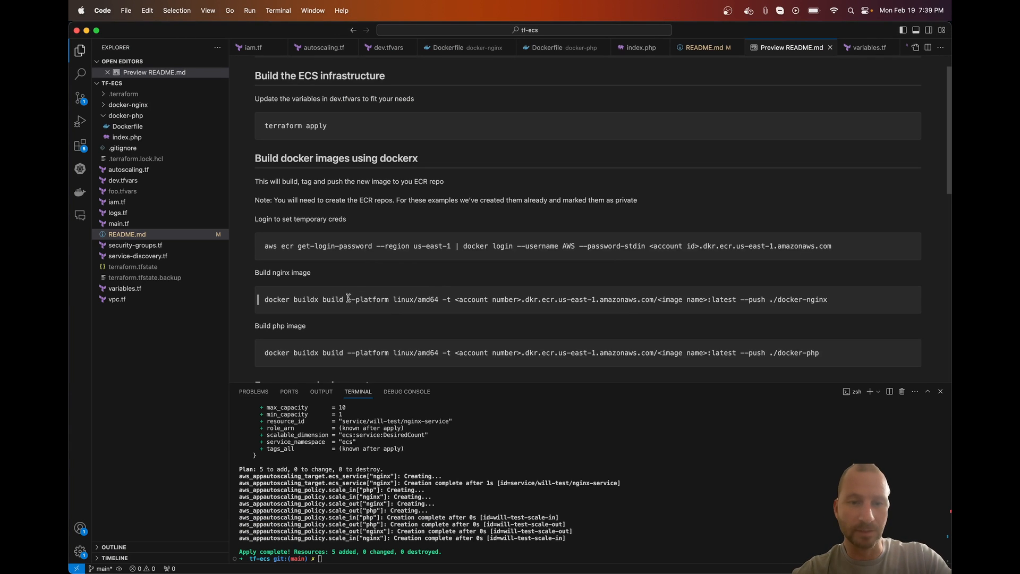
pyautogui.moveTo(349, 300); pyautogui.dragTo(439, 299)
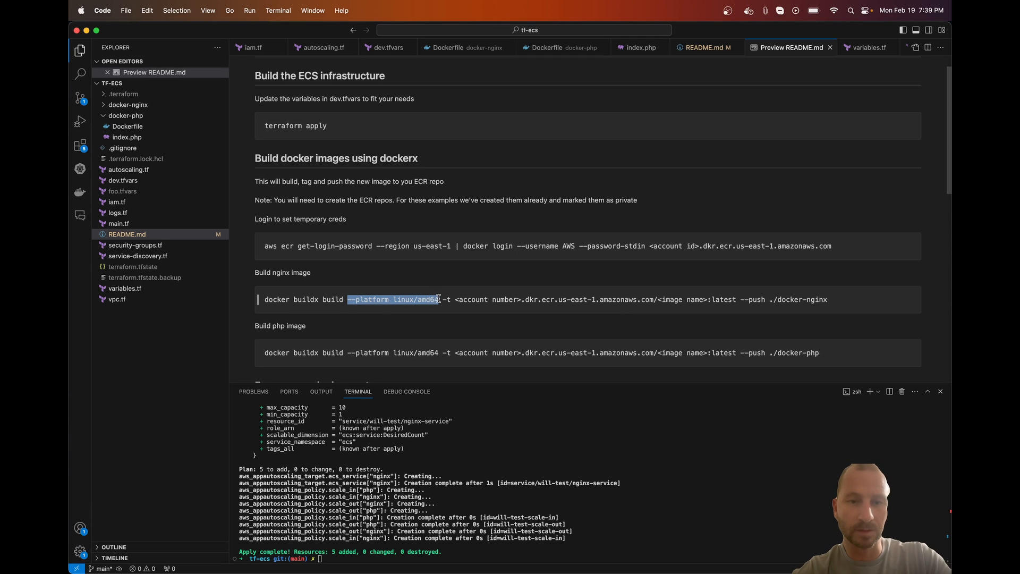
pyautogui.click(408, 300)
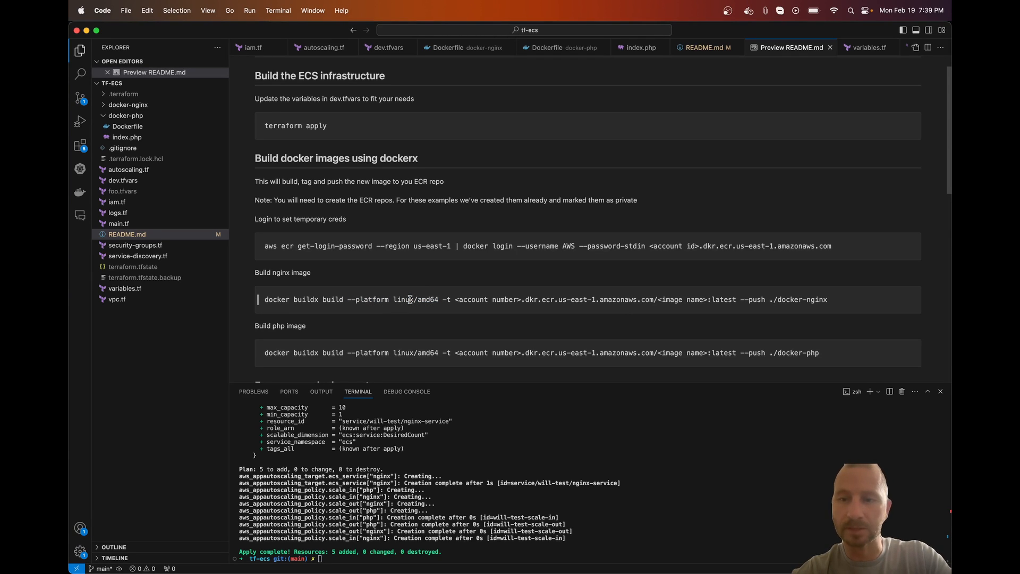
pyautogui.moveTo(316, 303)
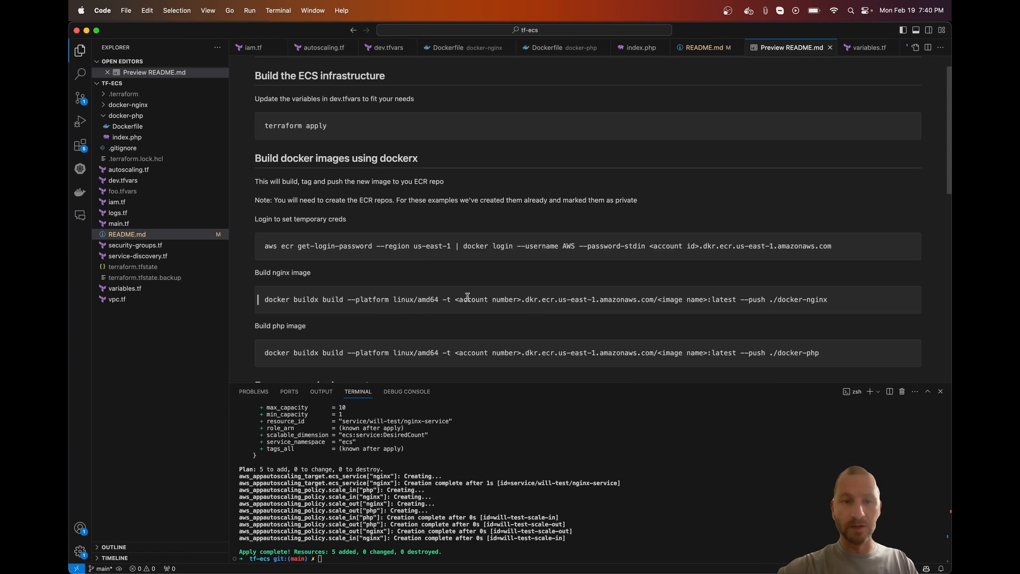
pyautogui.moveTo(385, 313)
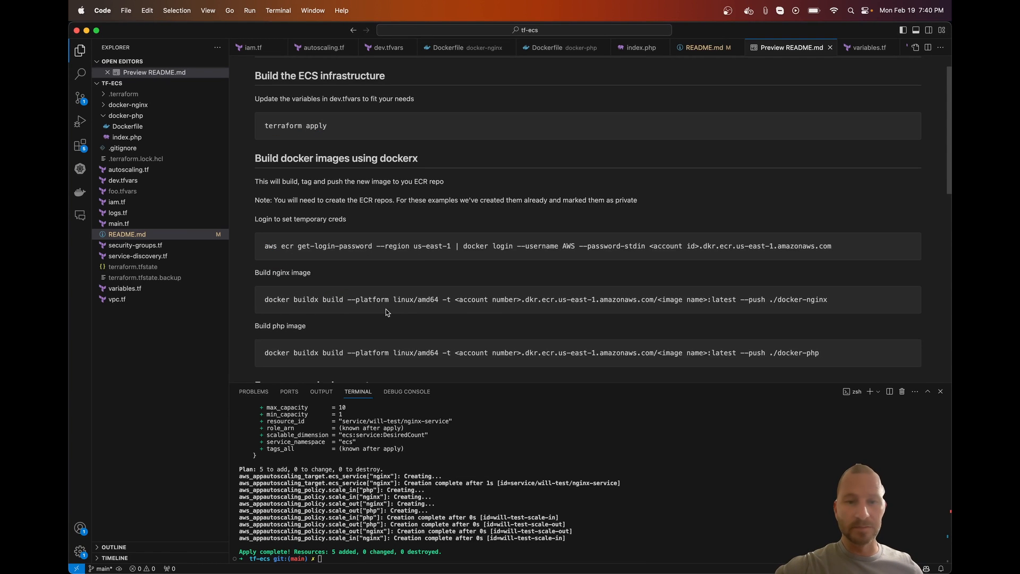
pyautogui.moveTo(744, 312)
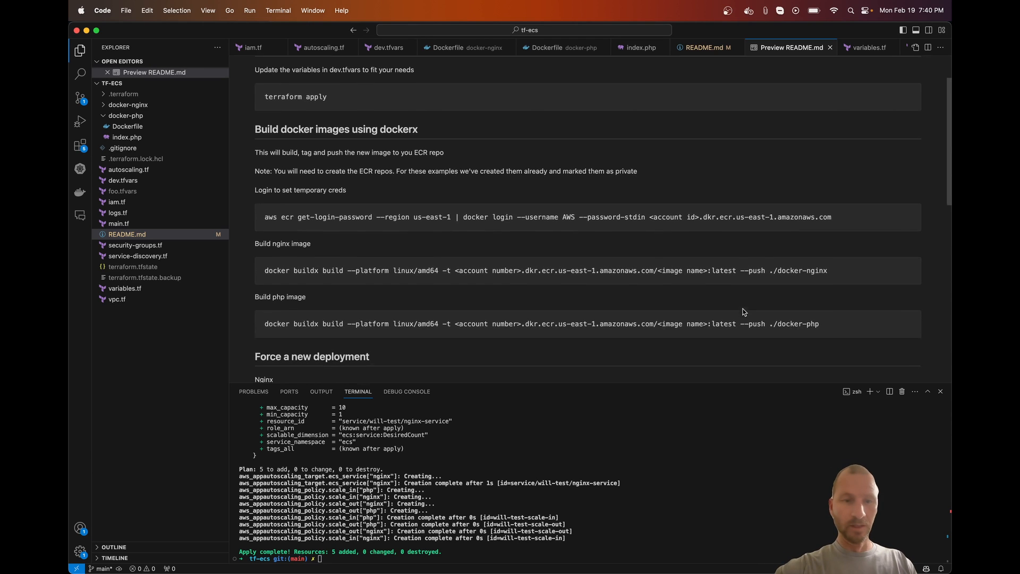
pyautogui.scroll(-3)
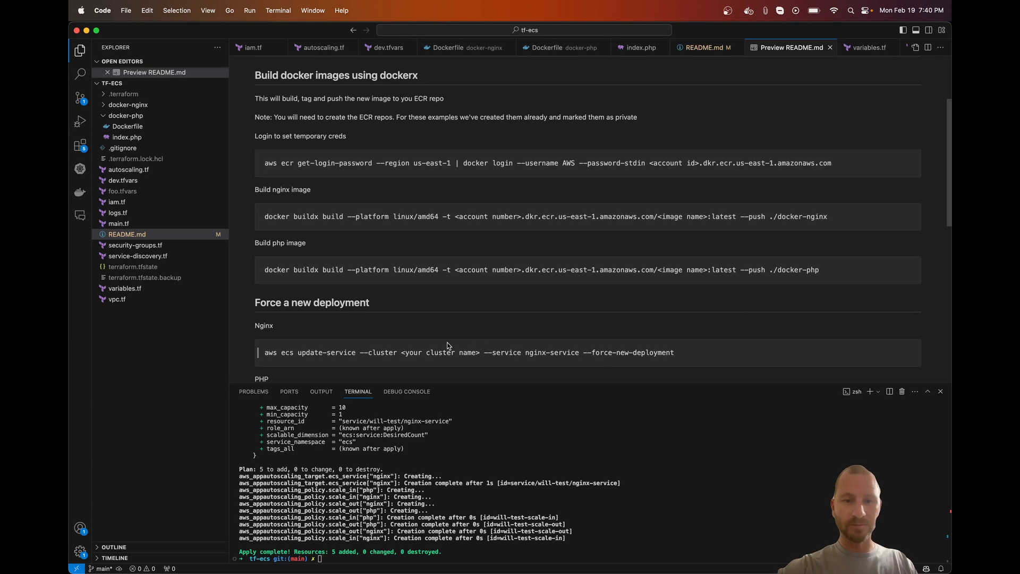
pyautogui.moveTo(455, 295)
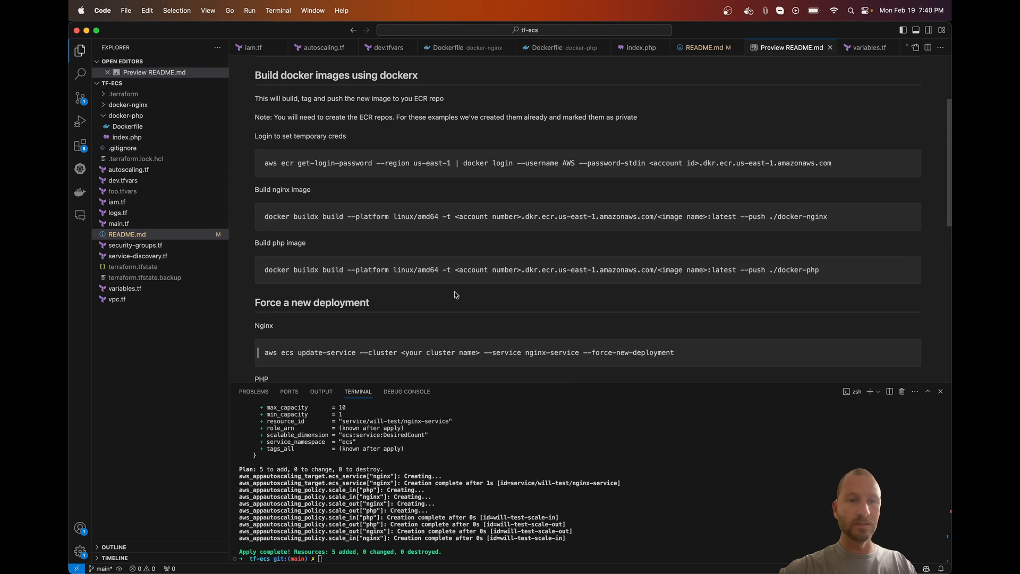
pyautogui.moveTo(236, 153)
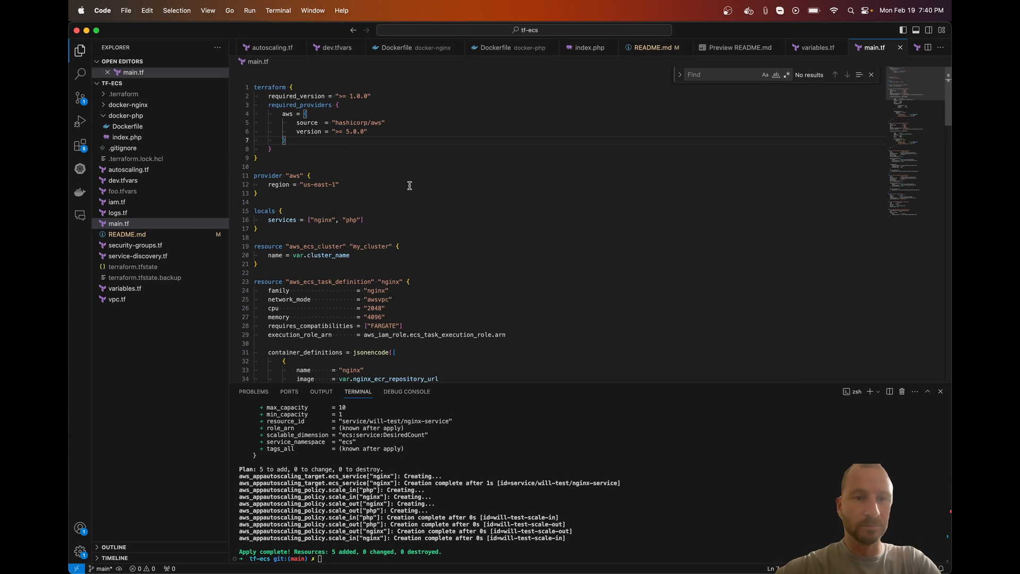
pyautogui.moveTo(316, 223)
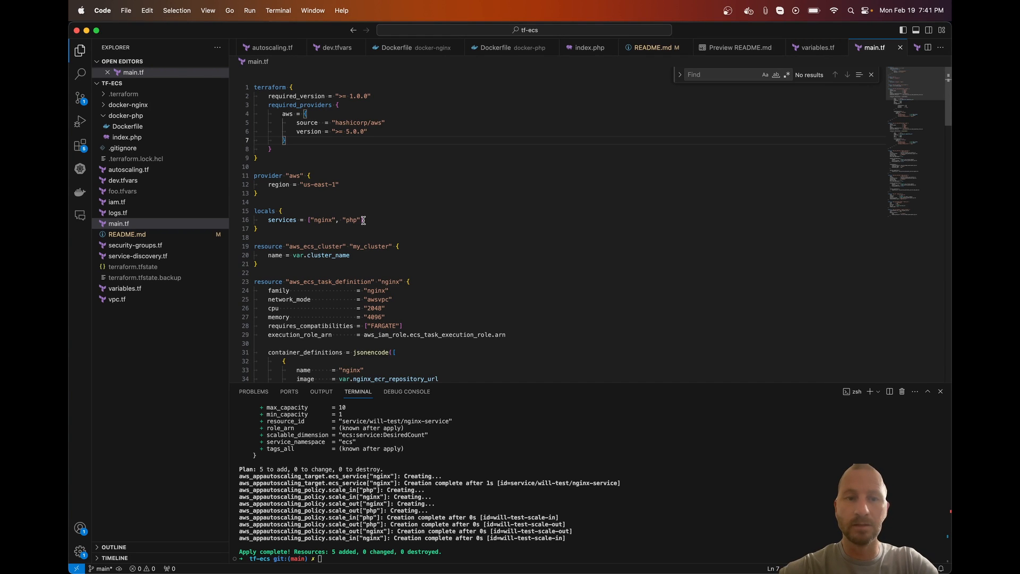
pyautogui.moveTo(271, 219)
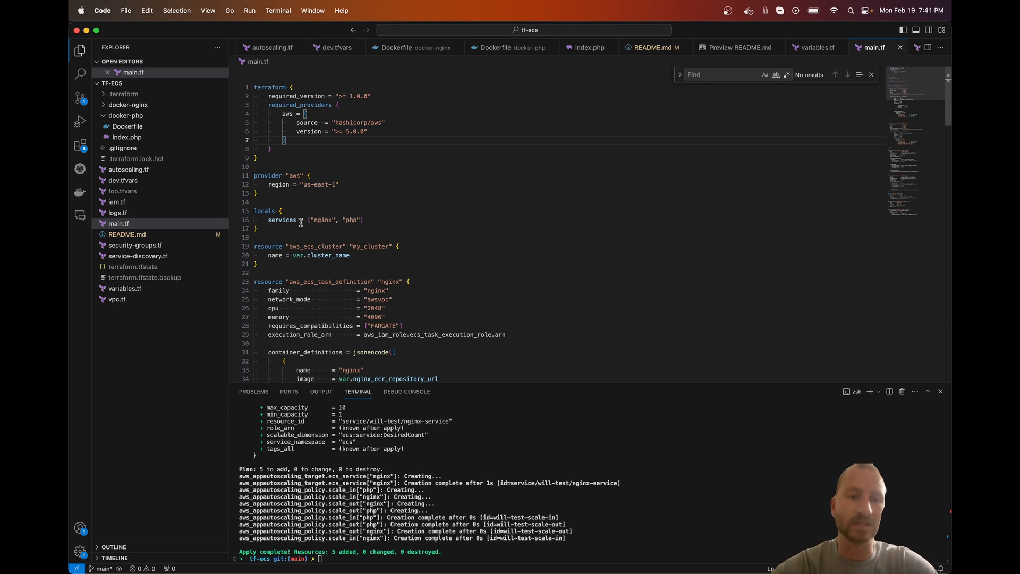
pyautogui.moveTo(412, 214)
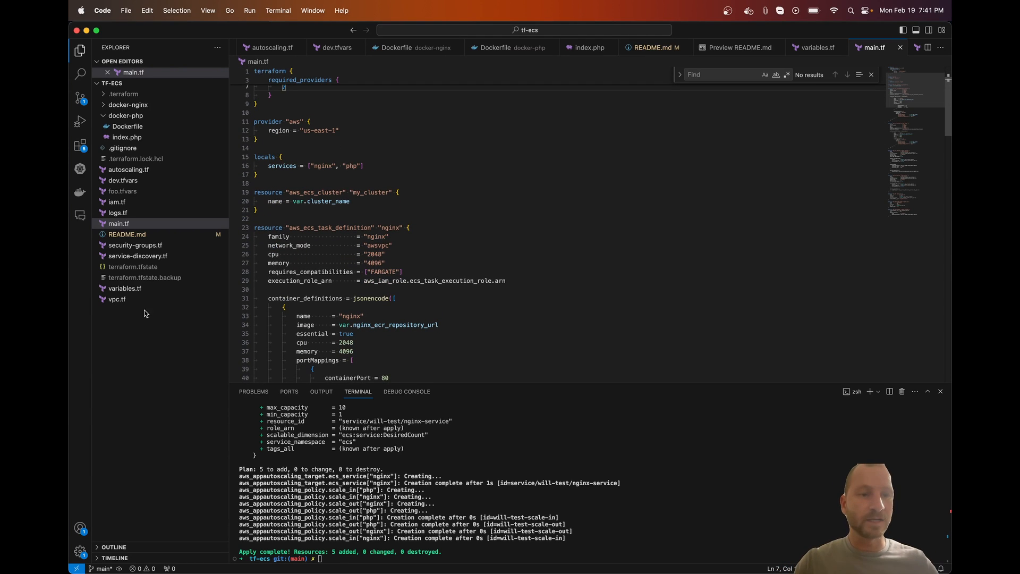
# In vpc.tf, replace the hard-coded ecs-test VPC name with "${var.cluster_name}-vpc".
pyautogui.click(117, 299)
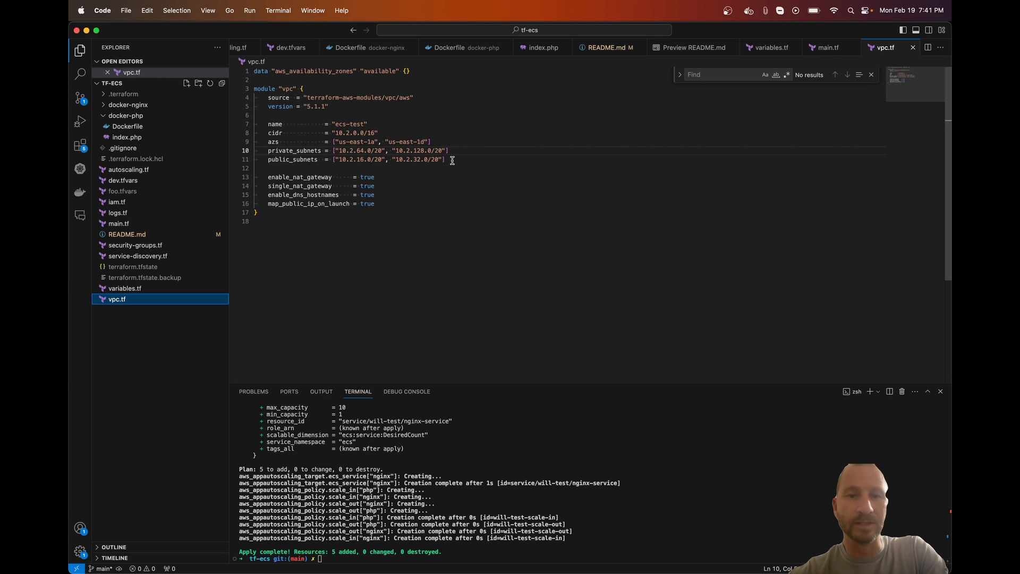
pyautogui.moveTo(267, 133); pyautogui.dragTo(445, 160)
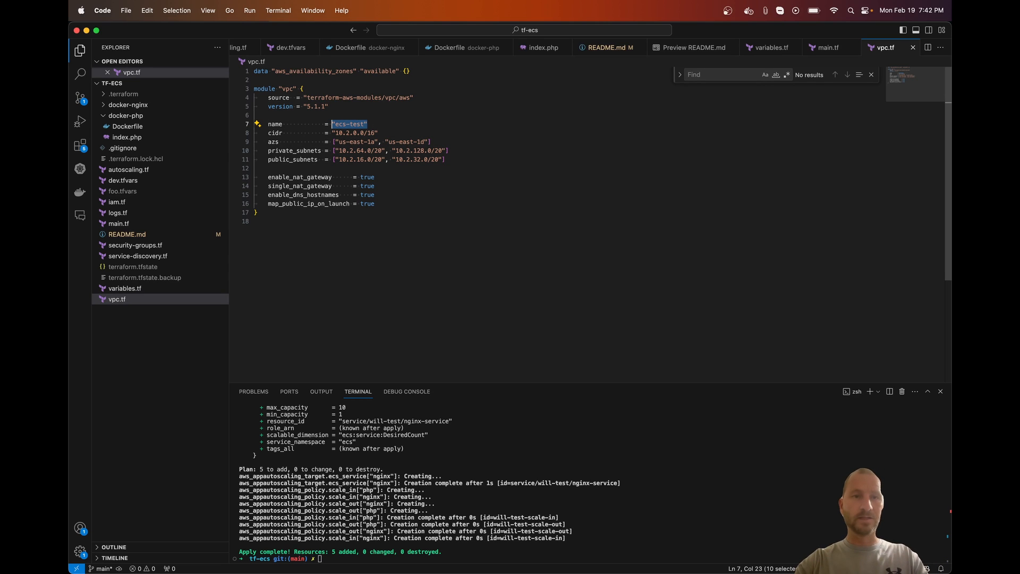
pyautogui.write('var.clu')
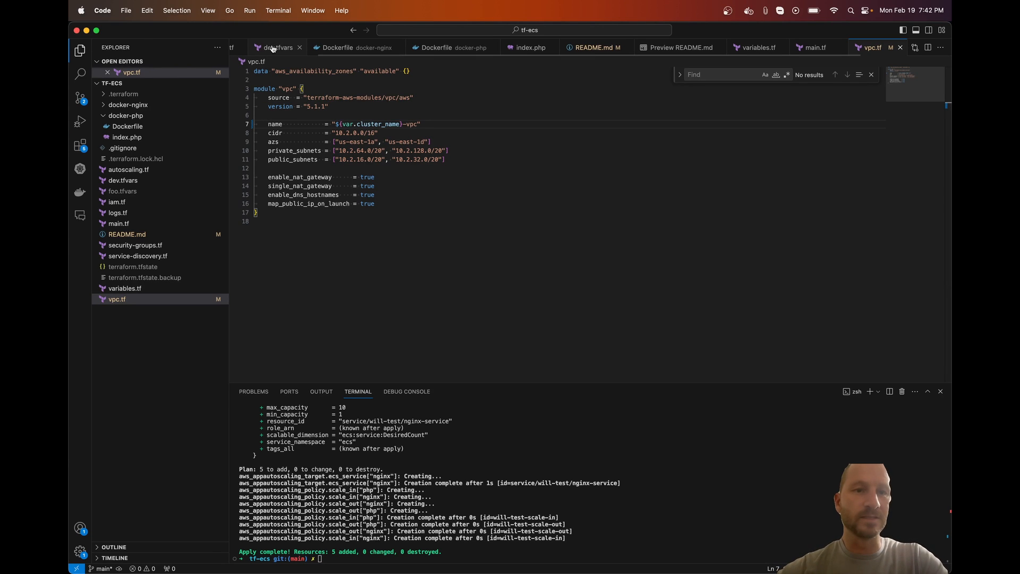
# Review dev.tfvars values: cluster_name will-test, region, logs group and ECR repository URLs.
pyautogui.click(276, 47)
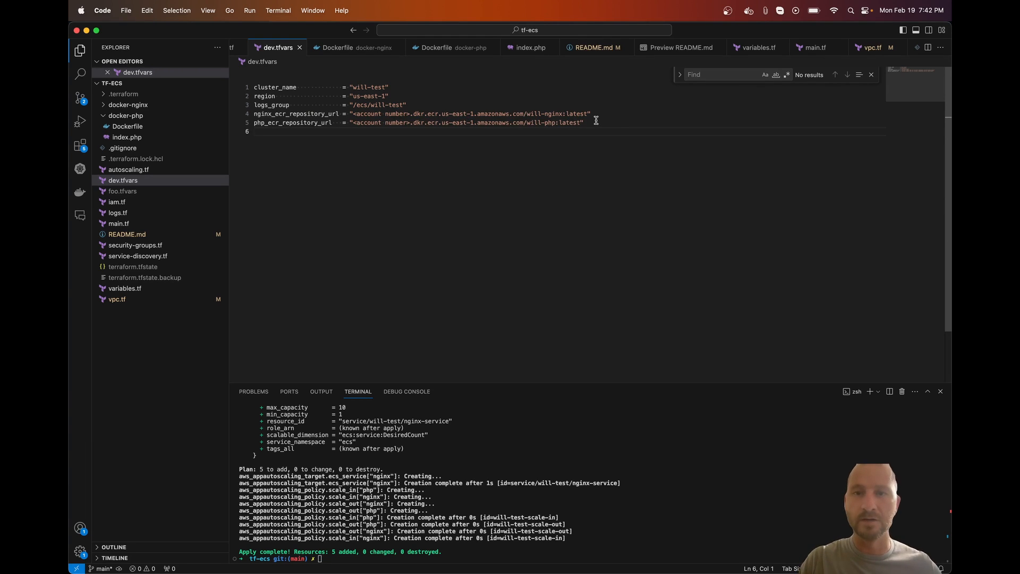
pyautogui.moveTo(255, 105); pyautogui.dragTo(584, 122)
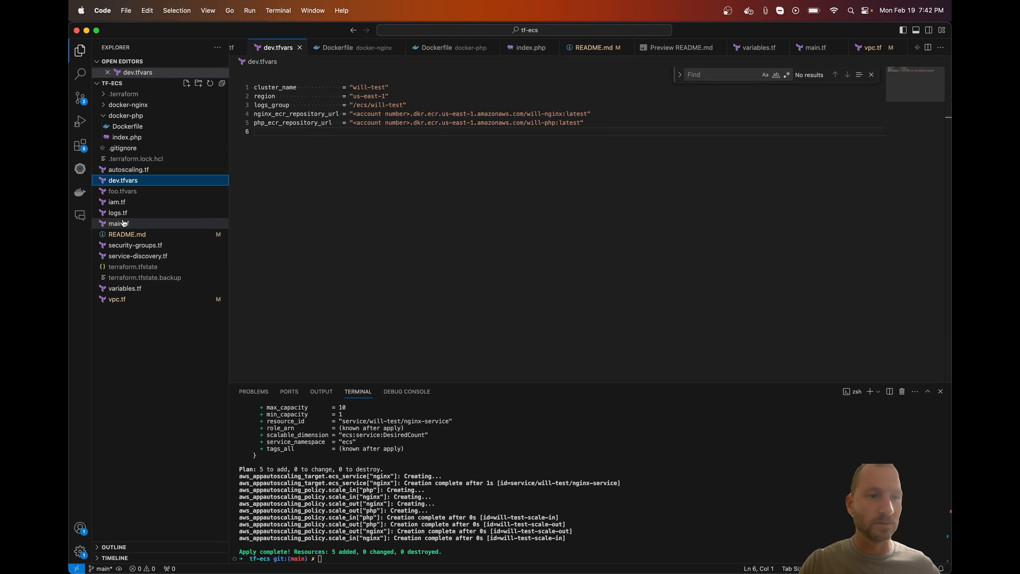
# In main.tf, reach the nginx task definition and inspect its cpu 2048, image, port 80 mappings and awslogs settings.
pyautogui.click(116, 223)
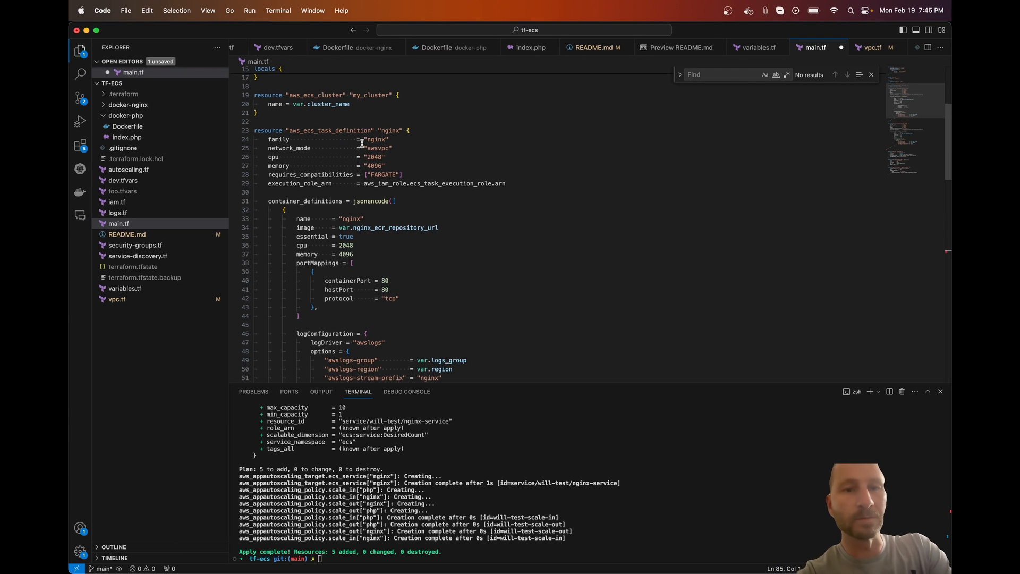
pyautogui.moveTo(376, 148)
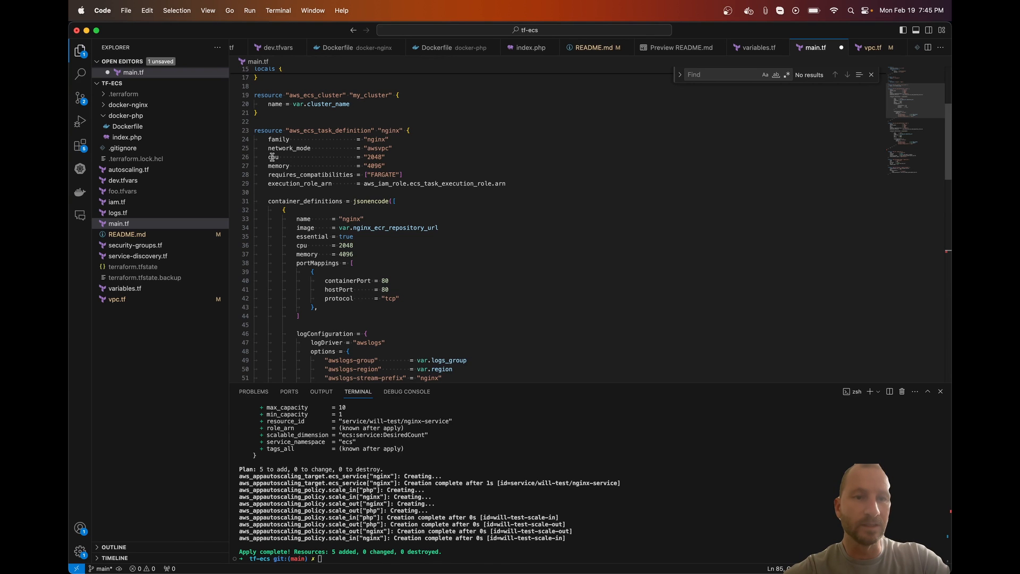
pyautogui.moveTo(390, 156)
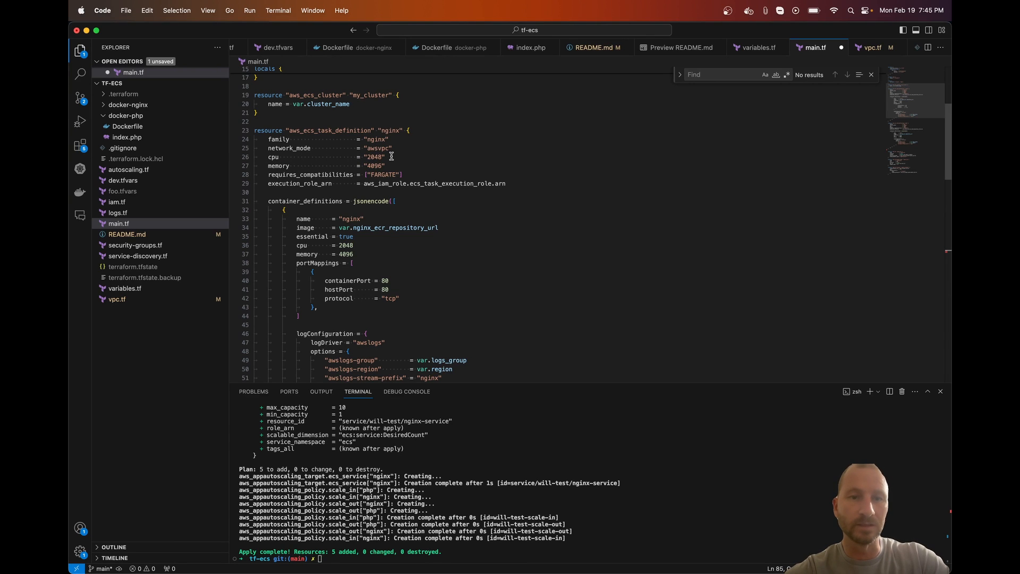
pyautogui.moveTo(405, 197)
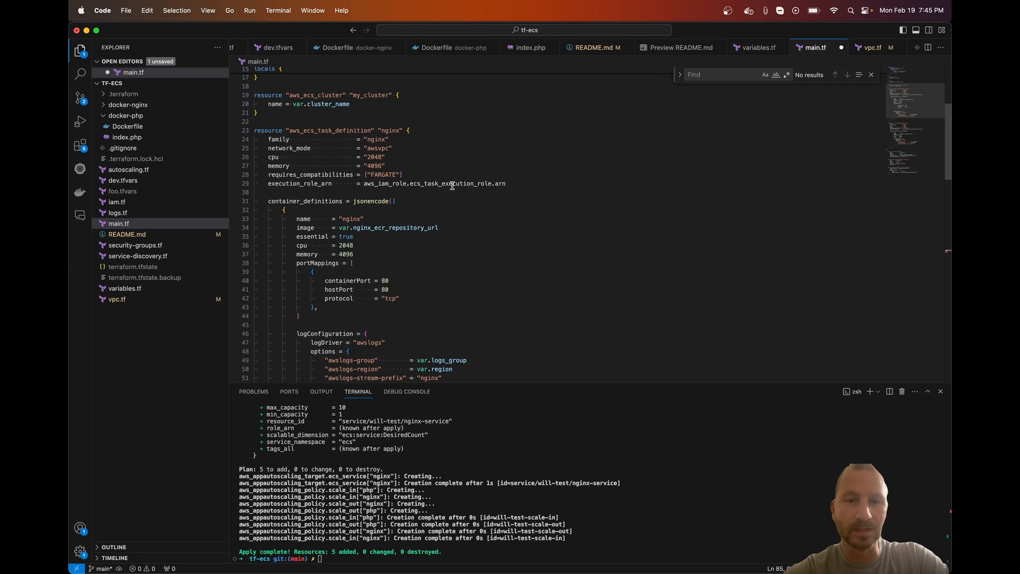
pyautogui.scroll(-3)
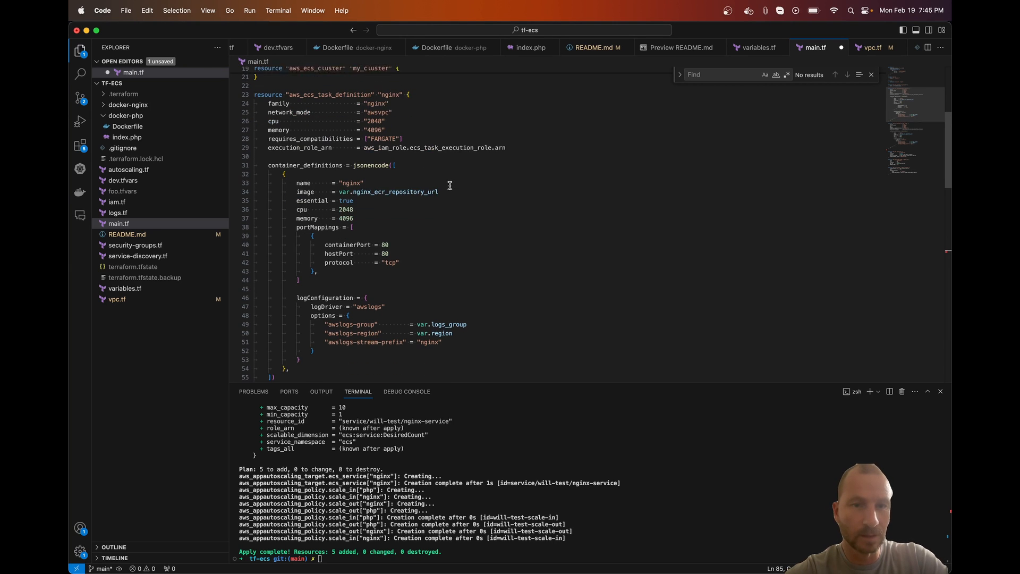
pyautogui.scroll(-3)
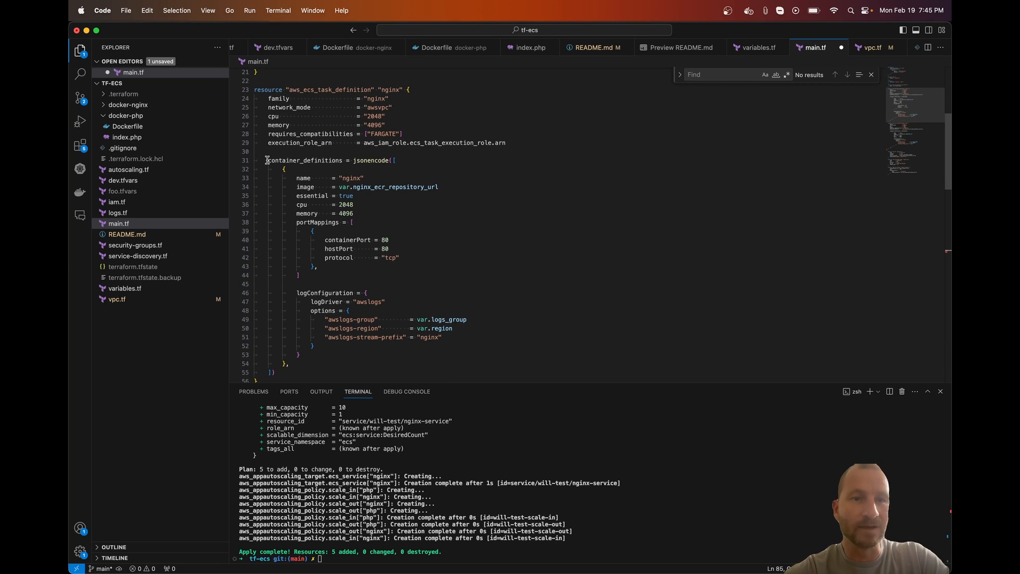
pyautogui.moveTo(403, 206)
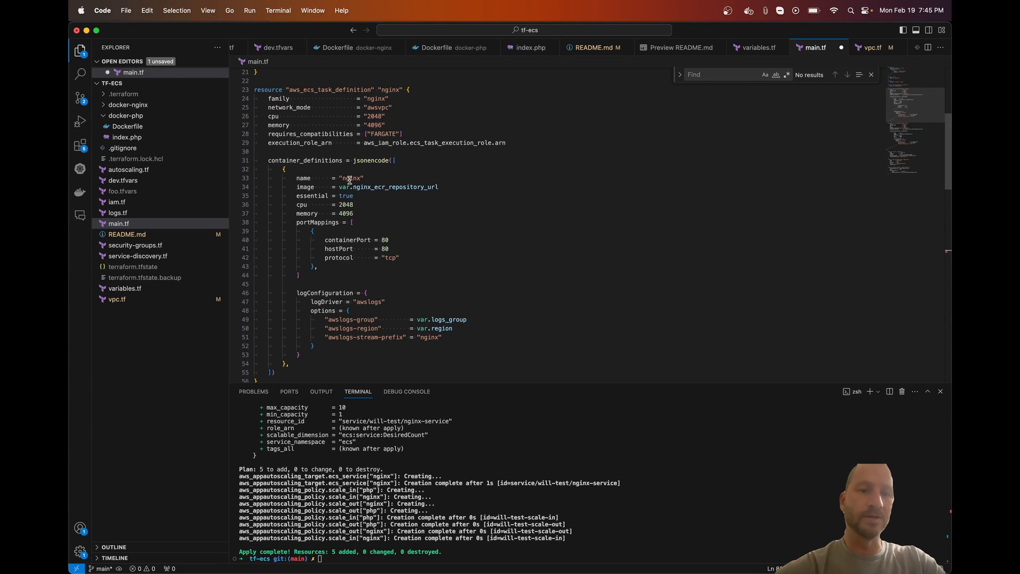
pyautogui.doubleClick(349, 177)
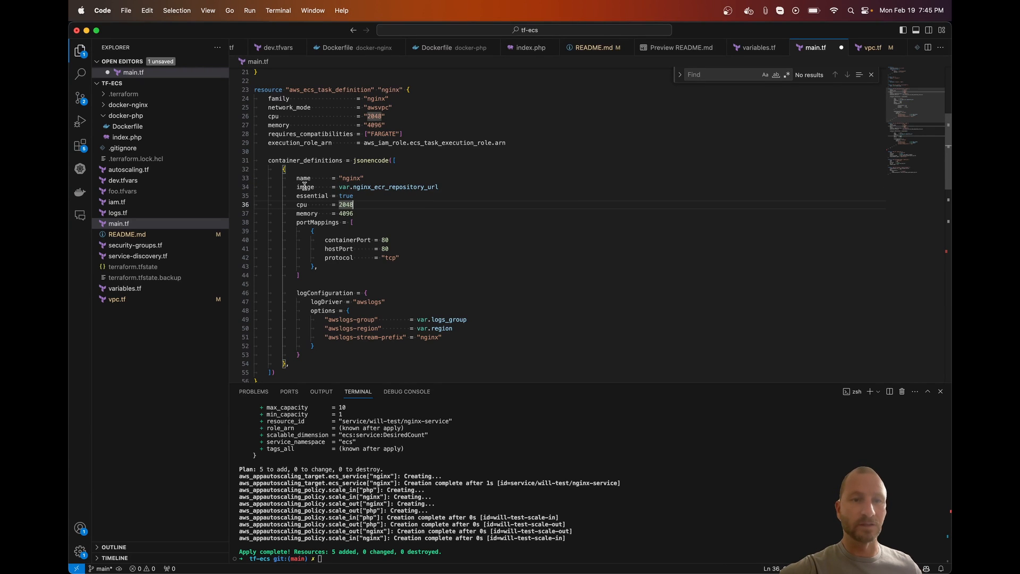
pyautogui.doubleClick(305, 187)
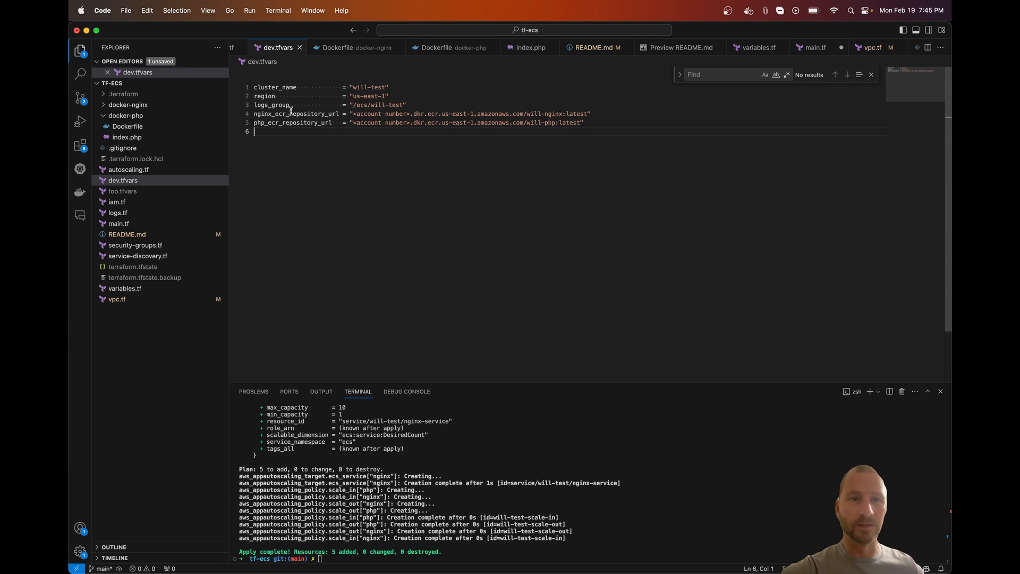
pyautogui.click(811, 46)
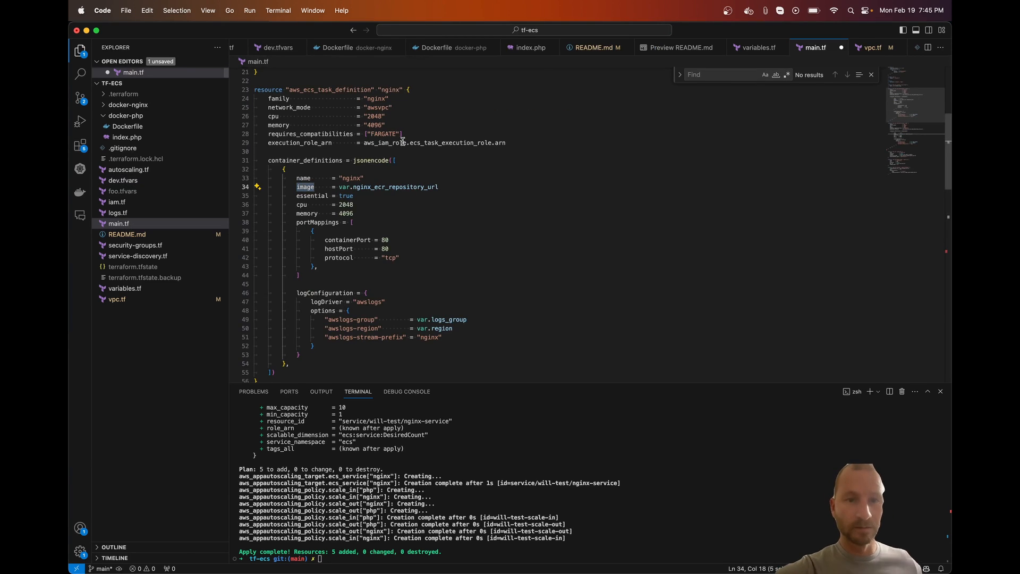
pyautogui.scroll(-3)
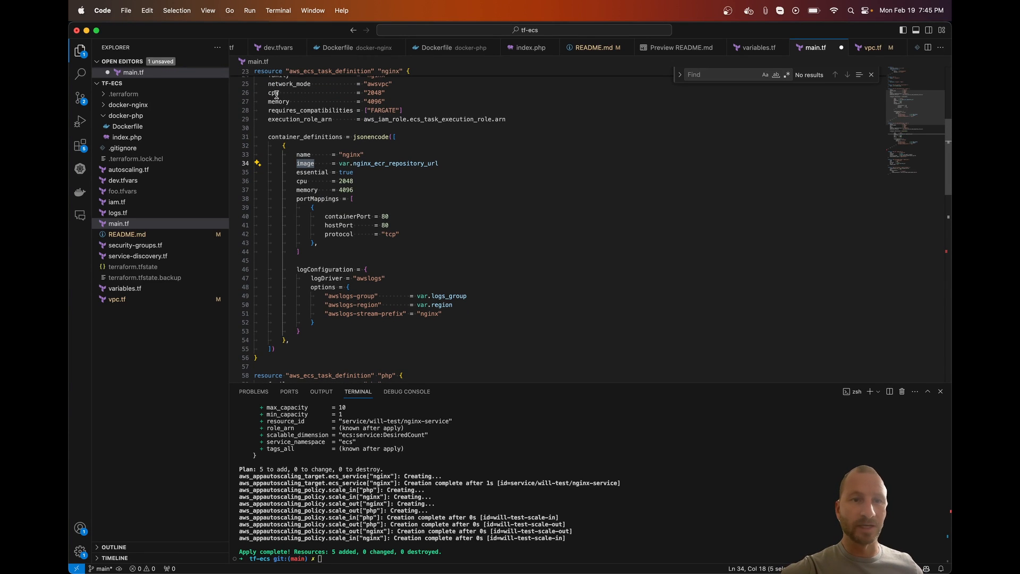
pyautogui.moveTo(309, 184)
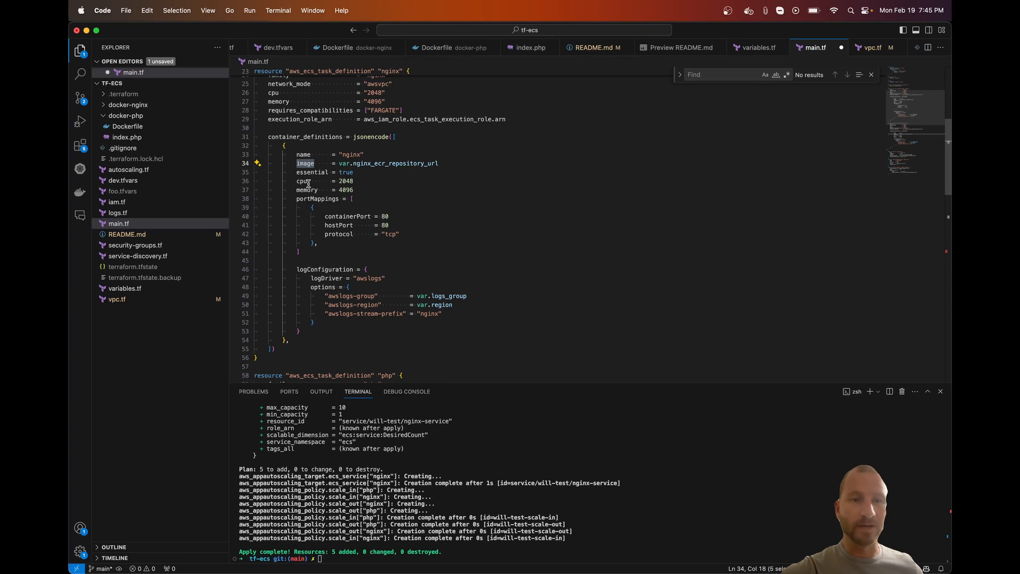
pyautogui.moveTo(325, 207)
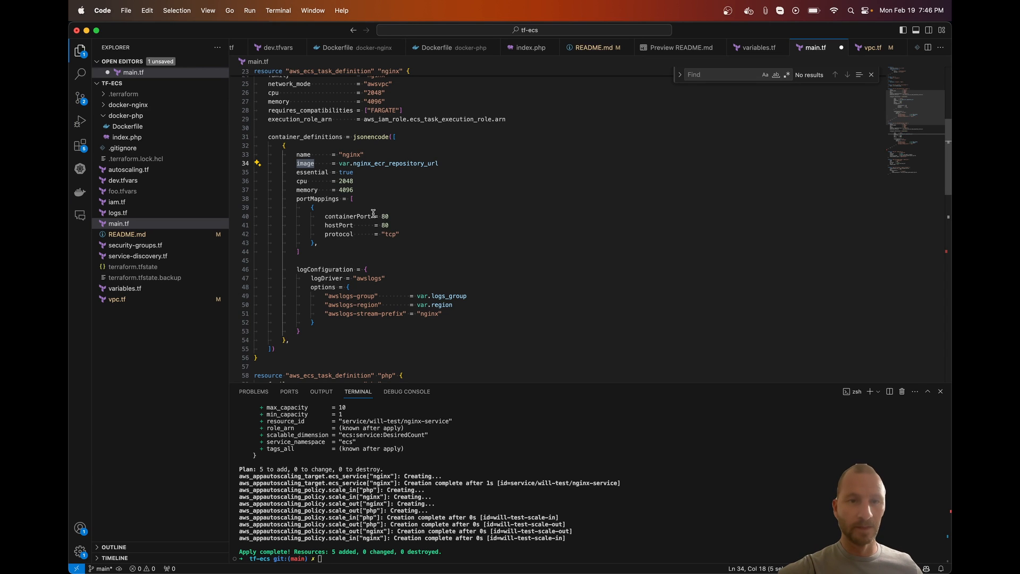
pyautogui.moveTo(362, 230)
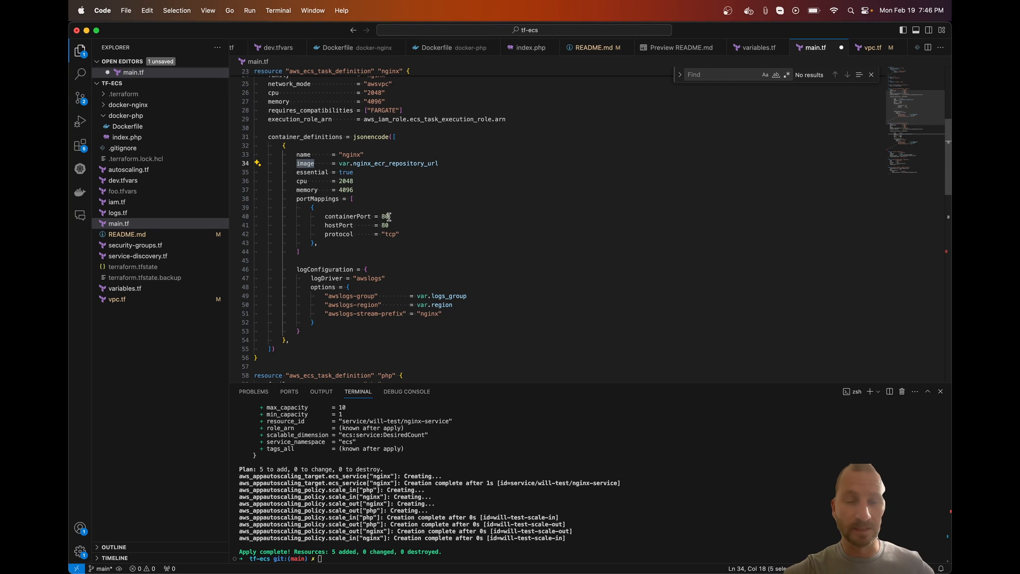
pyautogui.click(385, 216)
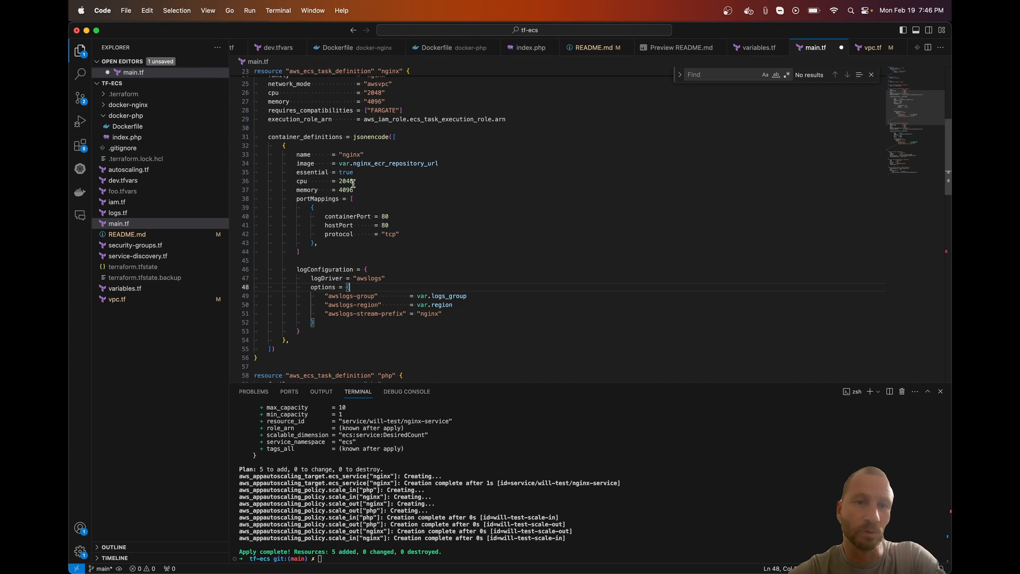
pyautogui.moveTo(351, 204)
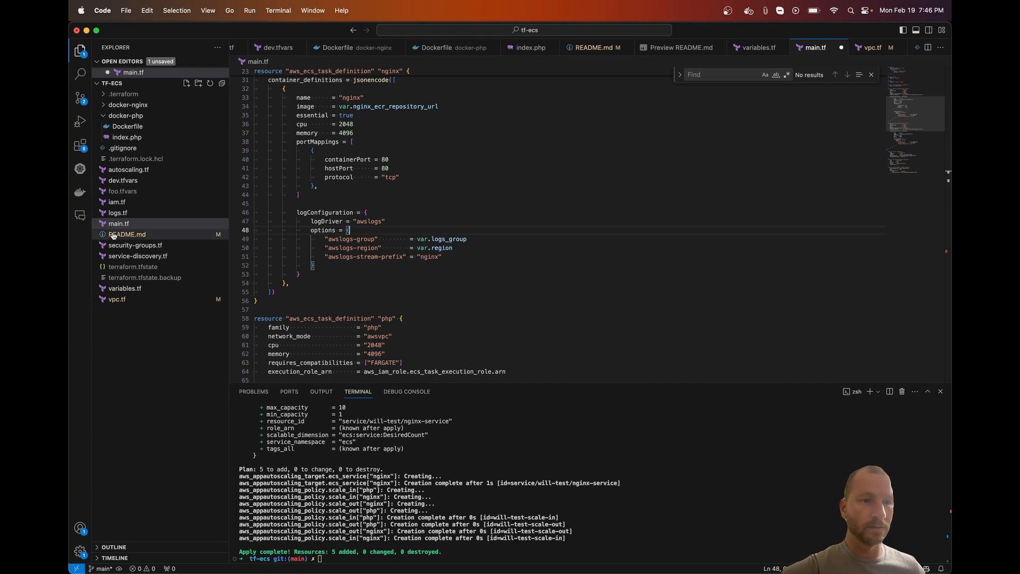
# Show logs.tf with the CloudWatch log group resource named from the logs_group variable.
pyautogui.click(118, 223)
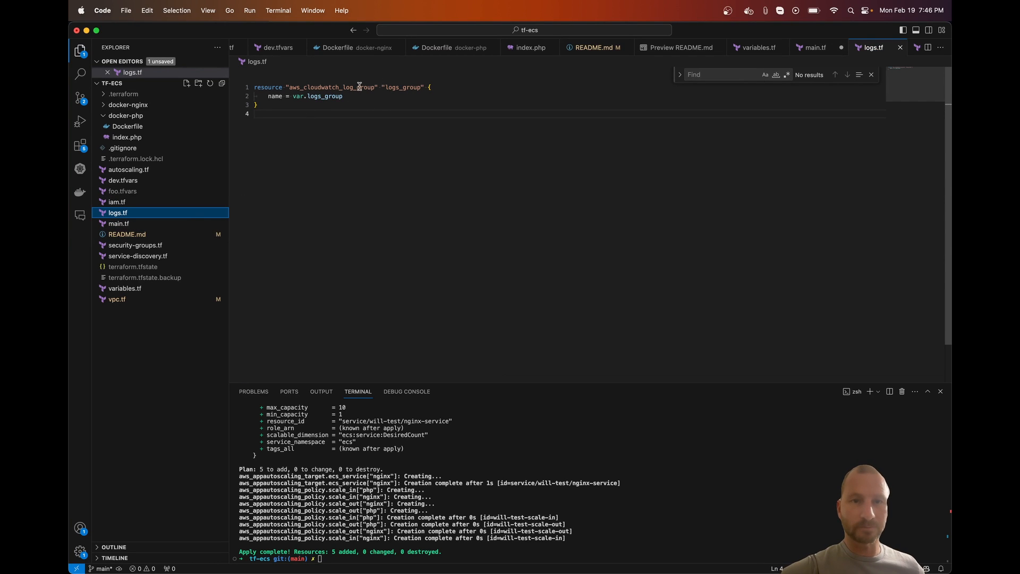
pyautogui.moveTo(173, 213)
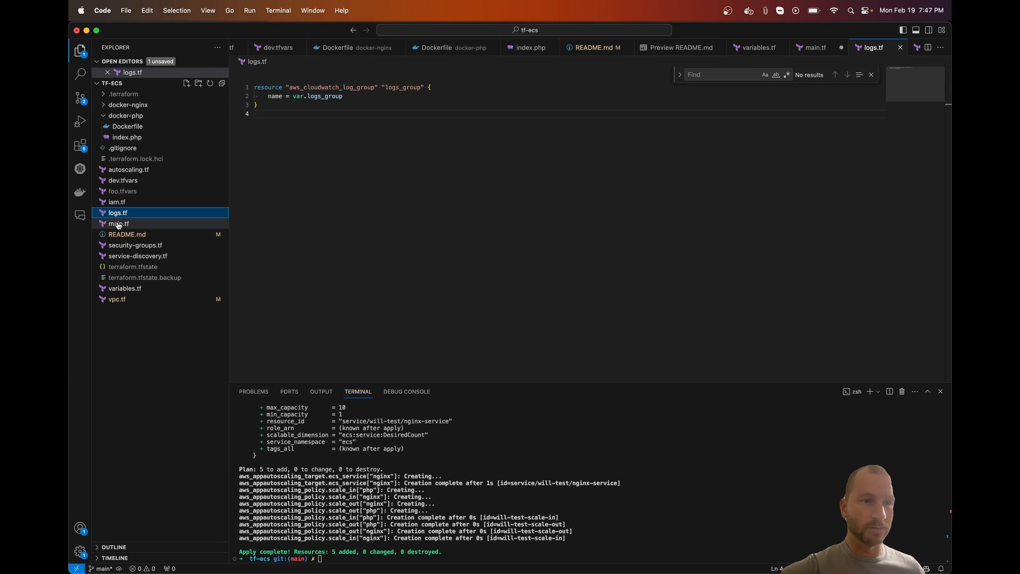
# Return to main.tf showing the terraform block, AWS provider, region and nginx/php services locals.
pyautogui.click(119, 224)
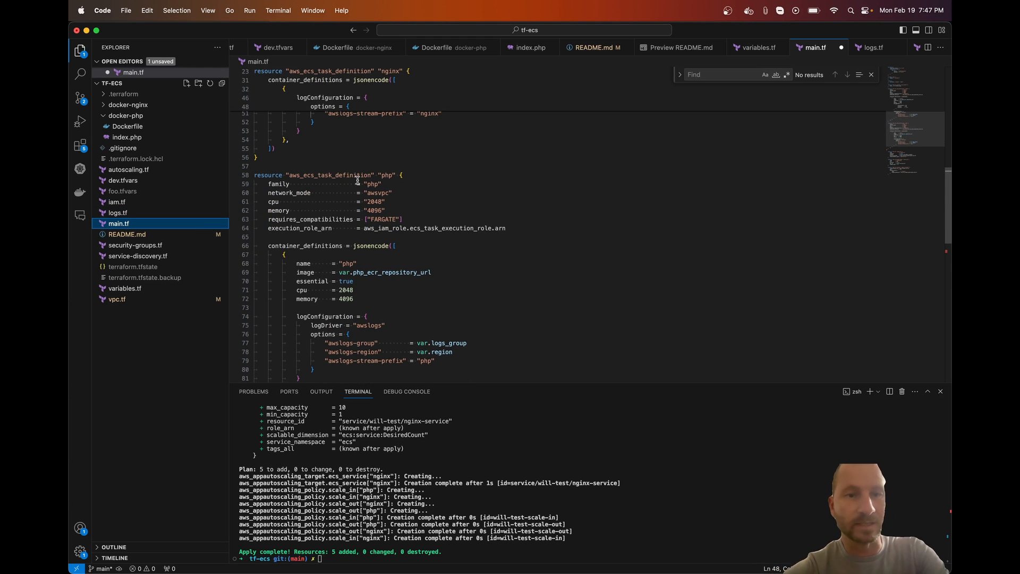
pyautogui.scroll(-3)
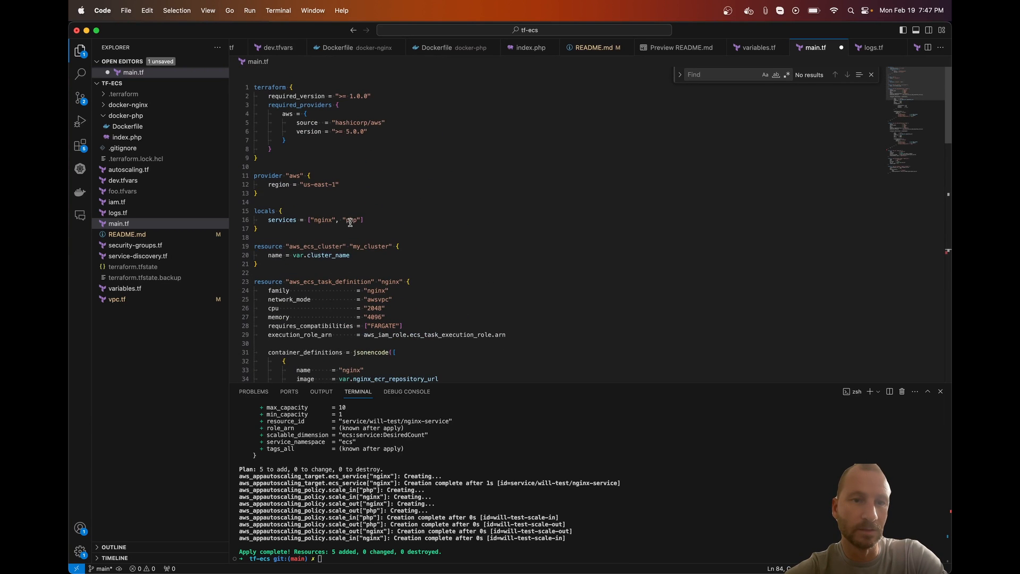
# Scroll main.tf to the aws_ecs_service "nginx_service" resource with Fargate, network and load balancer settings.
pyautogui.scroll(-3)
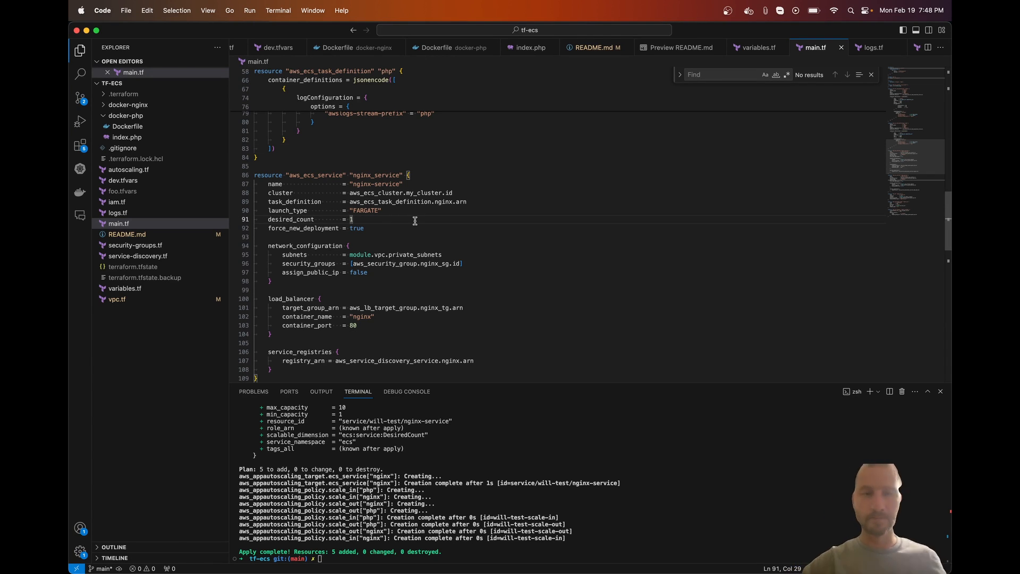
# Change the nginx service's desired_count from 1 to 5.
pyautogui.write('5')
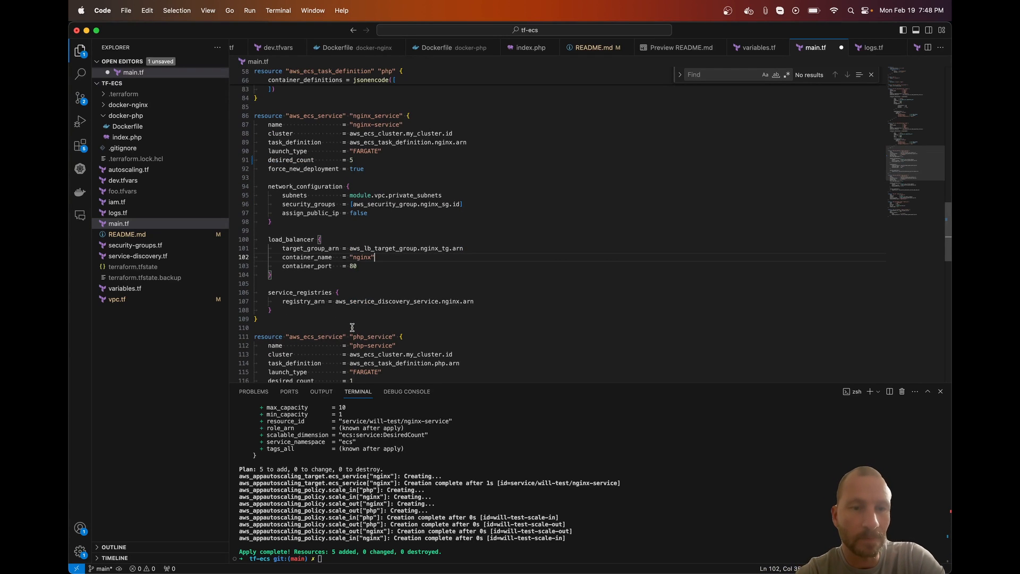
pyautogui.moveTo(219, 283)
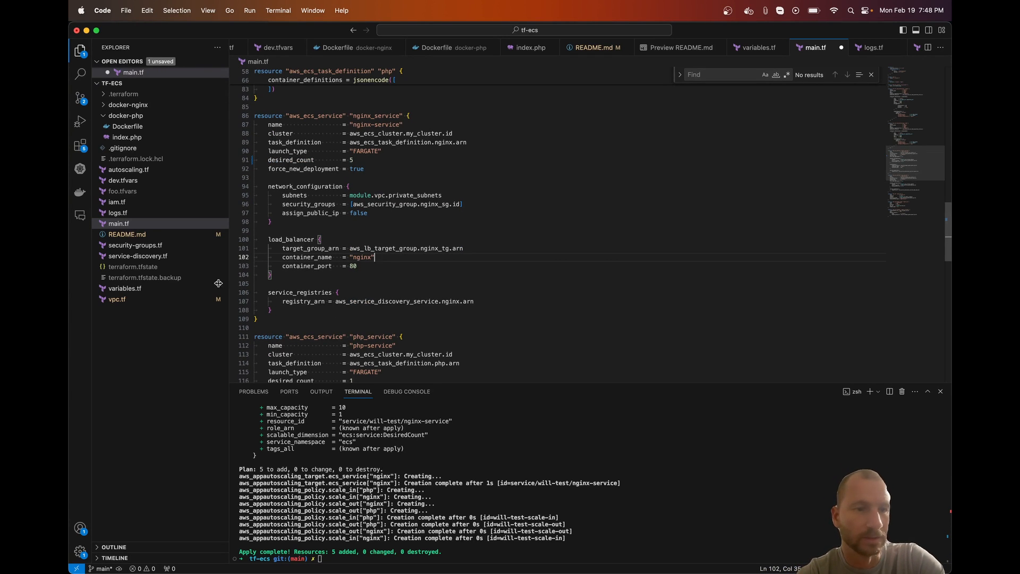
# Scroll past php_service to the aws_lb, port-80 target group and HTTP listener at the end of main.tf.
pyautogui.scroll(-3)
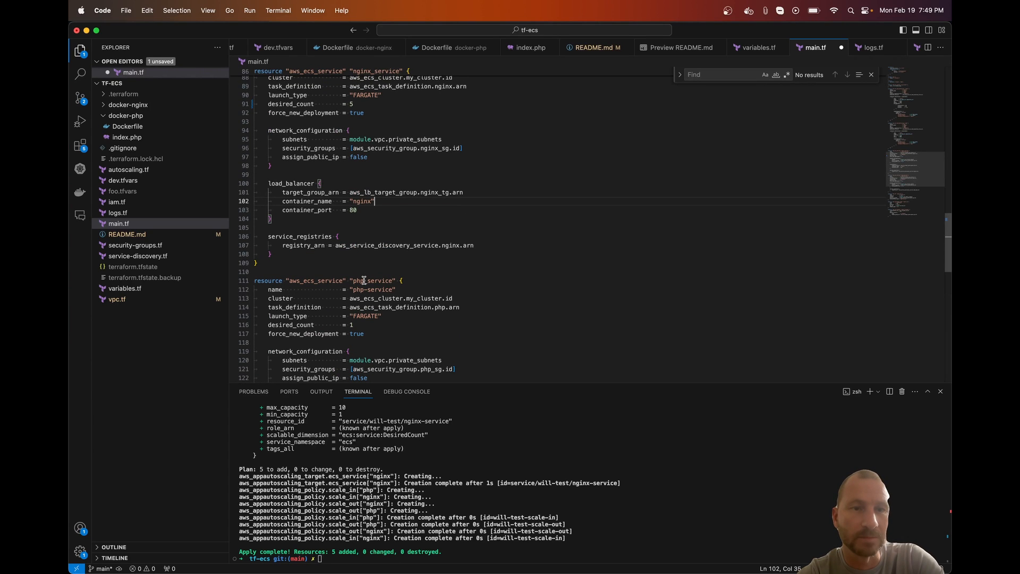
pyautogui.scroll(-3)
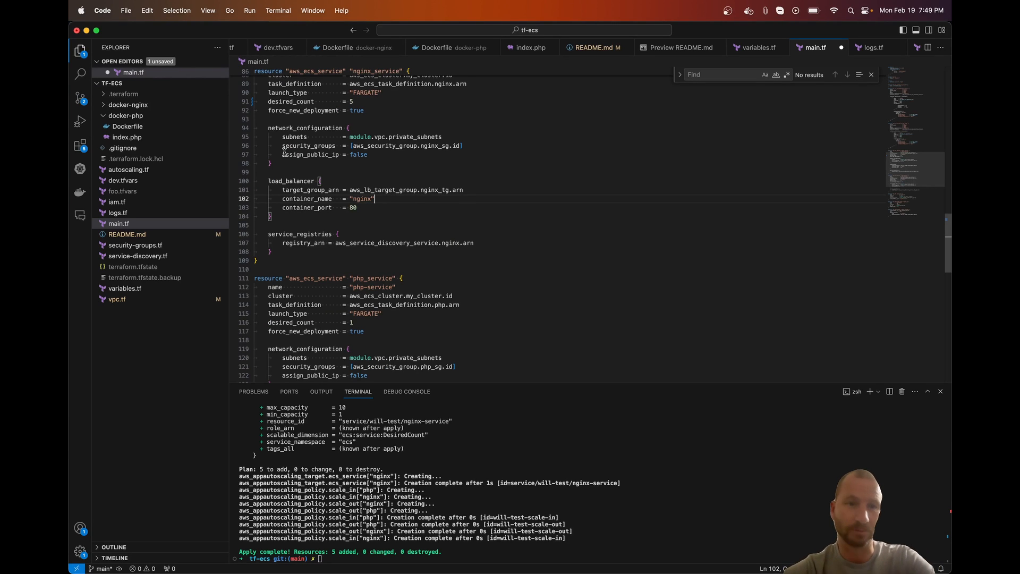
pyautogui.moveTo(321, 157)
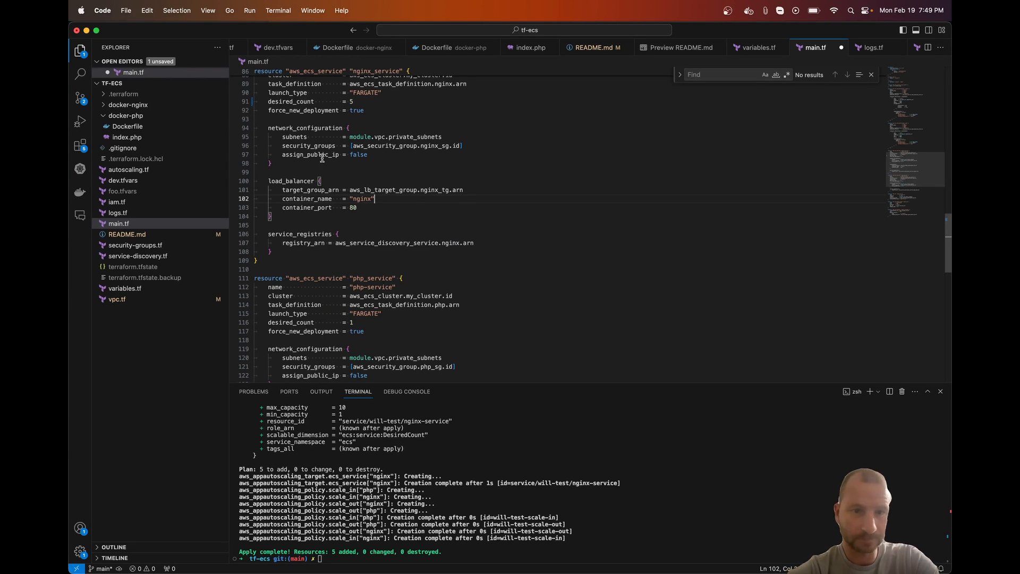
pyautogui.scroll(-3)
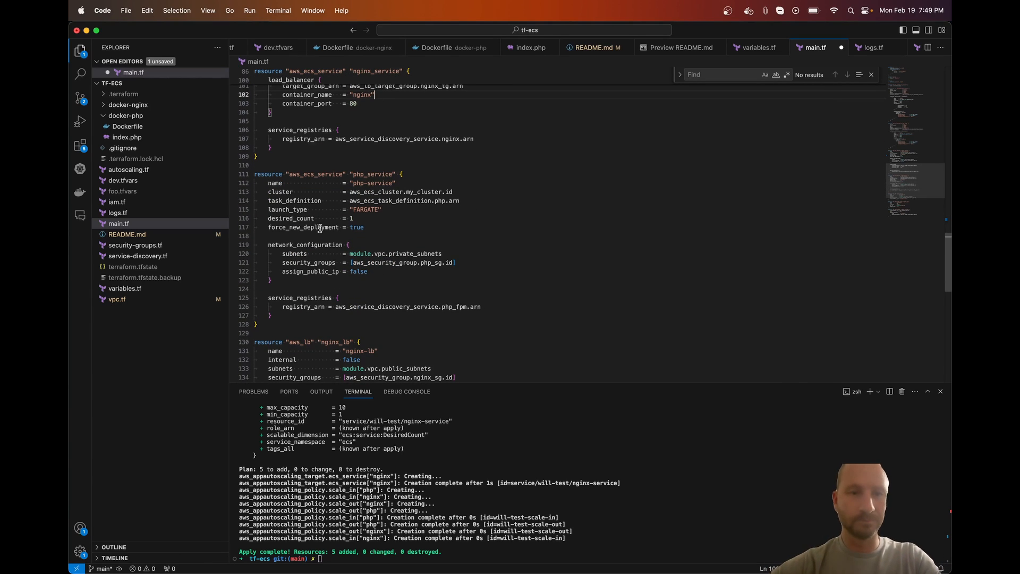
pyautogui.scroll(-3)
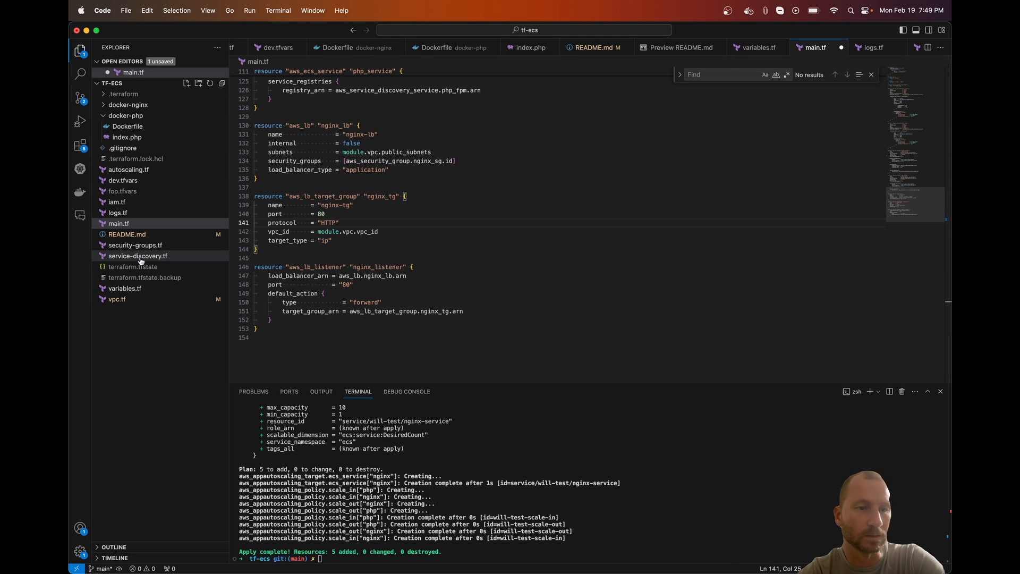
# Open service-discovery.tf with the app.local namespace, then expand the docker-nginx folder.
pyautogui.click(138, 256)
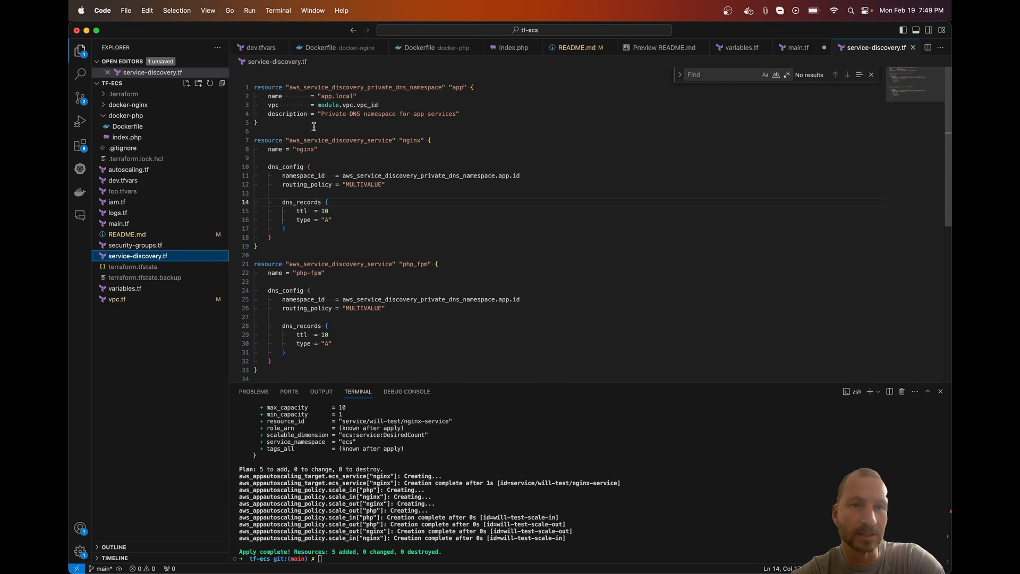
pyautogui.moveTo(353, 95)
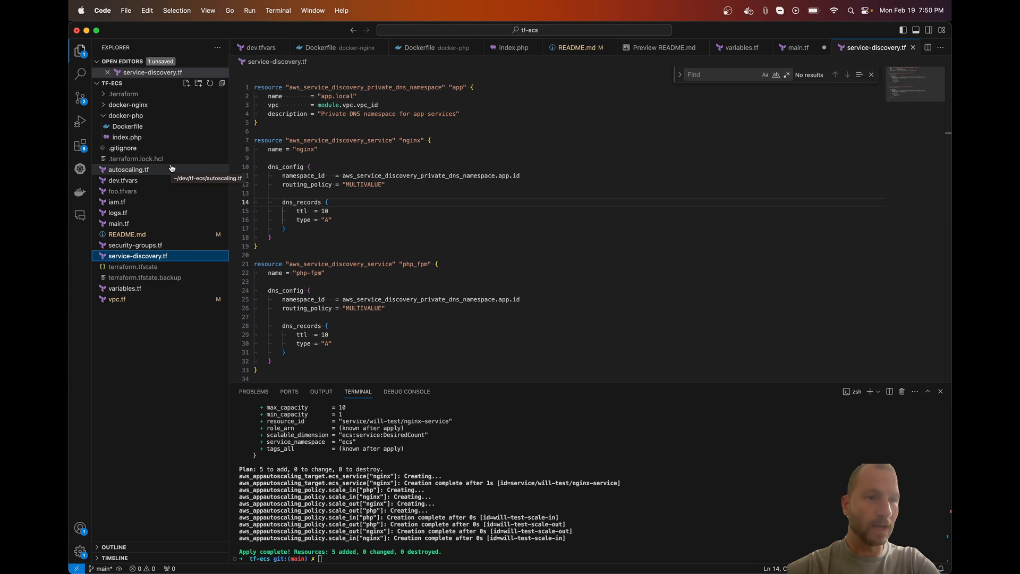
pyautogui.click(128, 105)
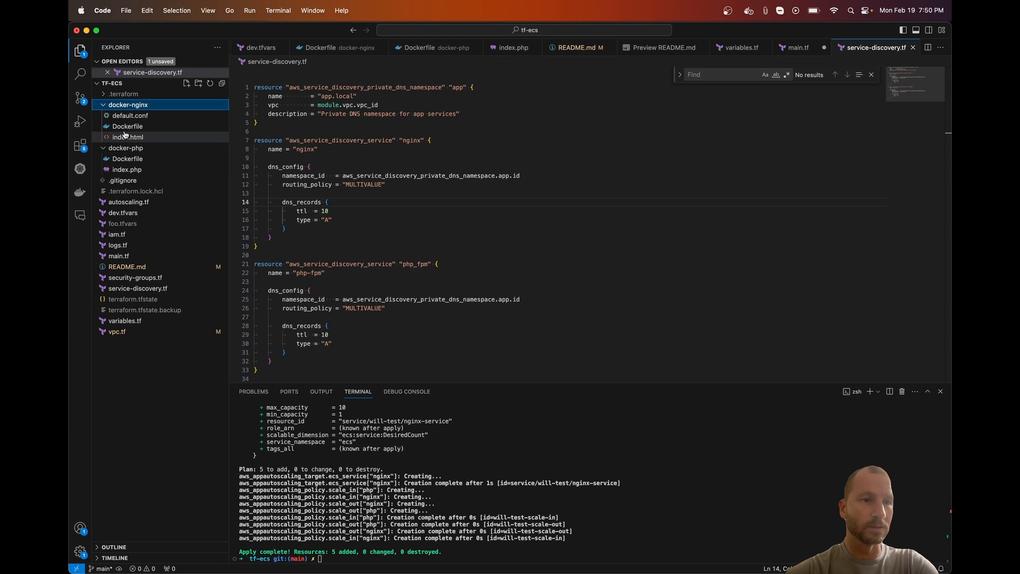
# Compare default.conf's php-fpm.app.local:9000 address with the php-fpm name in service-discovery.tf.
pyautogui.click(129, 114)
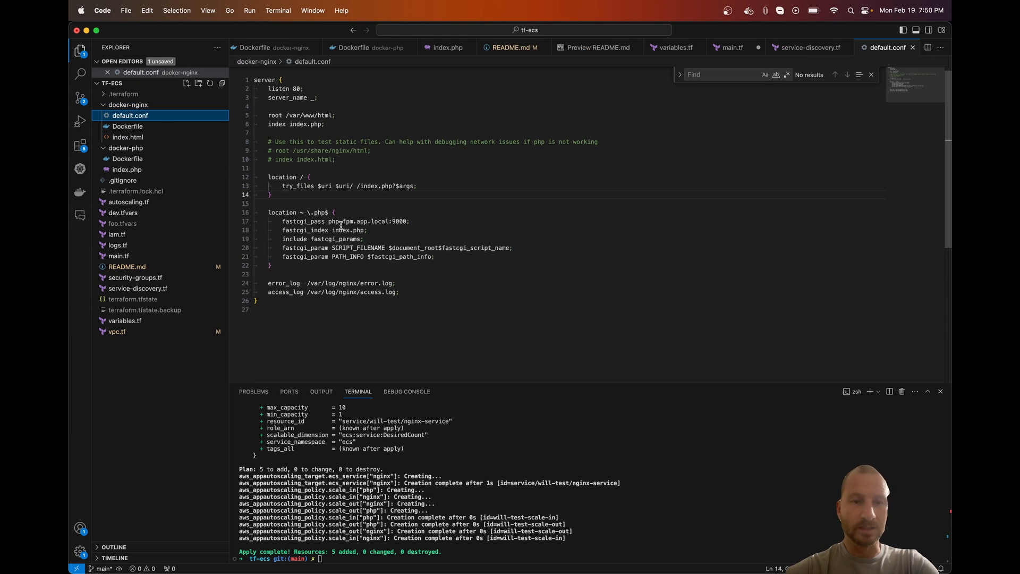
pyautogui.doubleClick(333, 221)
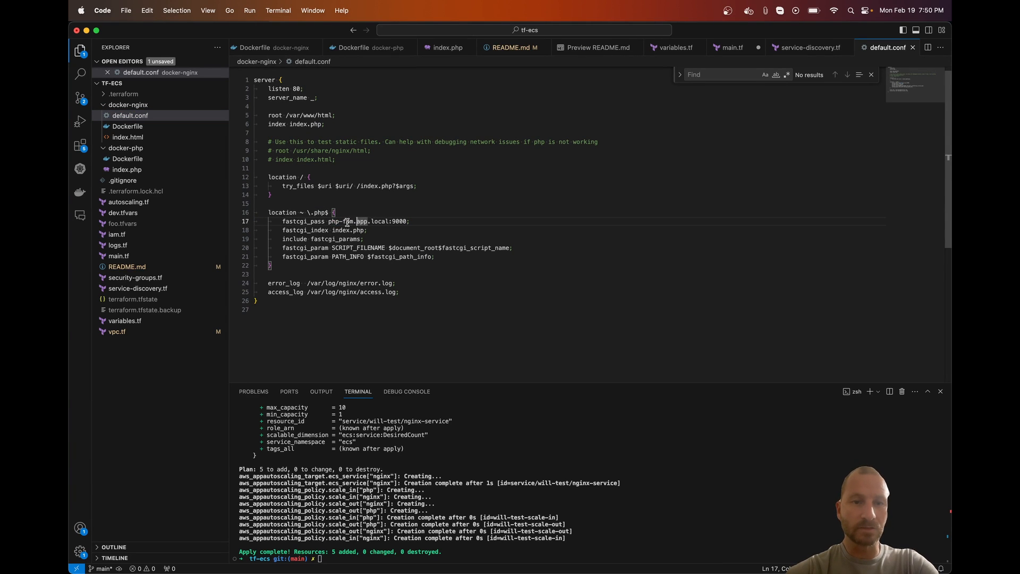
pyautogui.click(806, 47)
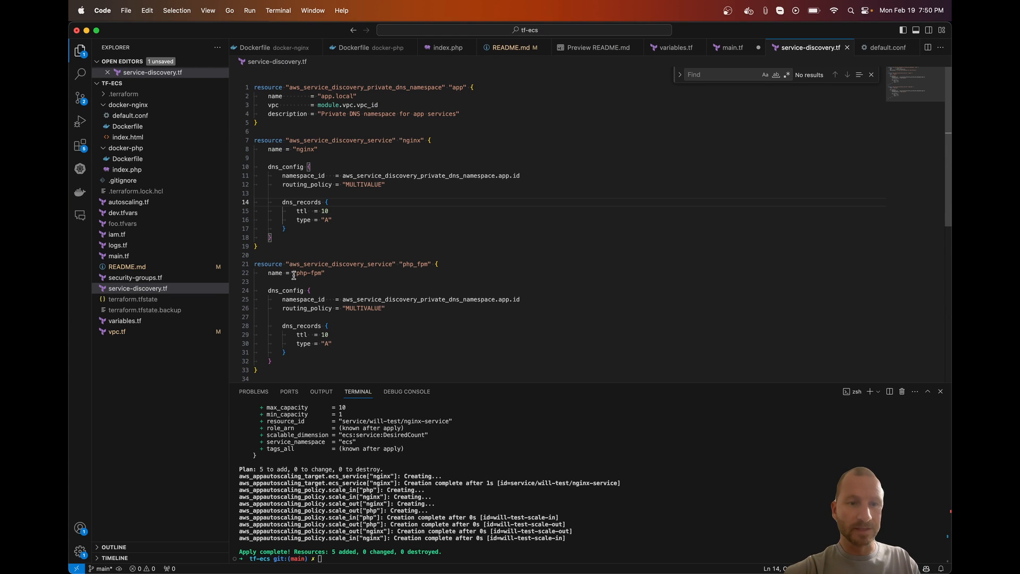
pyautogui.doubleClick(308, 273)
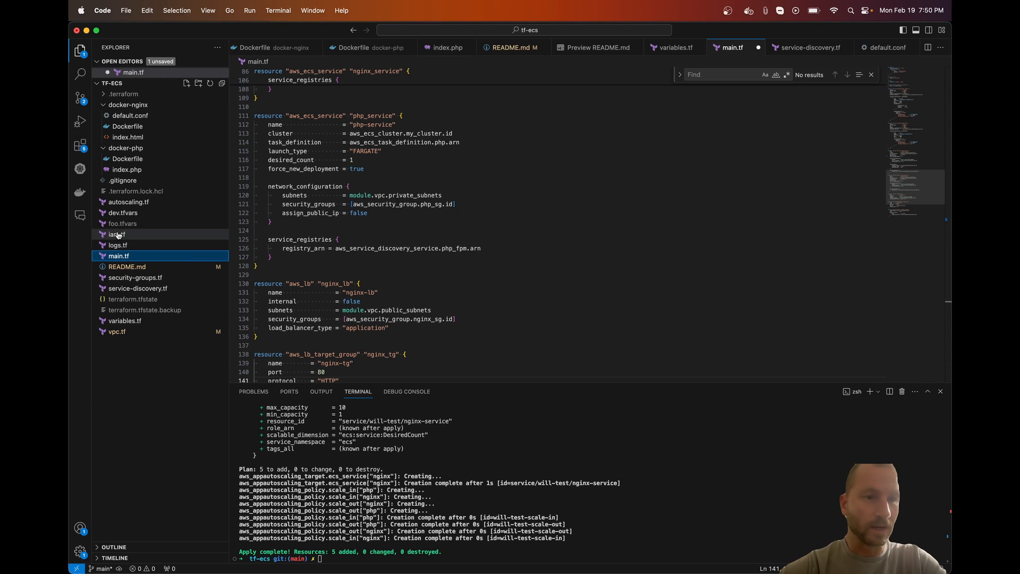
# Review ecs_logging_policy in iam.tf, then open variables.tf with cluster, region and repository defaults.
pyautogui.click(117, 234)
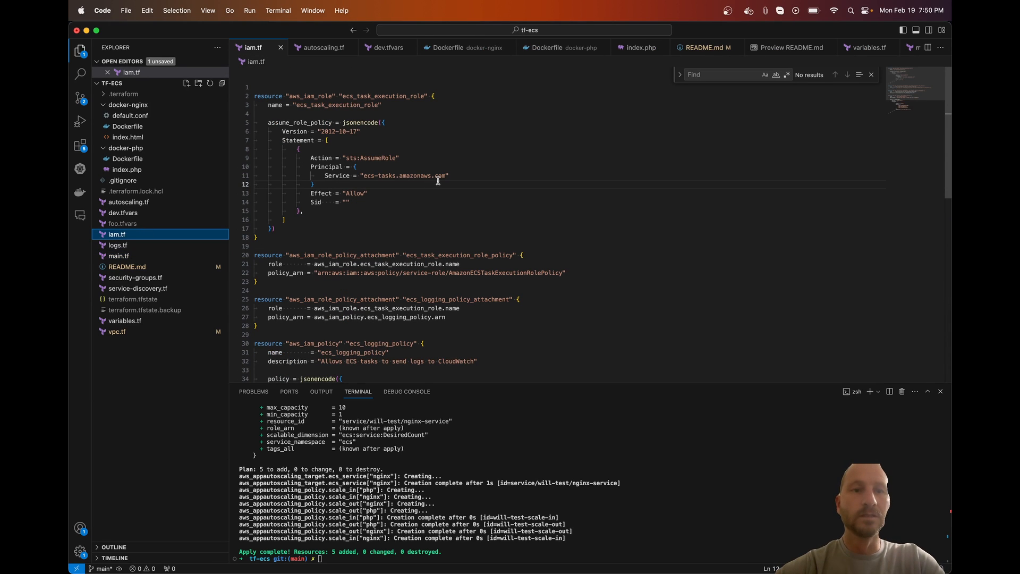
pyautogui.moveTo(367, 96)
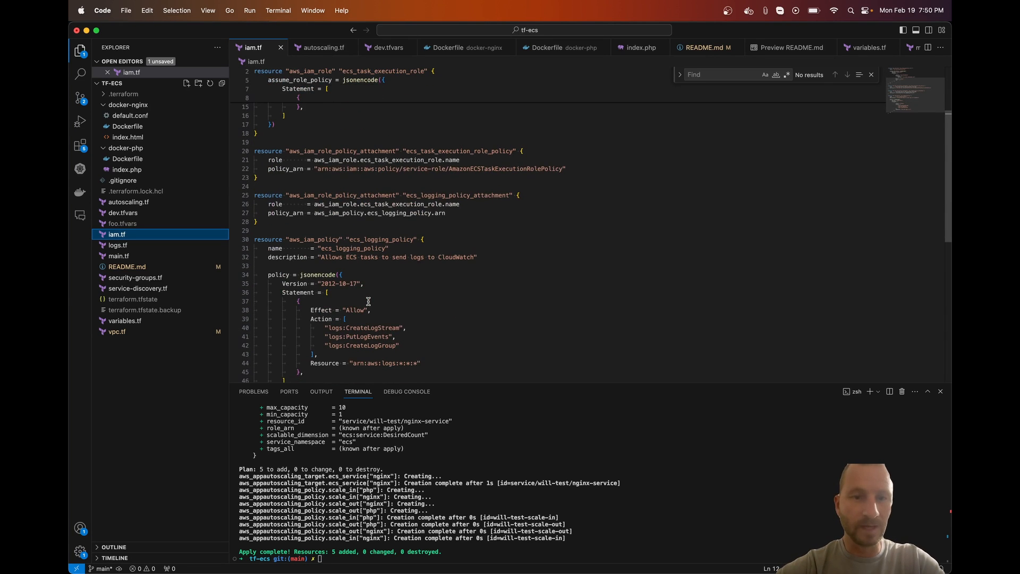
pyautogui.scroll(-3)
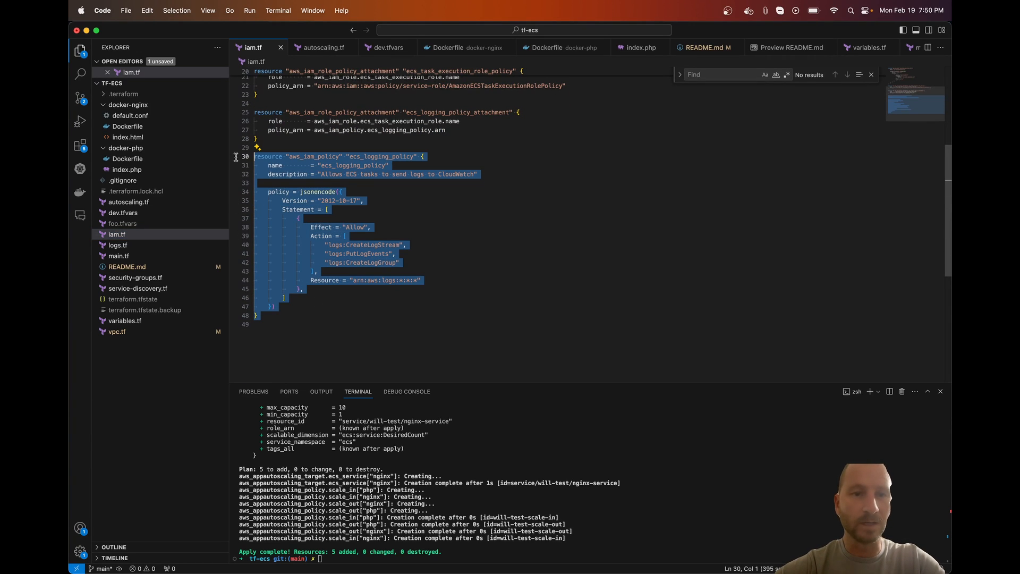
pyautogui.click(364, 182)
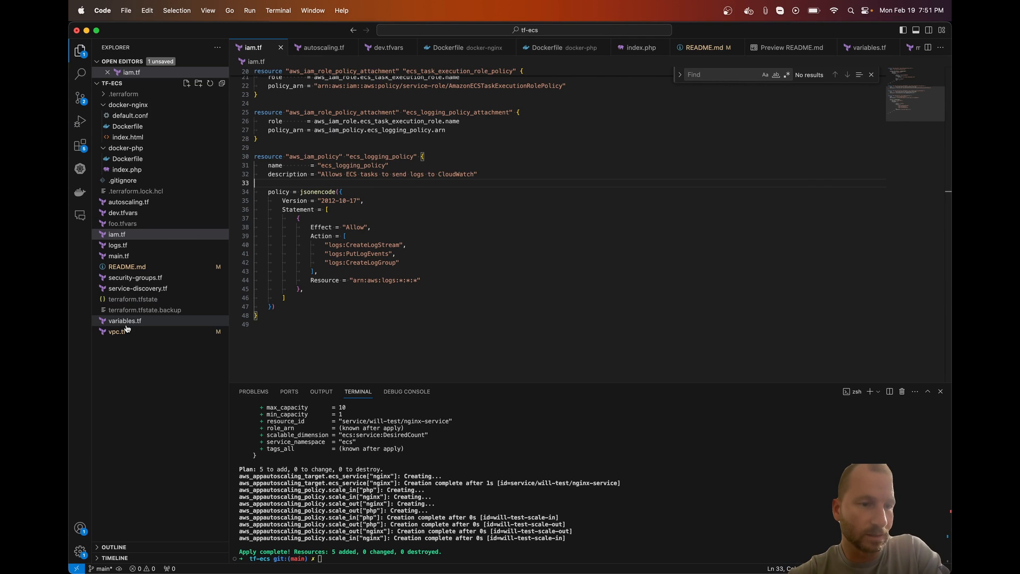
pyautogui.click(124, 320)
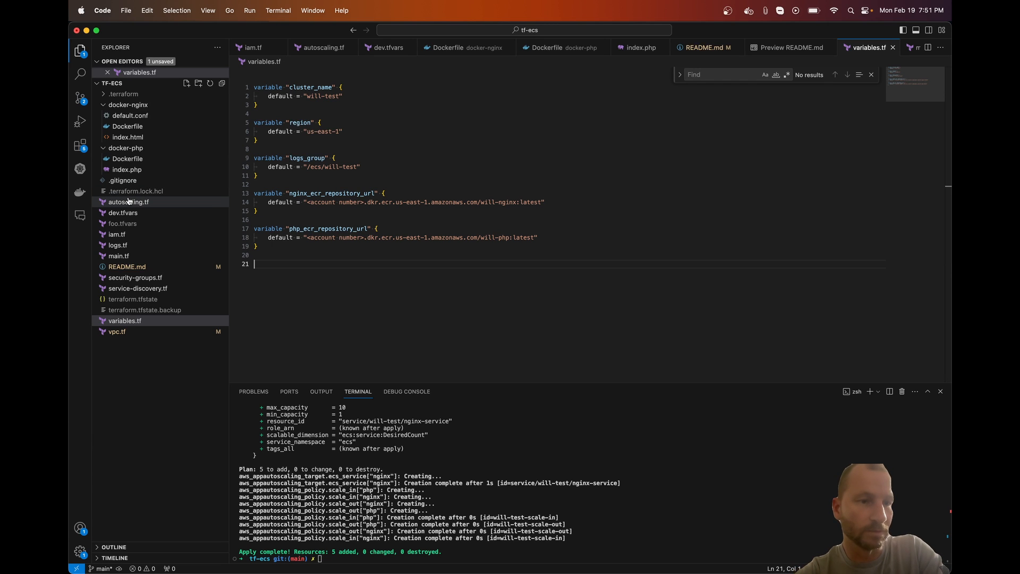
pyautogui.click(128, 202)
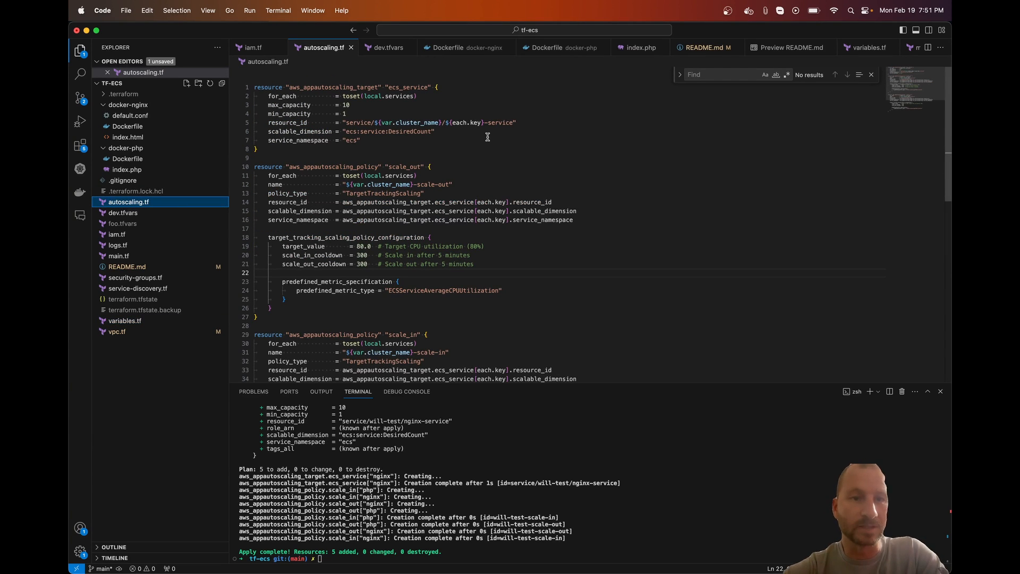
pyautogui.moveTo(445, 138)
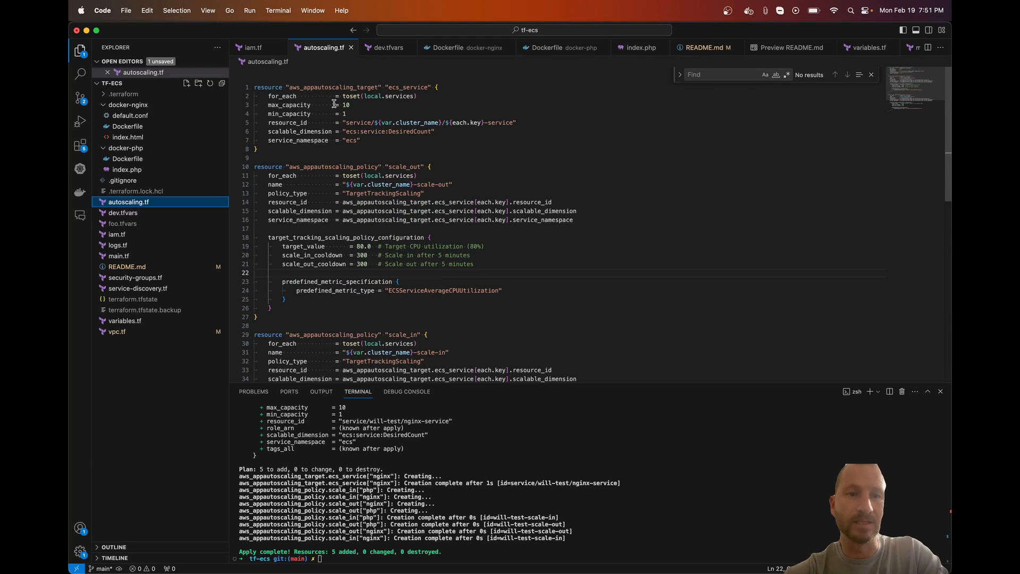
pyautogui.scroll(-3)
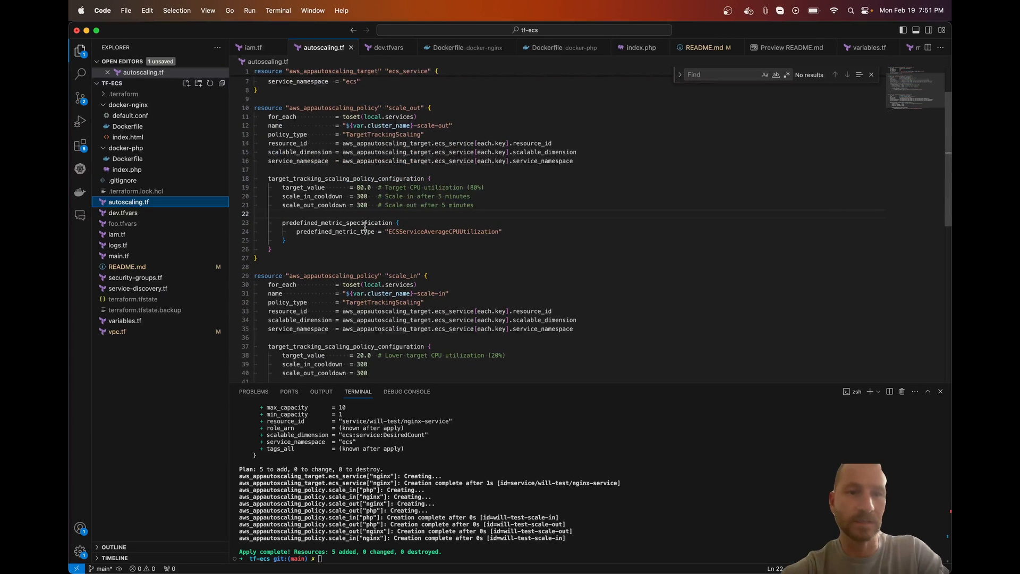
pyautogui.moveTo(333, 195)
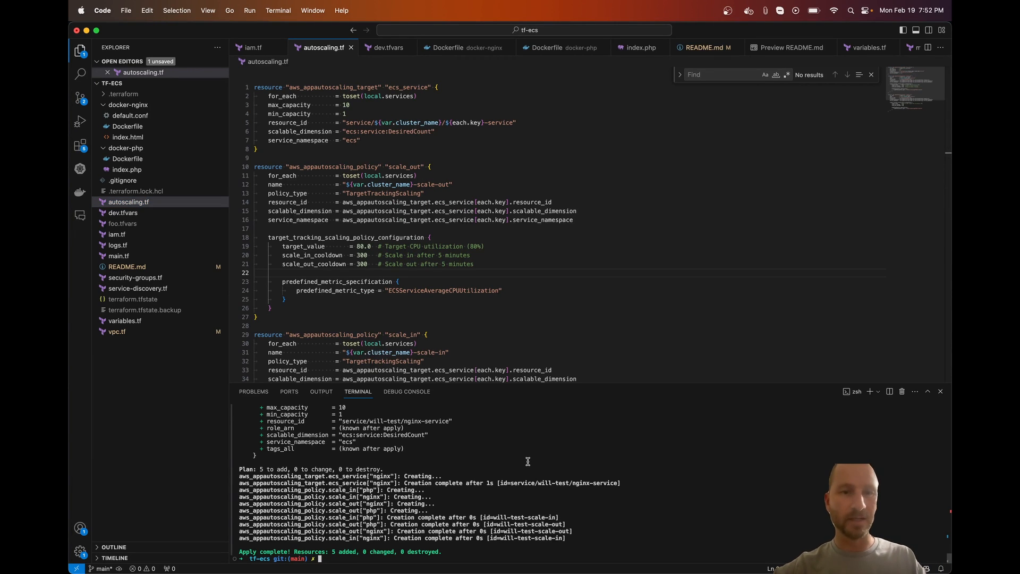
# Return to VS Code and view README.md in both source and rendered Preview.
pyautogui.press('Cmd+Tab')
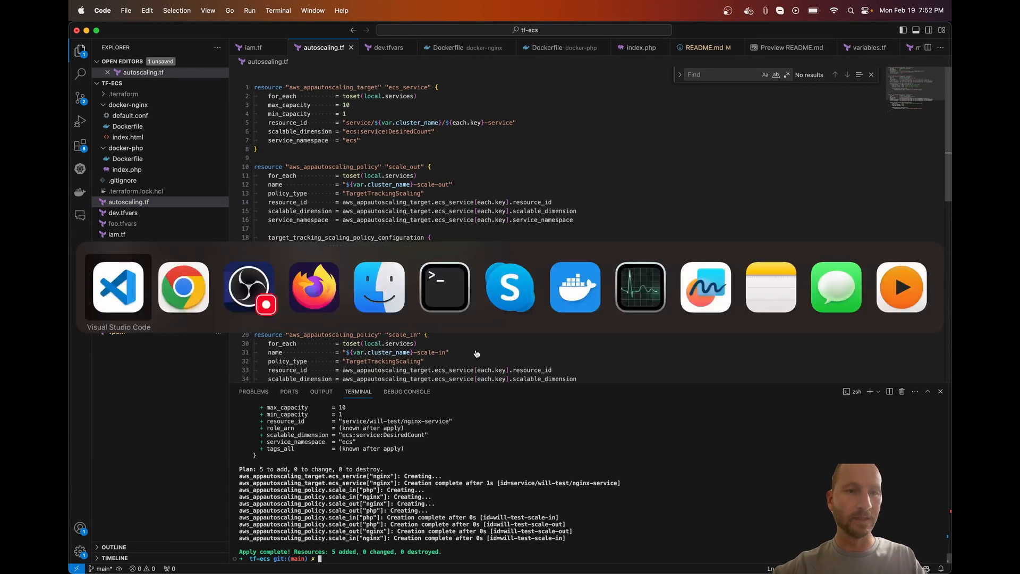
pyautogui.click(703, 47)
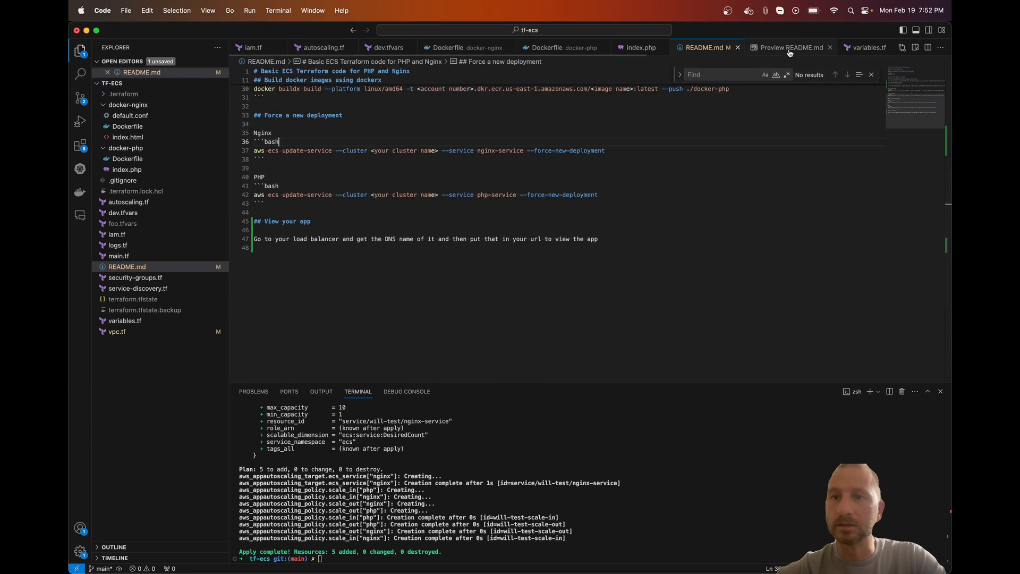
pyautogui.click(789, 46)
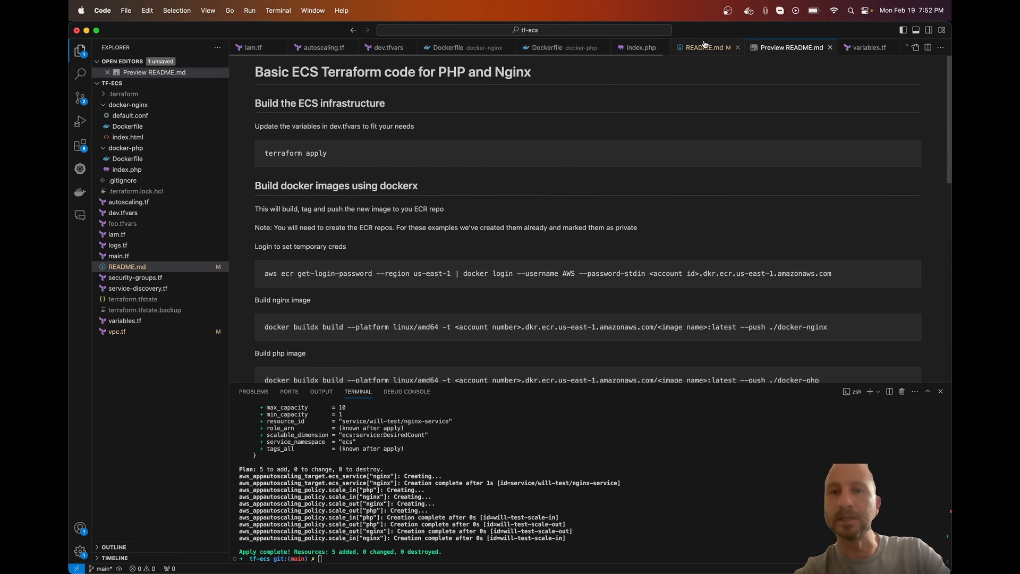
pyautogui.click(702, 47)
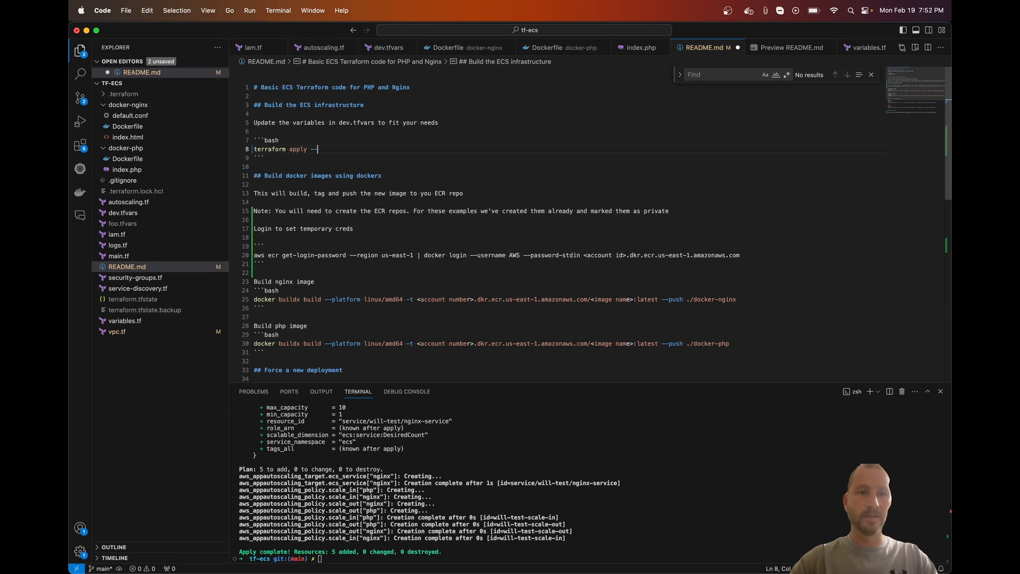
# Edit the README's apply line to terraform apply -var-file="dev.tfvars".
pyautogui.press('Backspace')
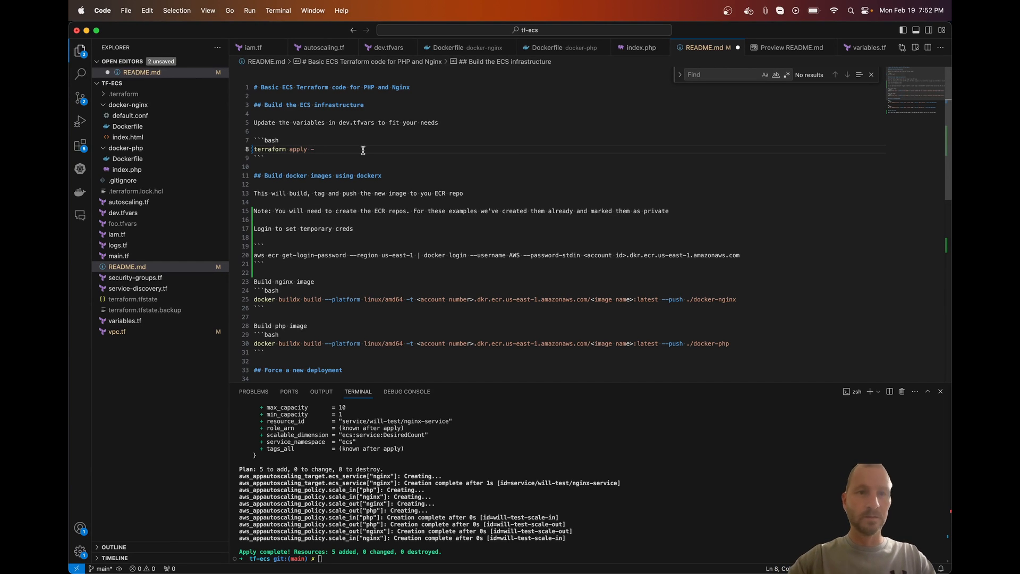
pyautogui.write('var-file=')
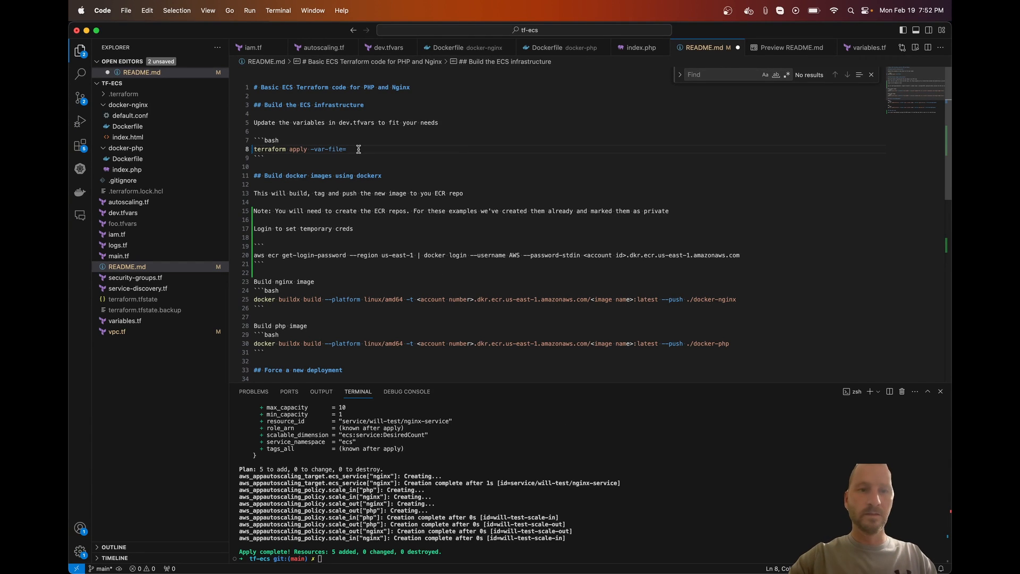
pyautogui.write('"dev.tf')
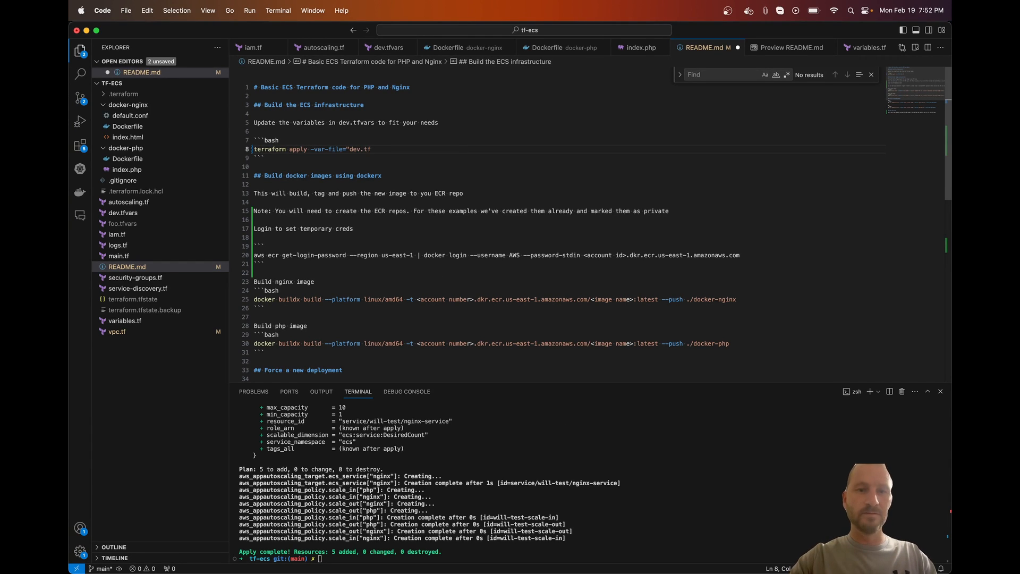
pyautogui.write('vars')
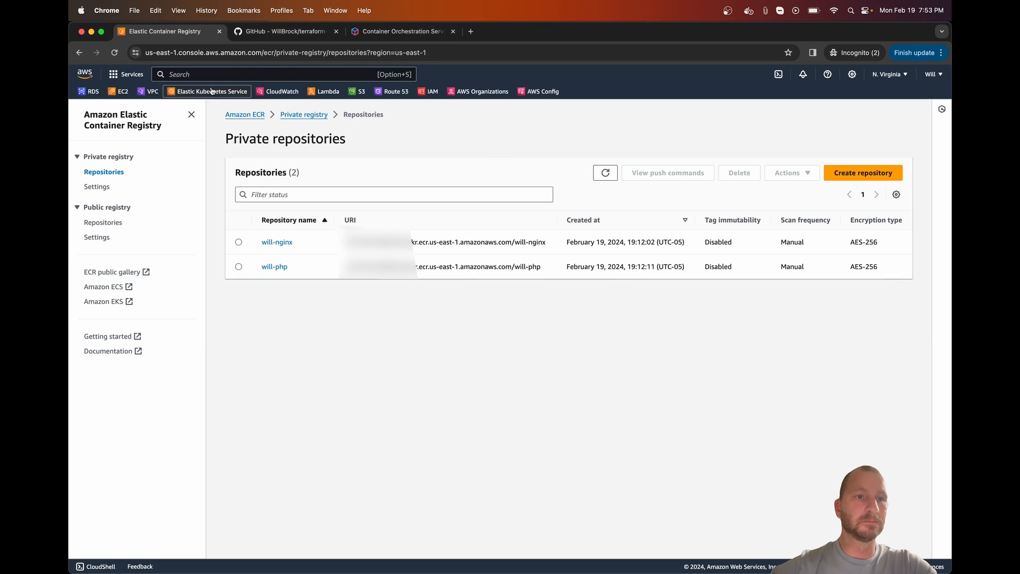
# Search 'ecs' in the console and open the will-test cluster in Elastic Container Service.
pyautogui.click(285, 74)
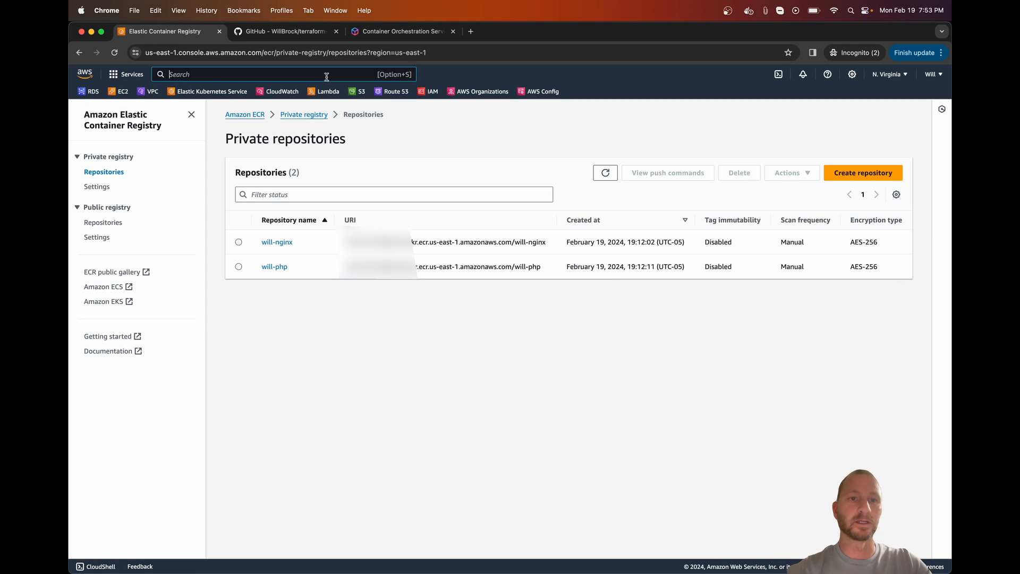
pyautogui.write('ecs')
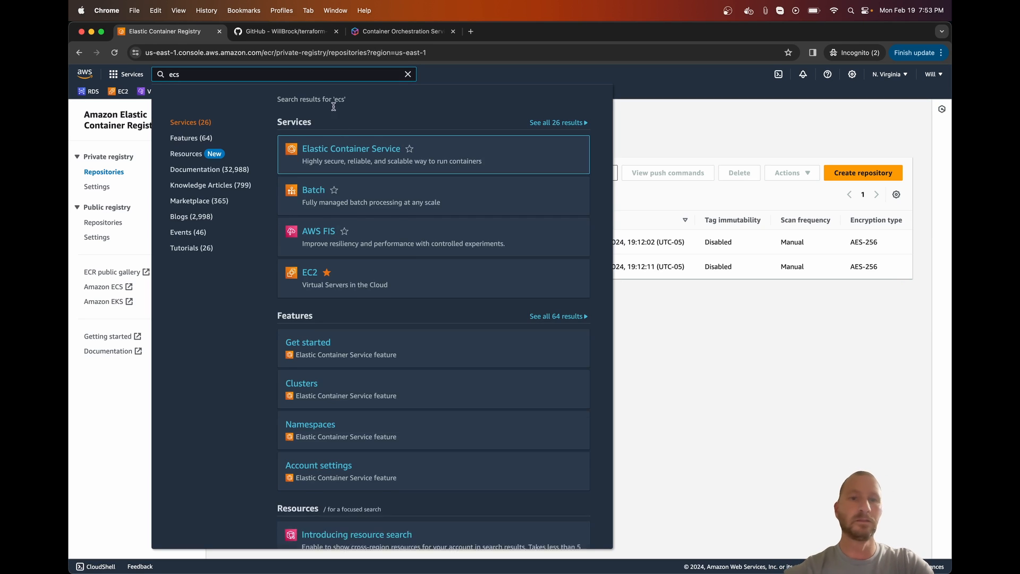
pyautogui.click(351, 149)
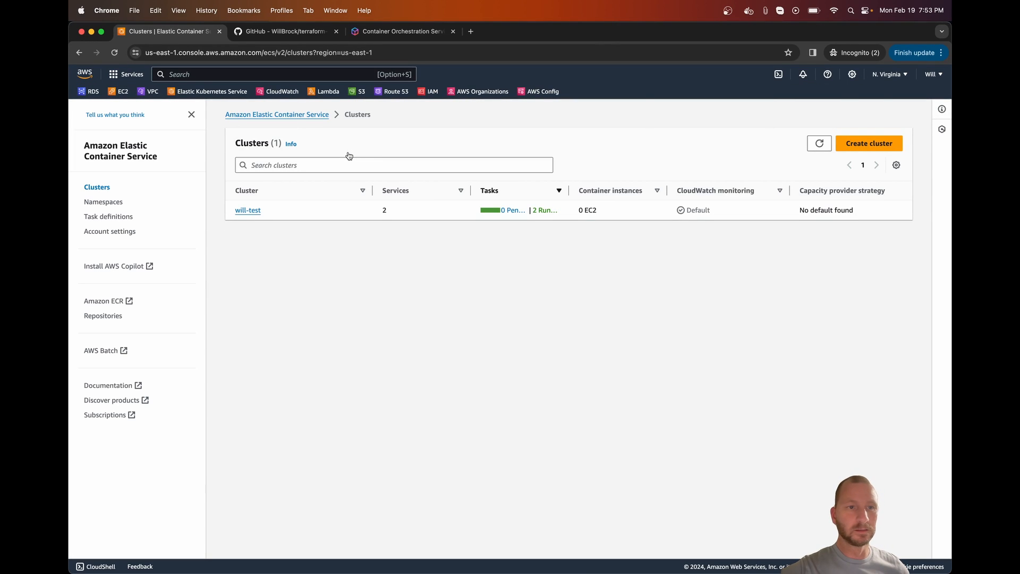
pyautogui.moveTo(309, 212)
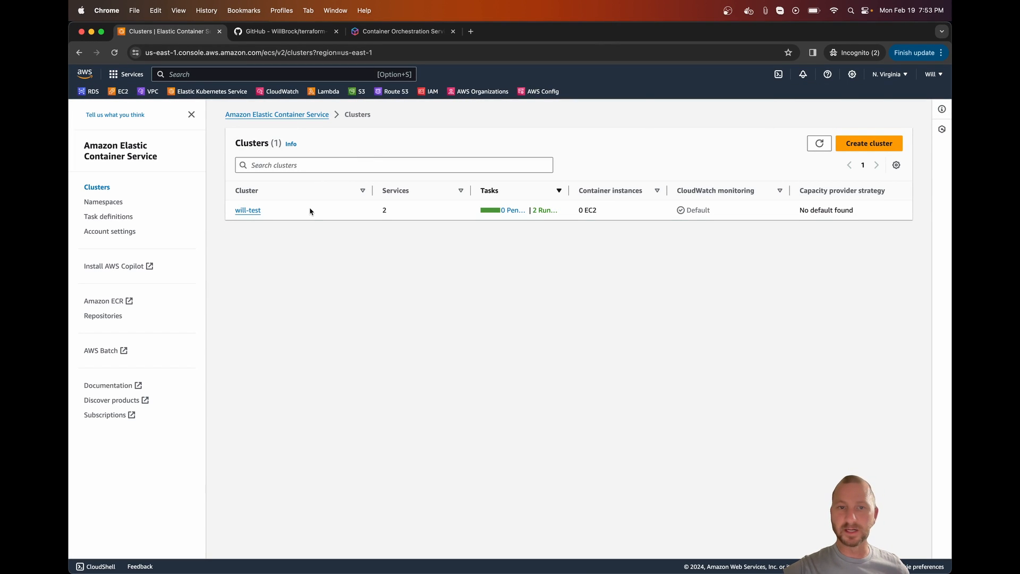
pyautogui.moveTo(248, 211)
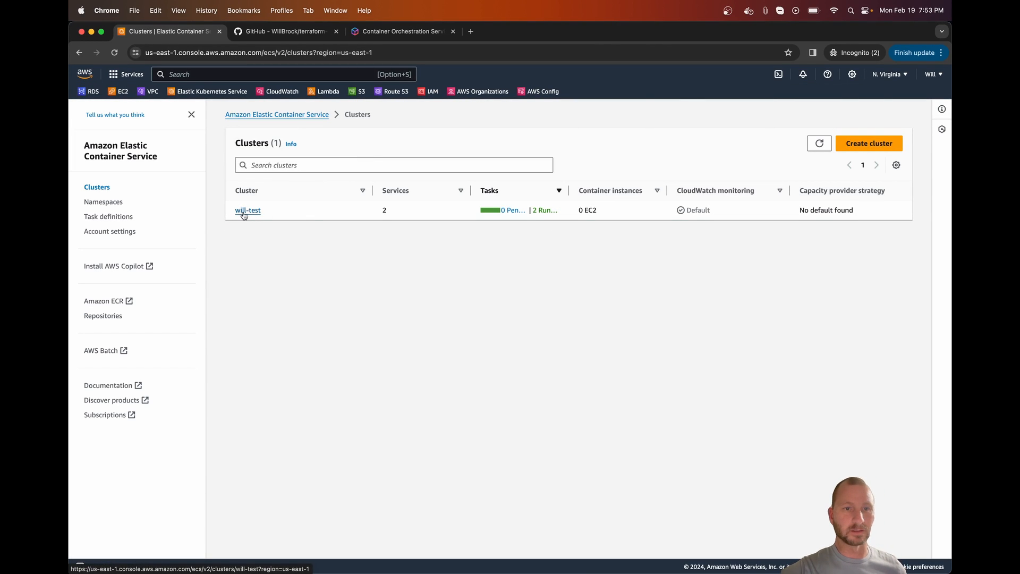
pyautogui.click(247, 211)
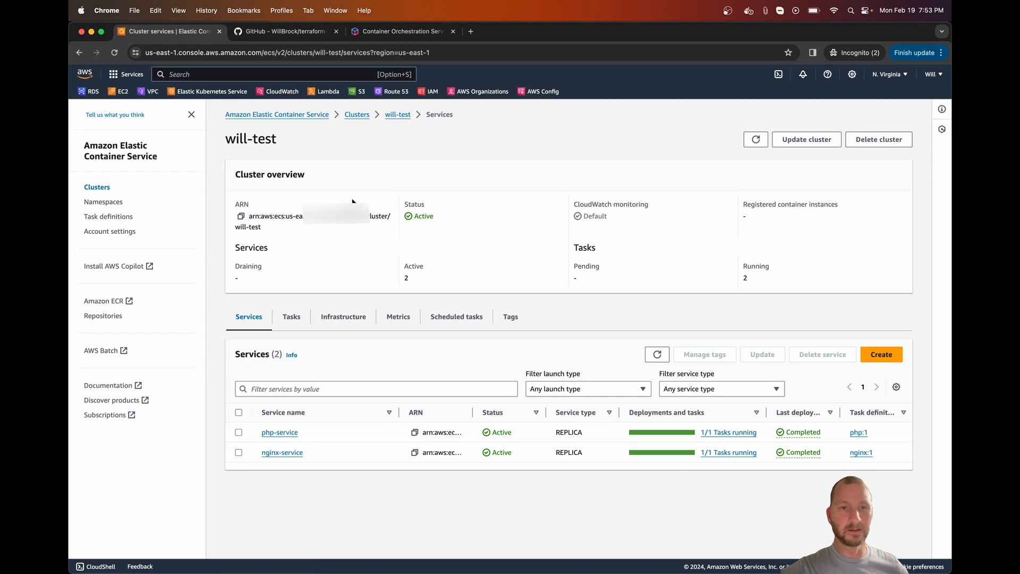
pyautogui.moveTo(411, 295)
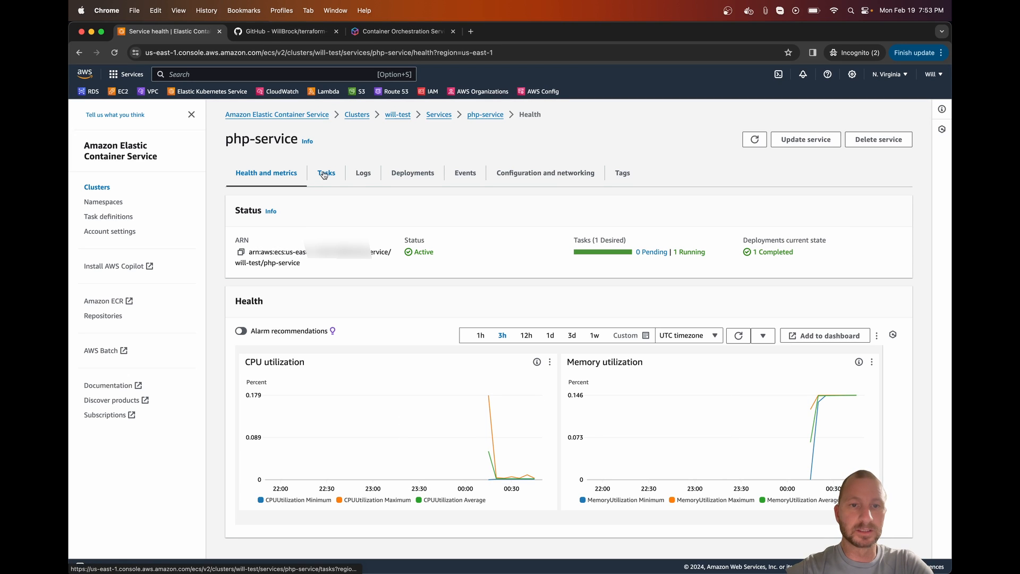
# Inspect php-service's Logs, running Tasks and Deployments history.
pyautogui.click(363, 172)
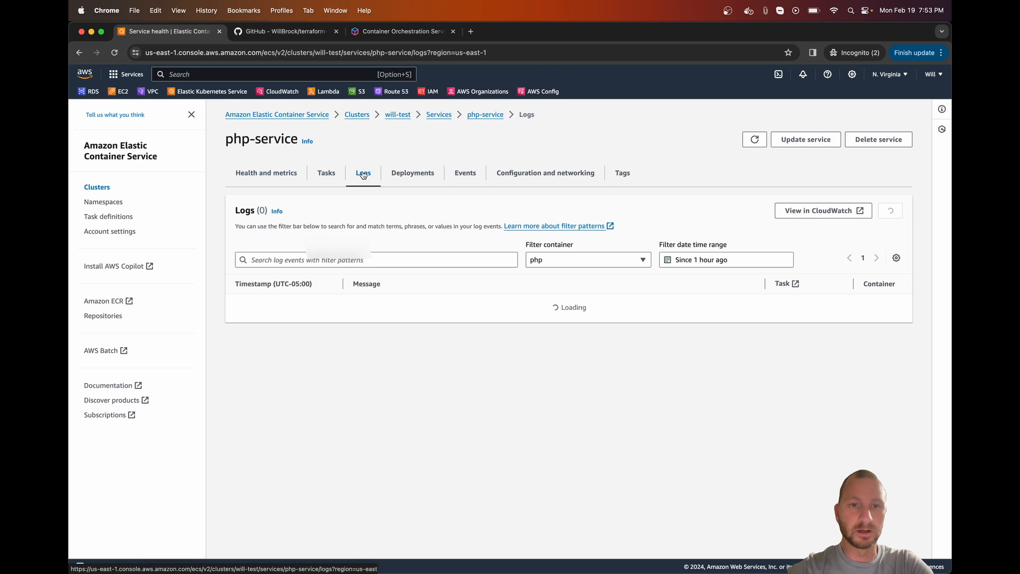
pyautogui.click(364, 172)
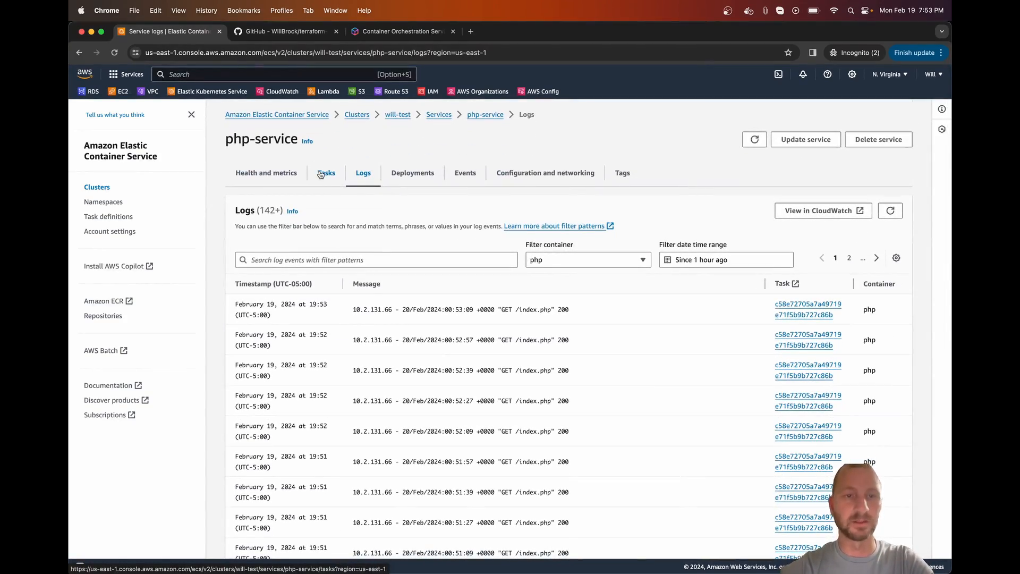
pyautogui.click(327, 172)
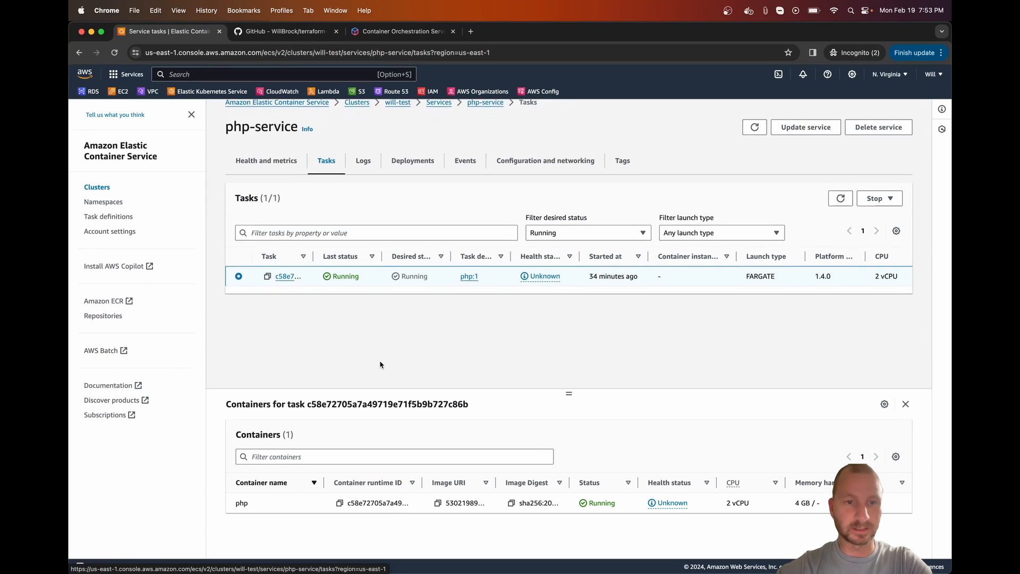
pyautogui.click(412, 160)
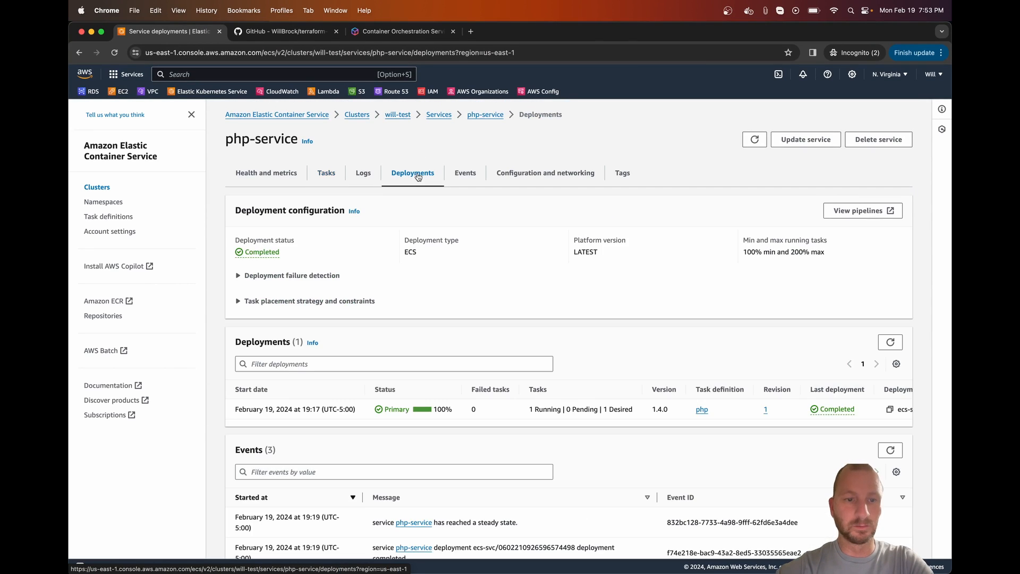
pyautogui.scroll(-3)
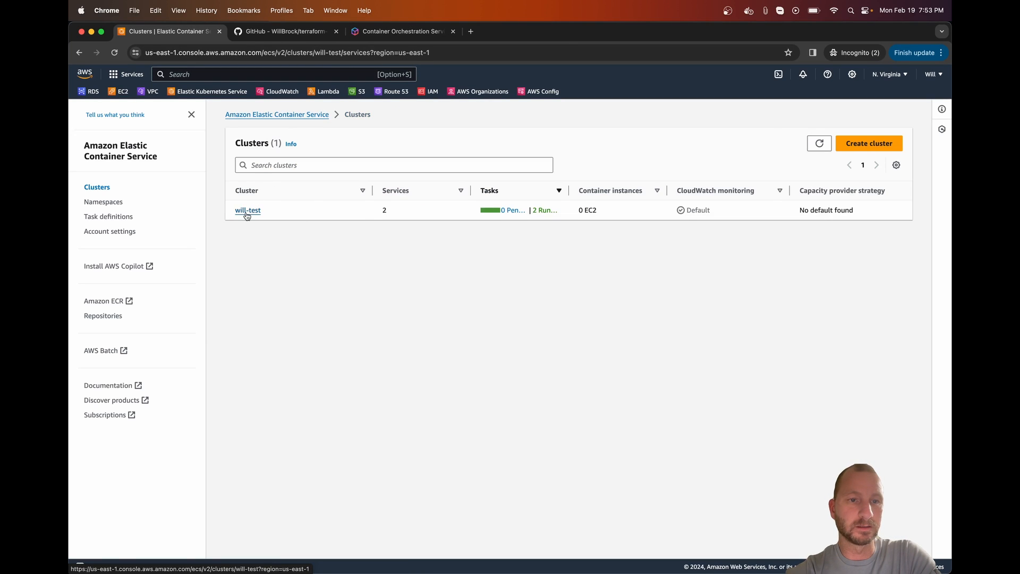
# From the will-test cluster's task list, review the running nginx Fargate task's configuration details.
pyautogui.click(248, 210)
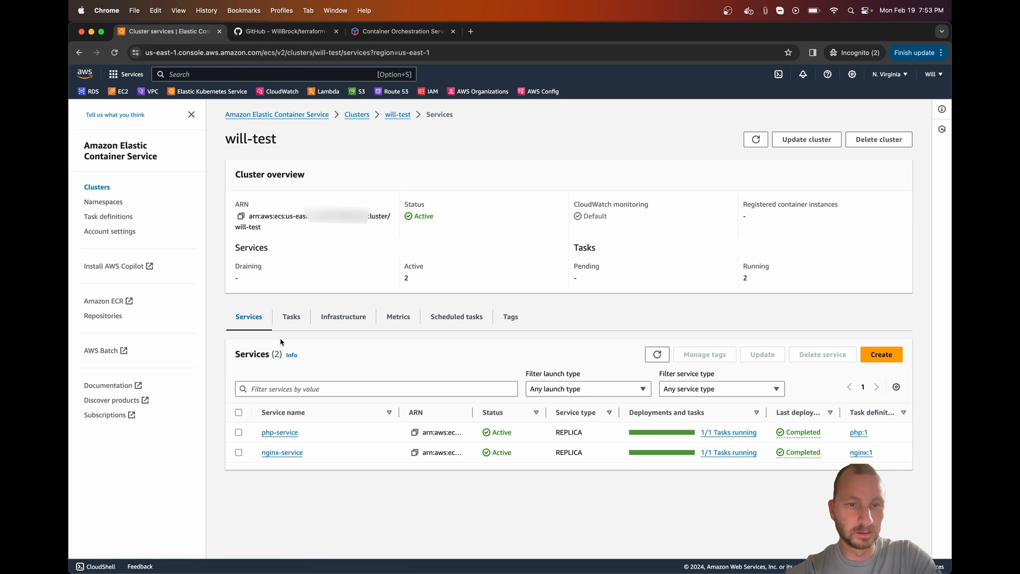
pyautogui.click(291, 317)
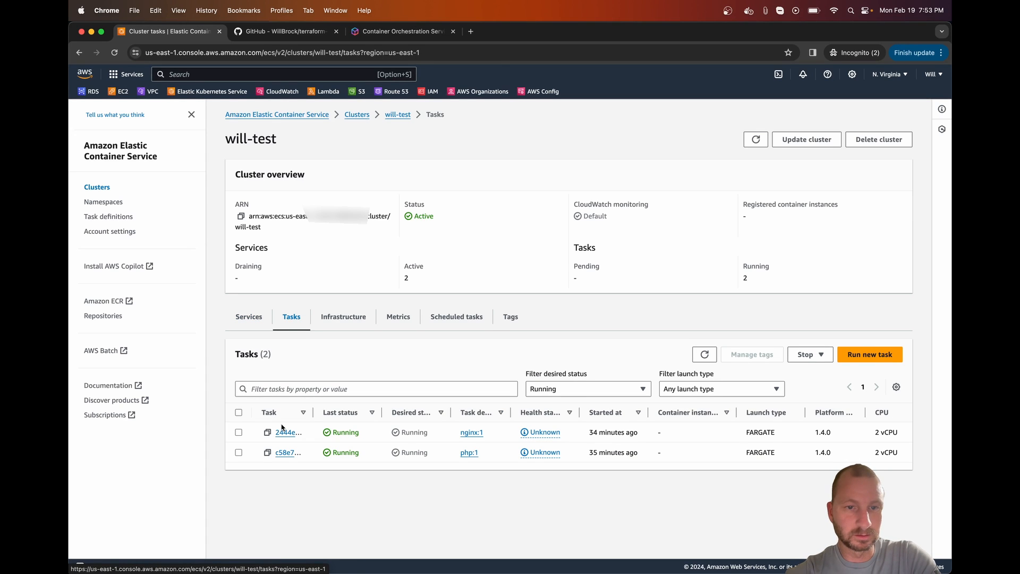
pyautogui.click(285, 432)
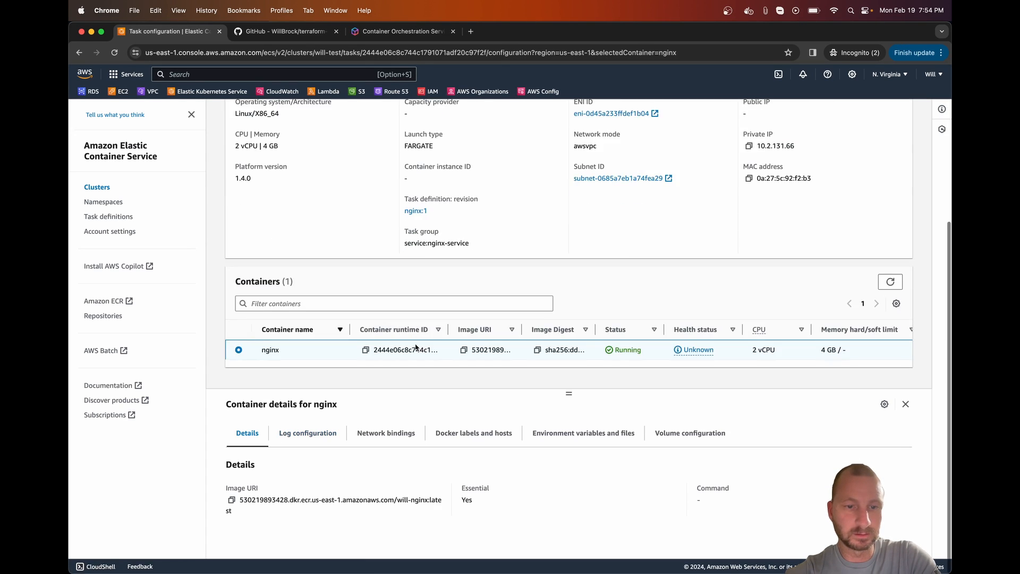
pyautogui.scroll(-3)
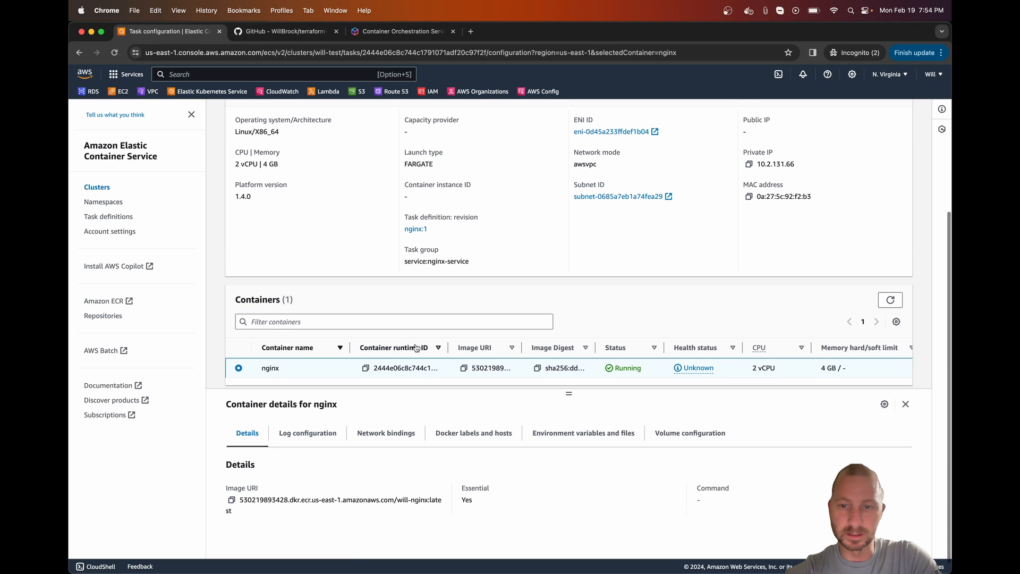
pyautogui.moveTo(278, 363)
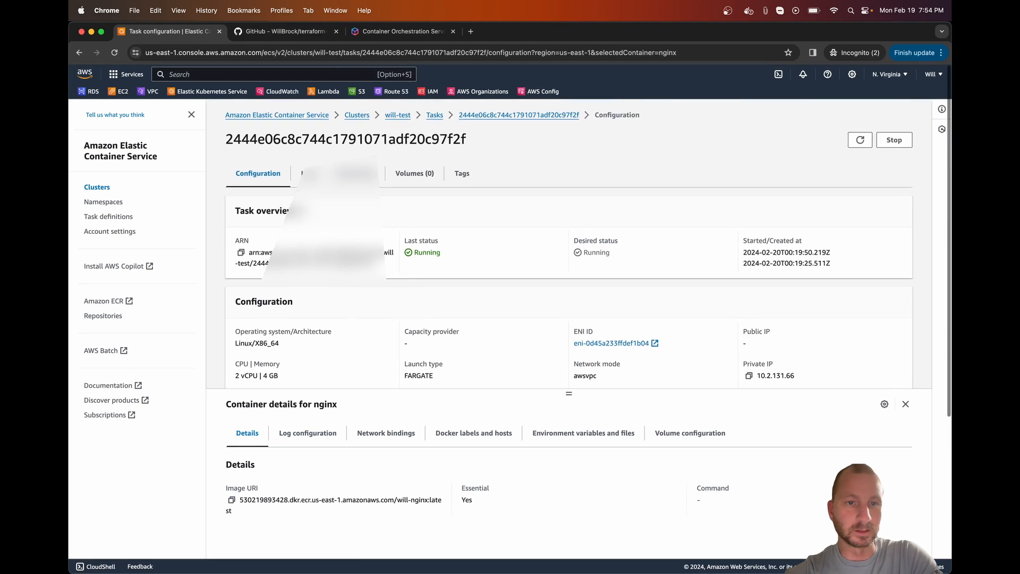
pyautogui.scroll(-3)
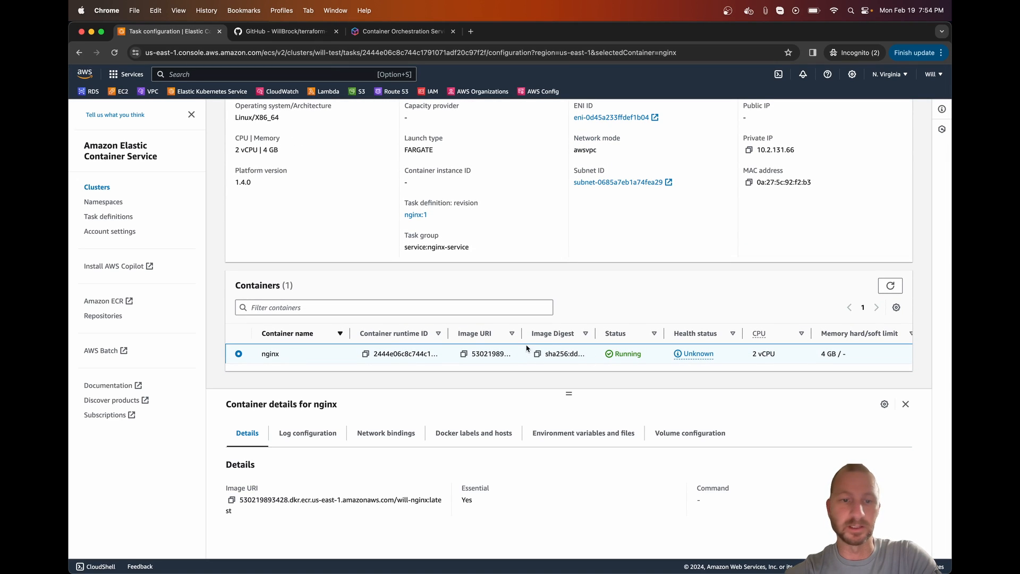
pyautogui.moveTo(282, 352)
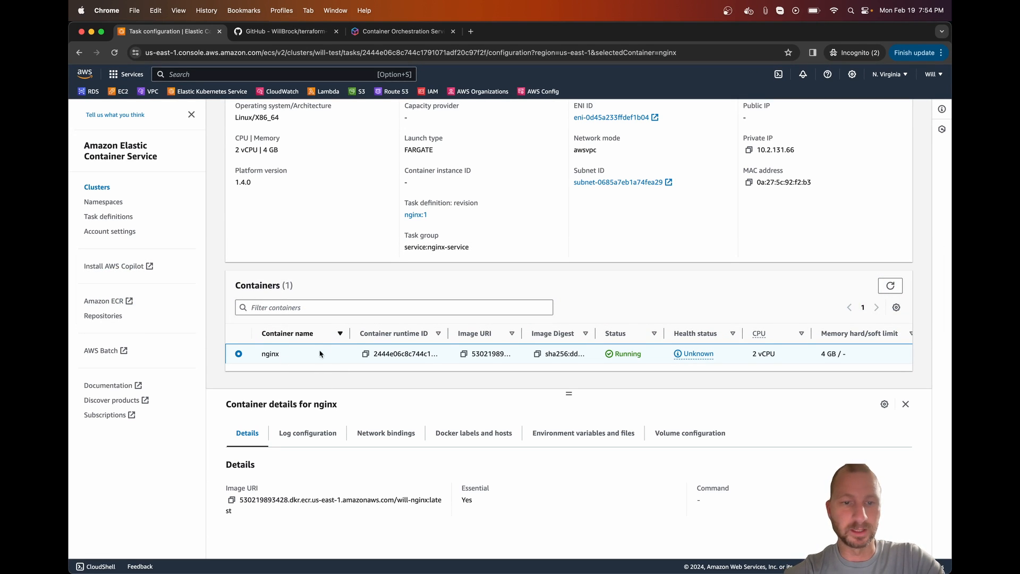
pyautogui.moveTo(327, 421)
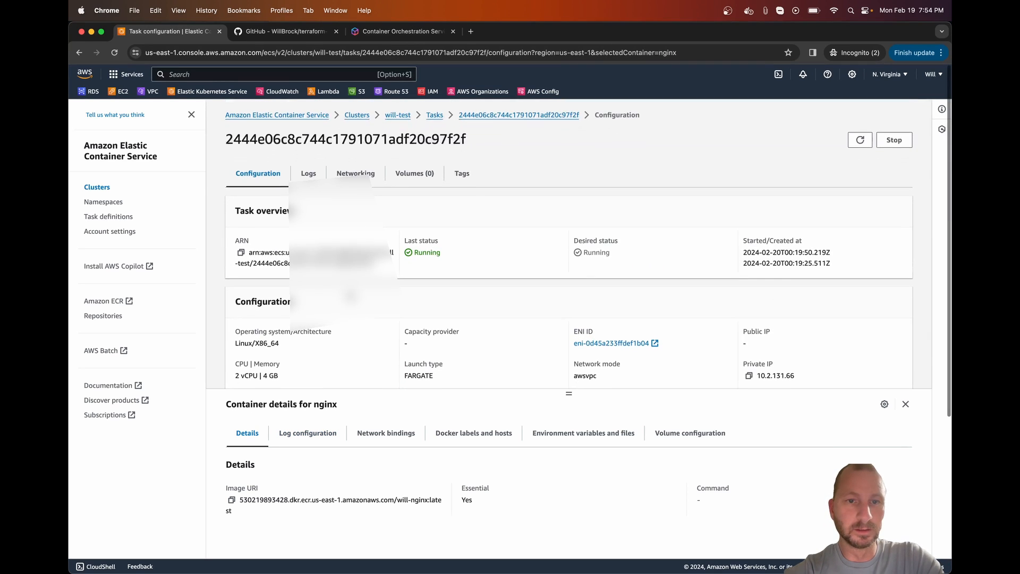
pyautogui.scroll(-3)
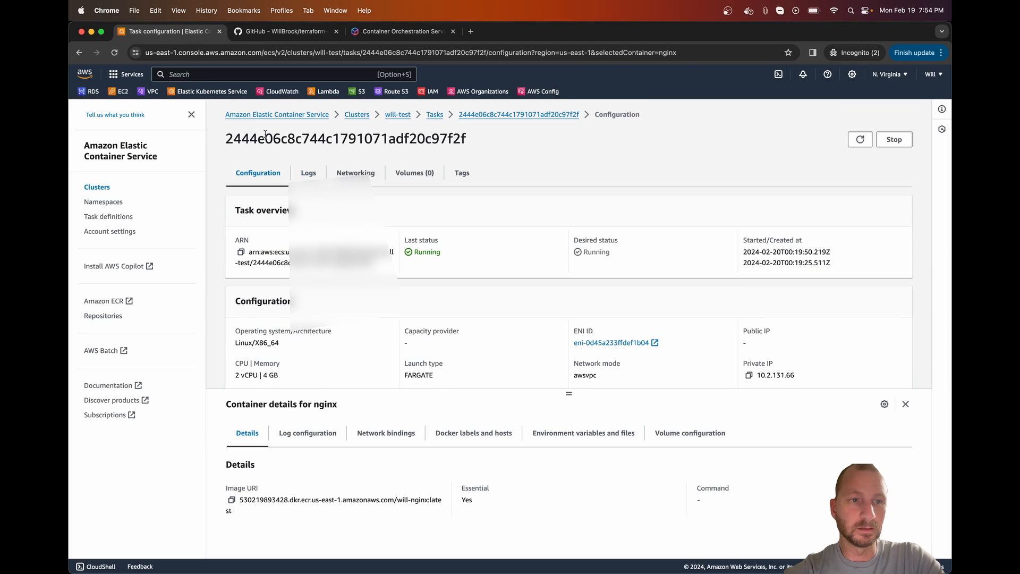
# Go to the Task definitions list showing nginx and php.
pyautogui.click(109, 216)
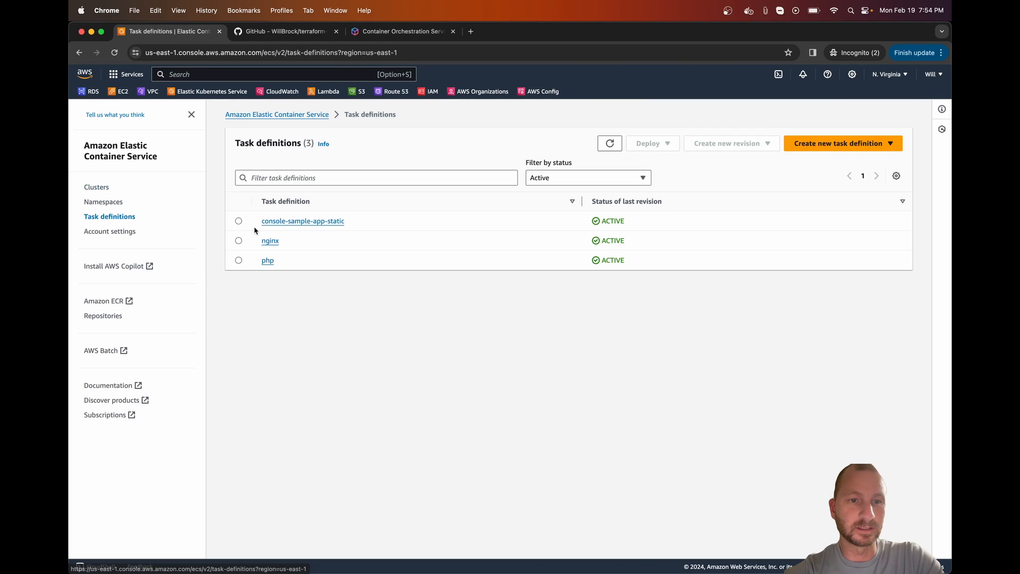
# View the nginx task definition's single revision nginx:1, then go to the EC2 dashboard.
pyautogui.click(269, 240)
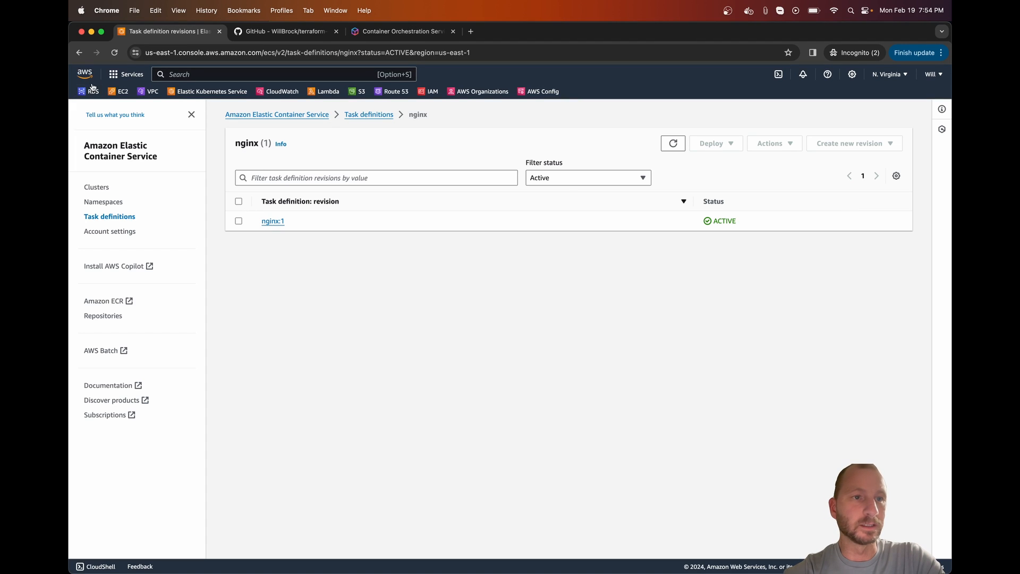
pyautogui.click(118, 91)
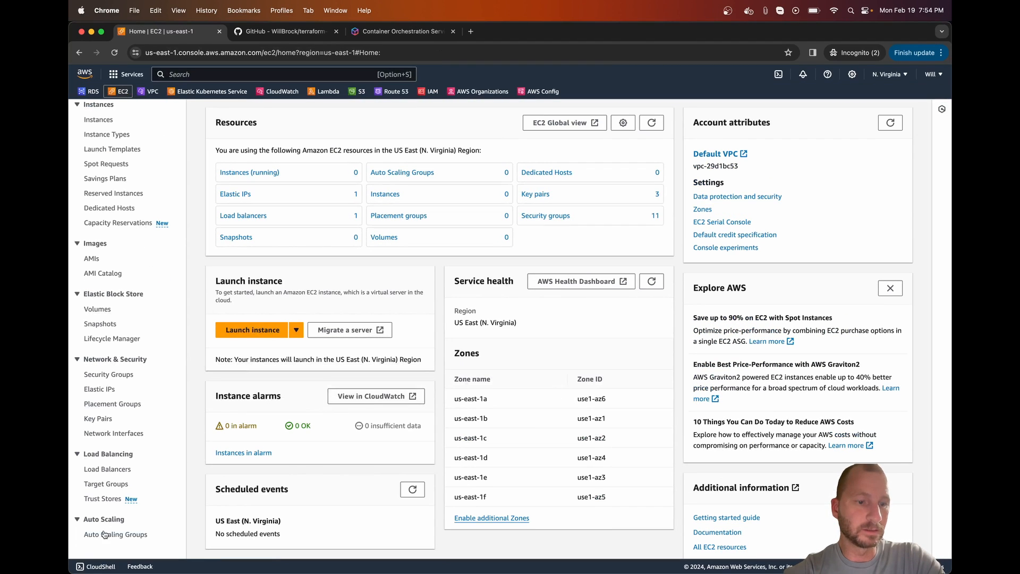
# Copy the nginx-lb load balancer's DNS name and load it in a new tab, showing "Hello, php is working".
pyautogui.click(107, 469)
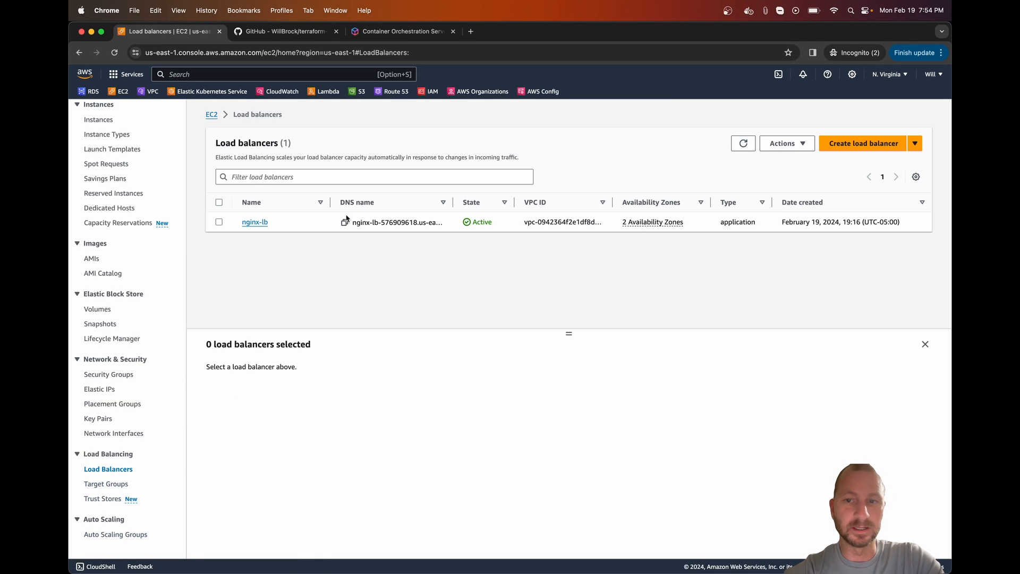
pyautogui.click(344, 223)
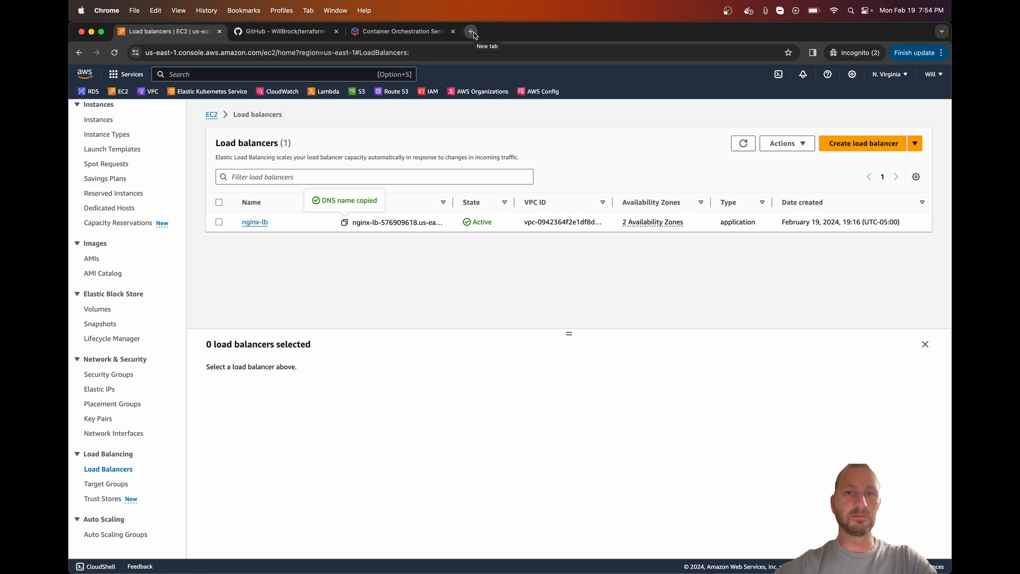
pyautogui.click(471, 30)
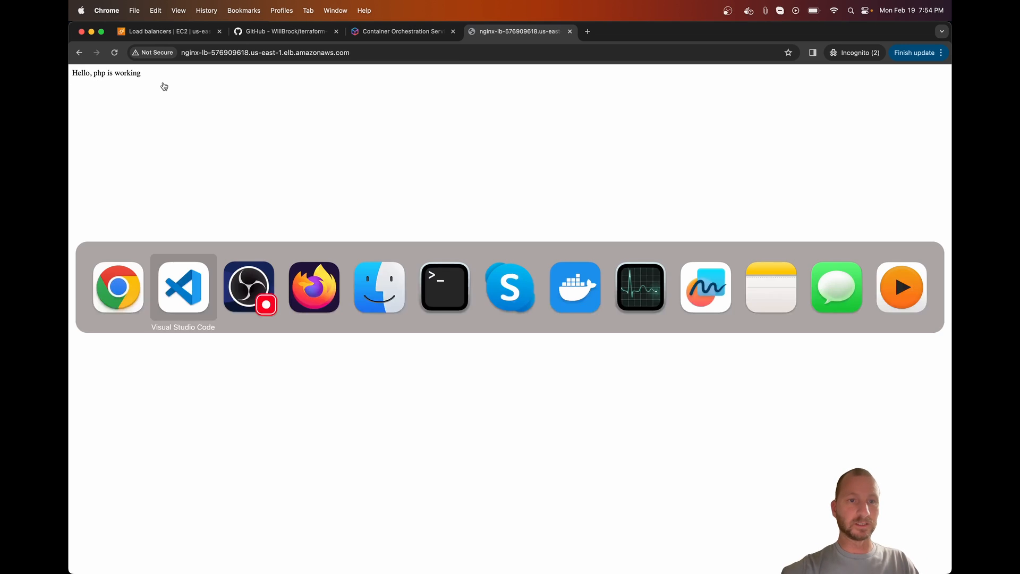
pyautogui.click(182, 287)
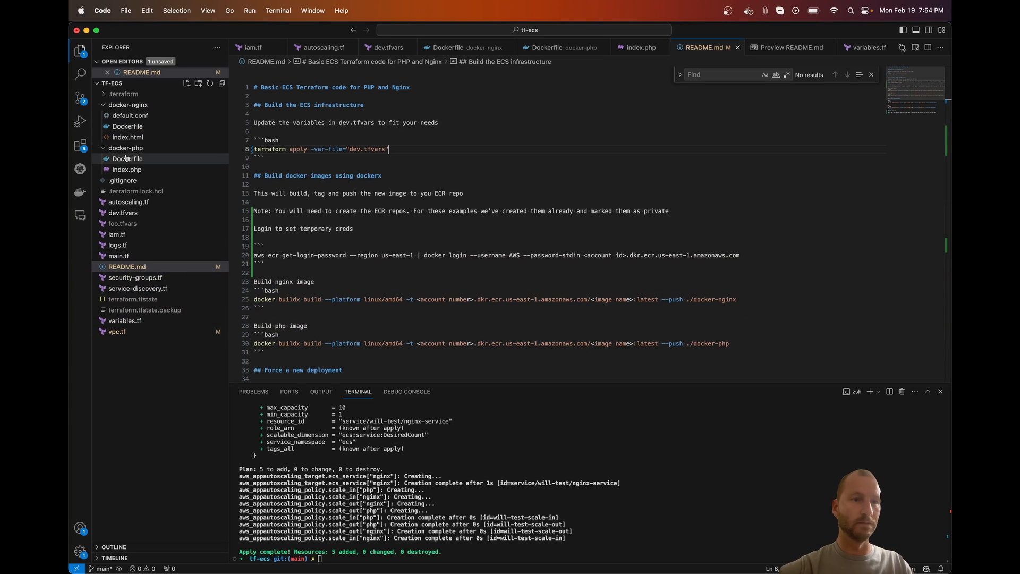
# Return to the Load balancers page and go to CloudWatch from the favorites bar.
pyautogui.click(127, 169)
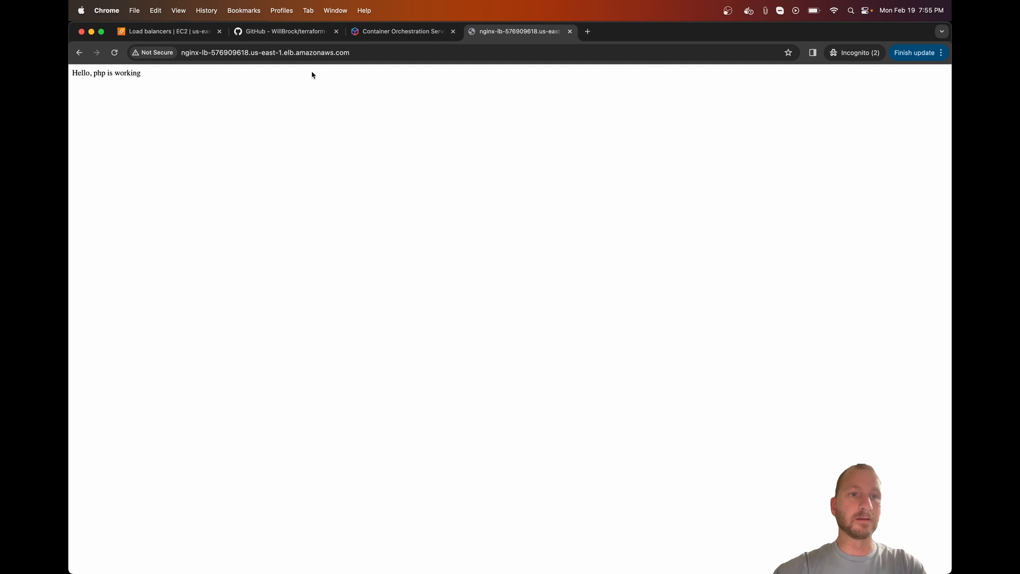
pyautogui.click(166, 30)
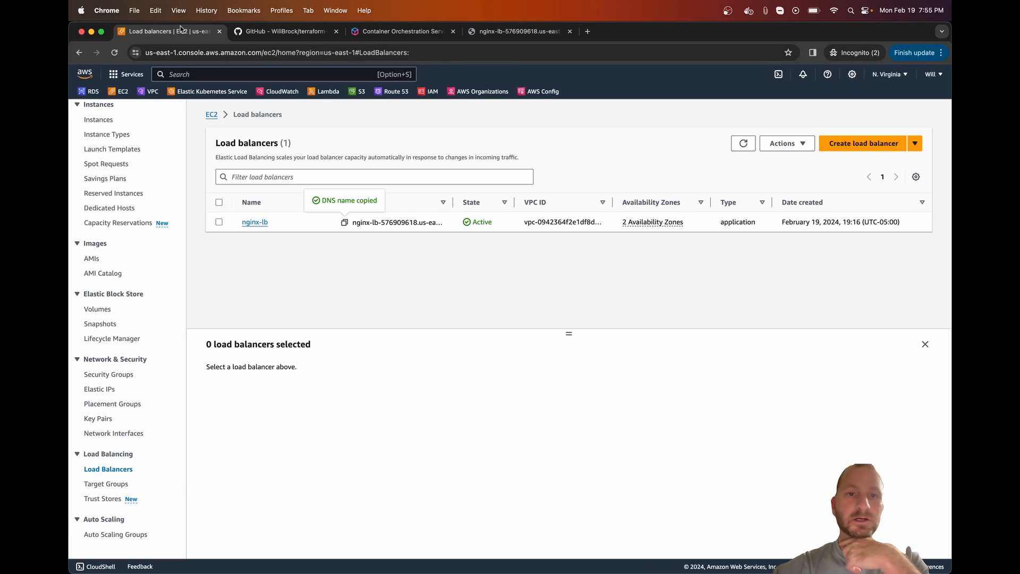
pyautogui.moveTo(268, 97)
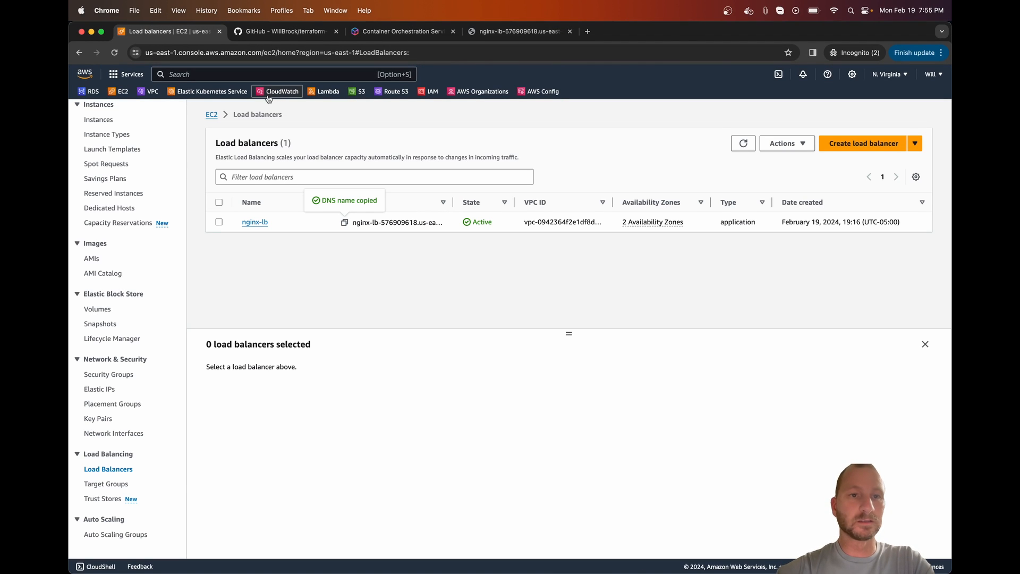
pyautogui.click(281, 92)
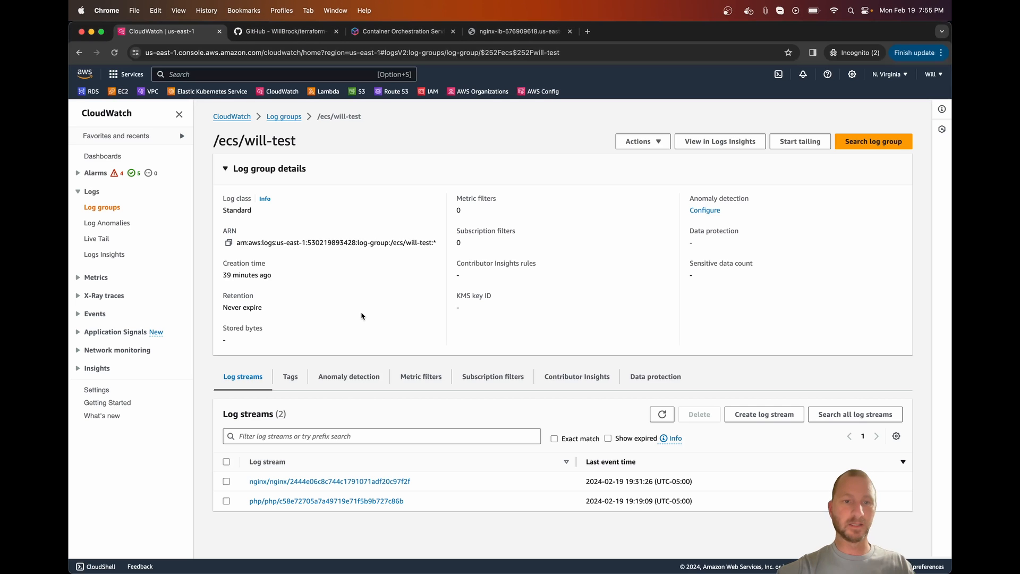
# Review the nginx log stream events in the /ecs/will-test log group, then switch to the terraform-ecs GitHub repository.
pyautogui.scroll(-3)
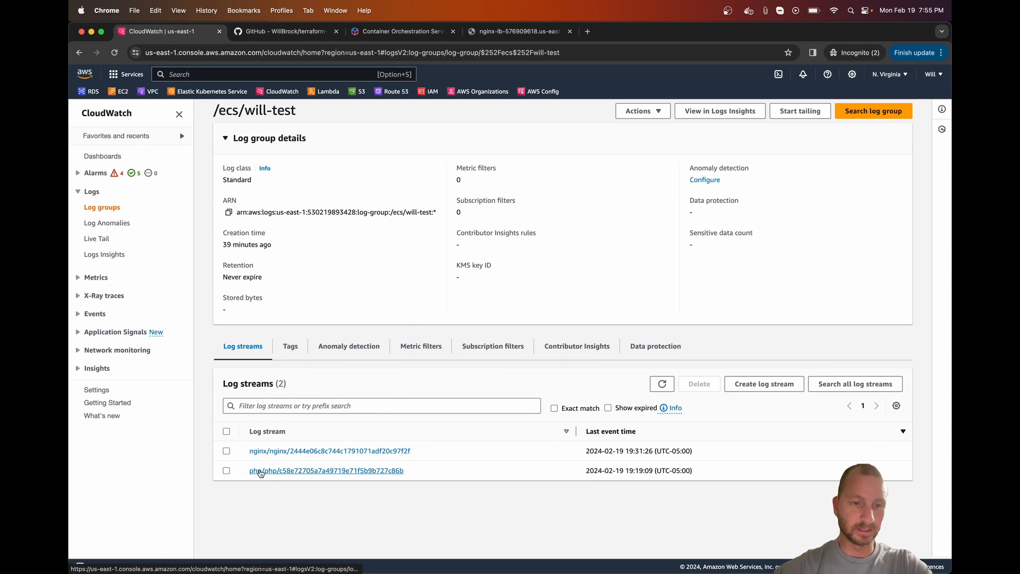
pyautogui.click(303, 451)
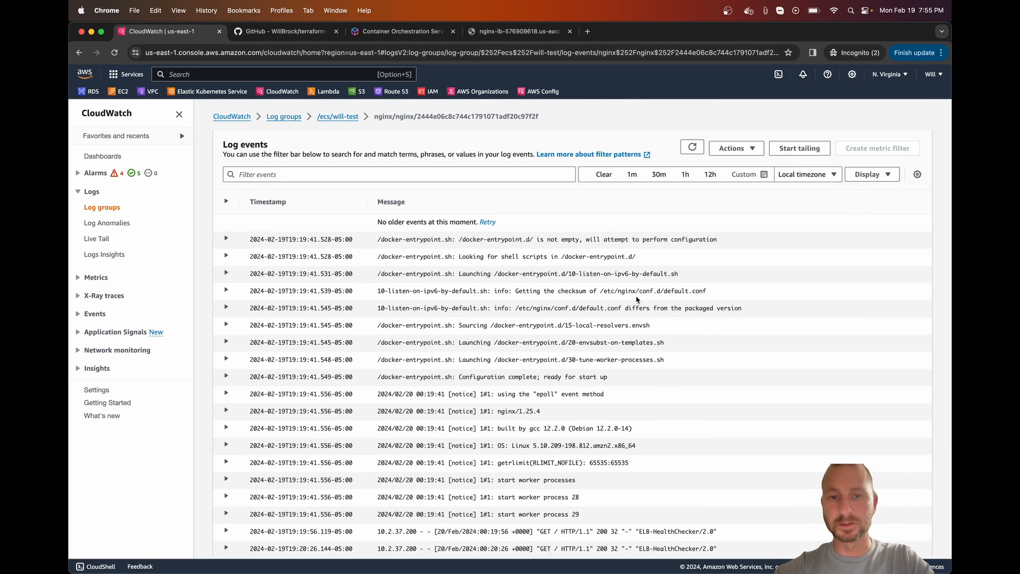
pyautogui.scroll(-3)
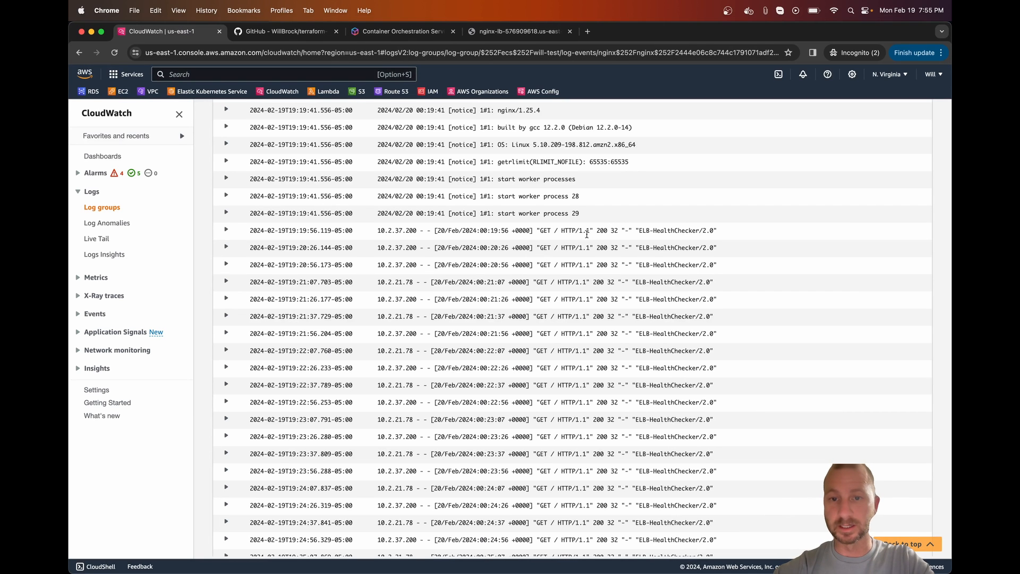
pyautogui.moveTo(688, 231)
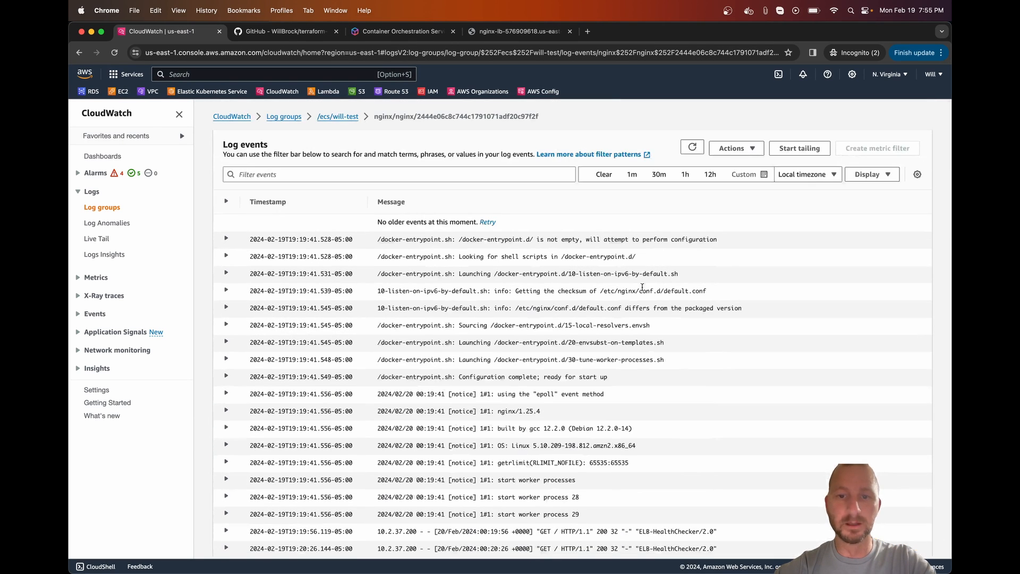
pyautogui.scroll(-3)
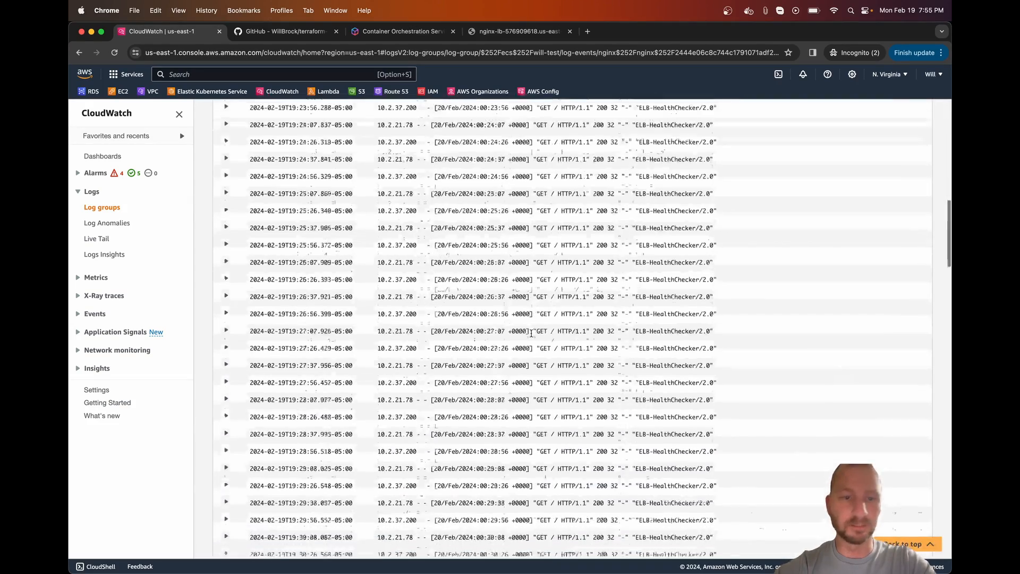
pyautogui.scroll(3)
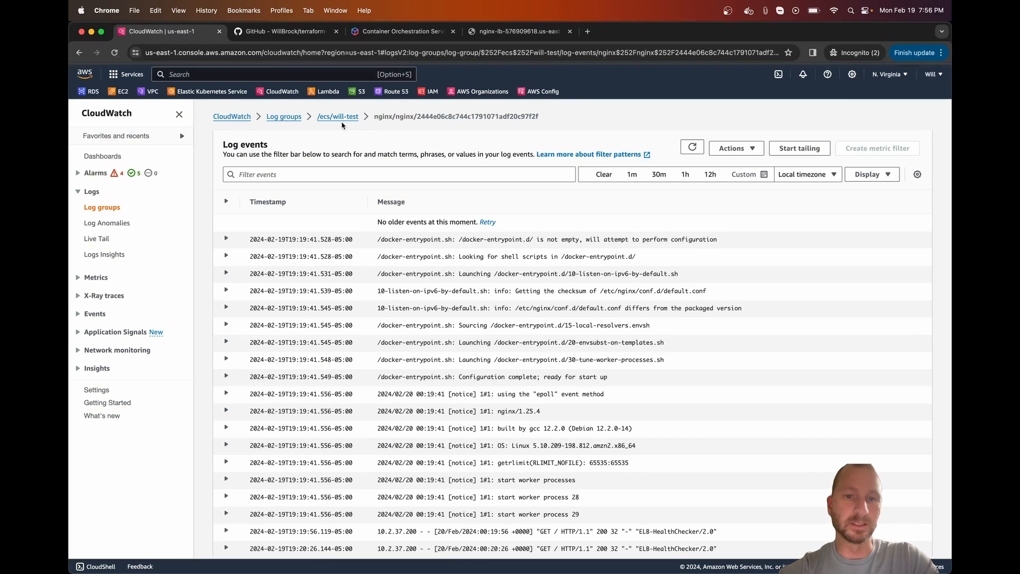
pyautogui.click(280, 31)
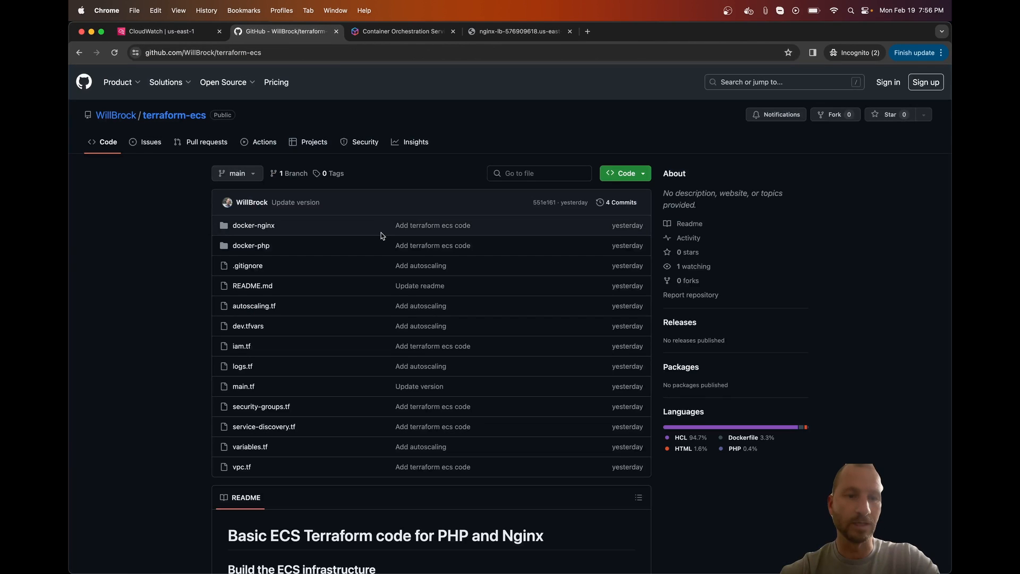
pyautogui.scroll(-3)
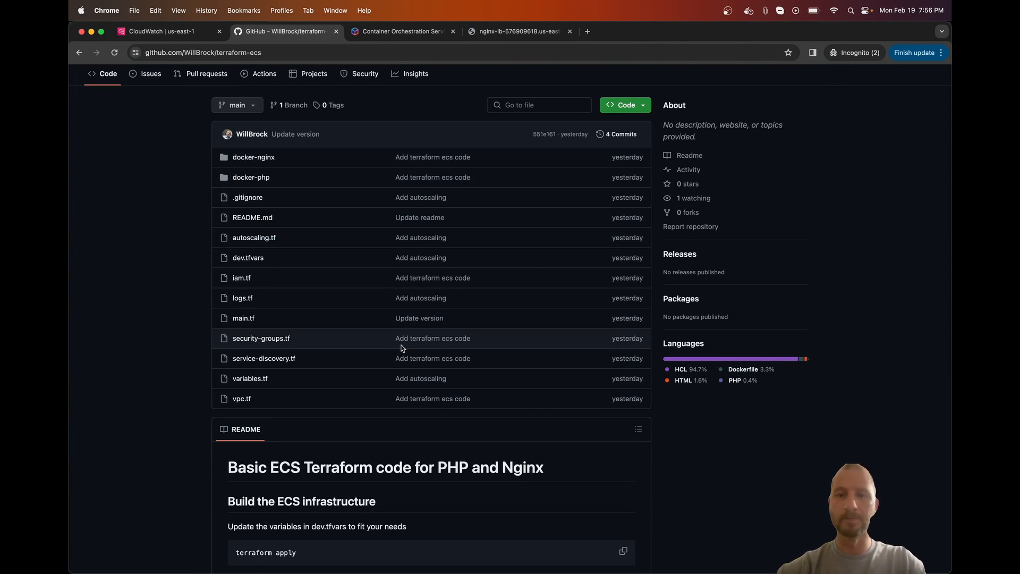
pyautogui.moveTo(448, 296)
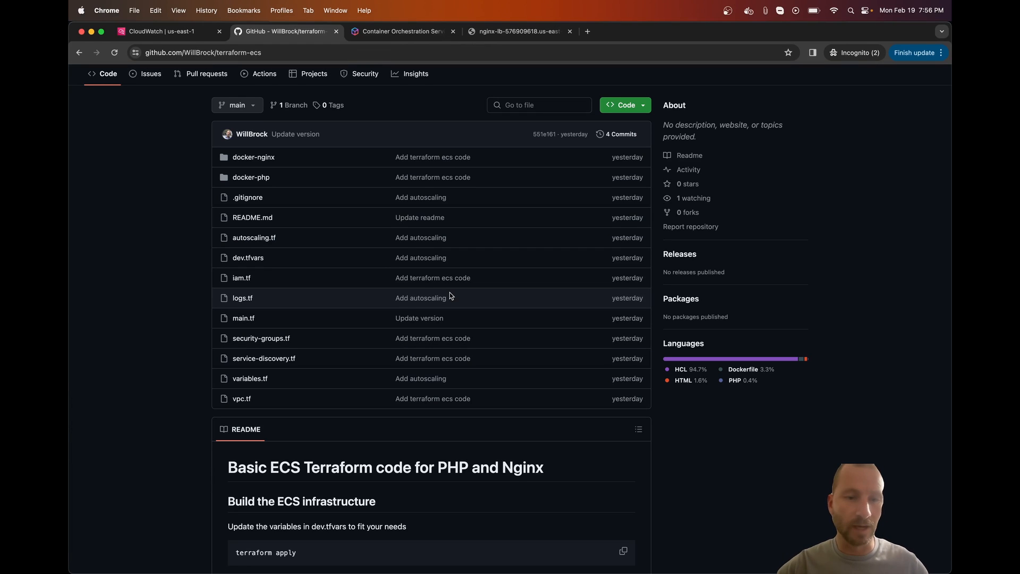